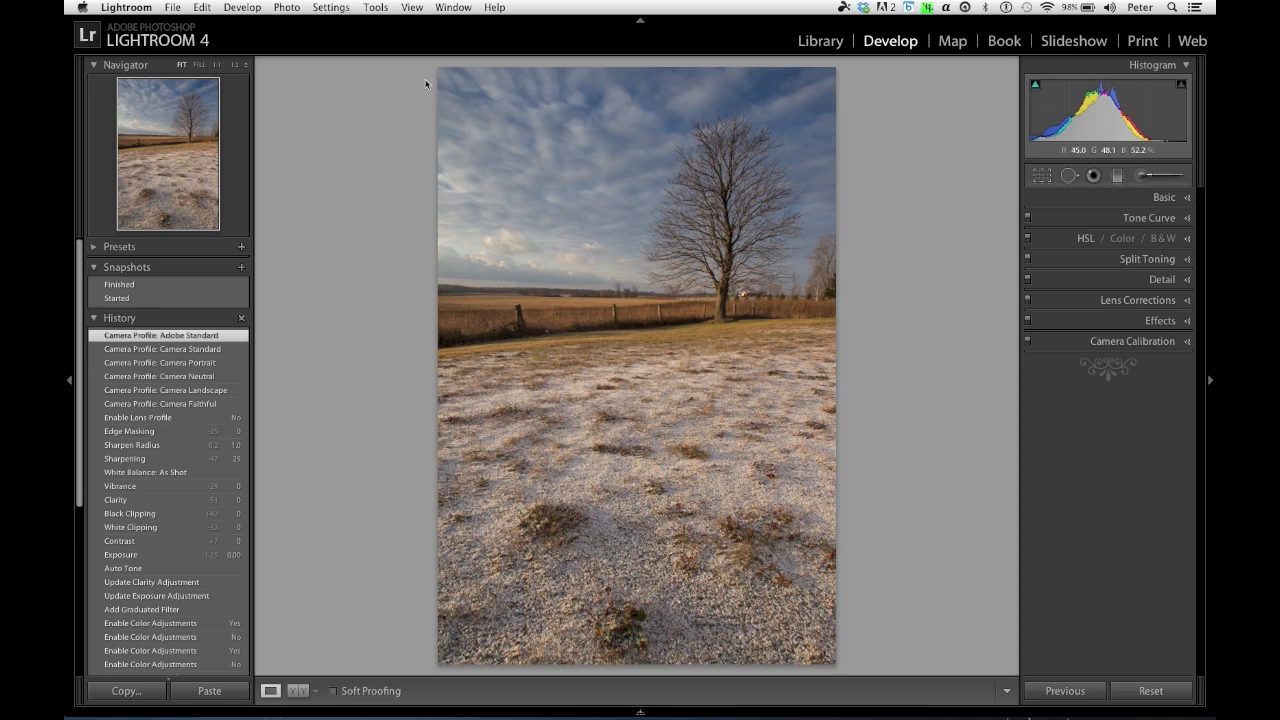
{"action": "mouse_move", "coordinate": [883, 103]}
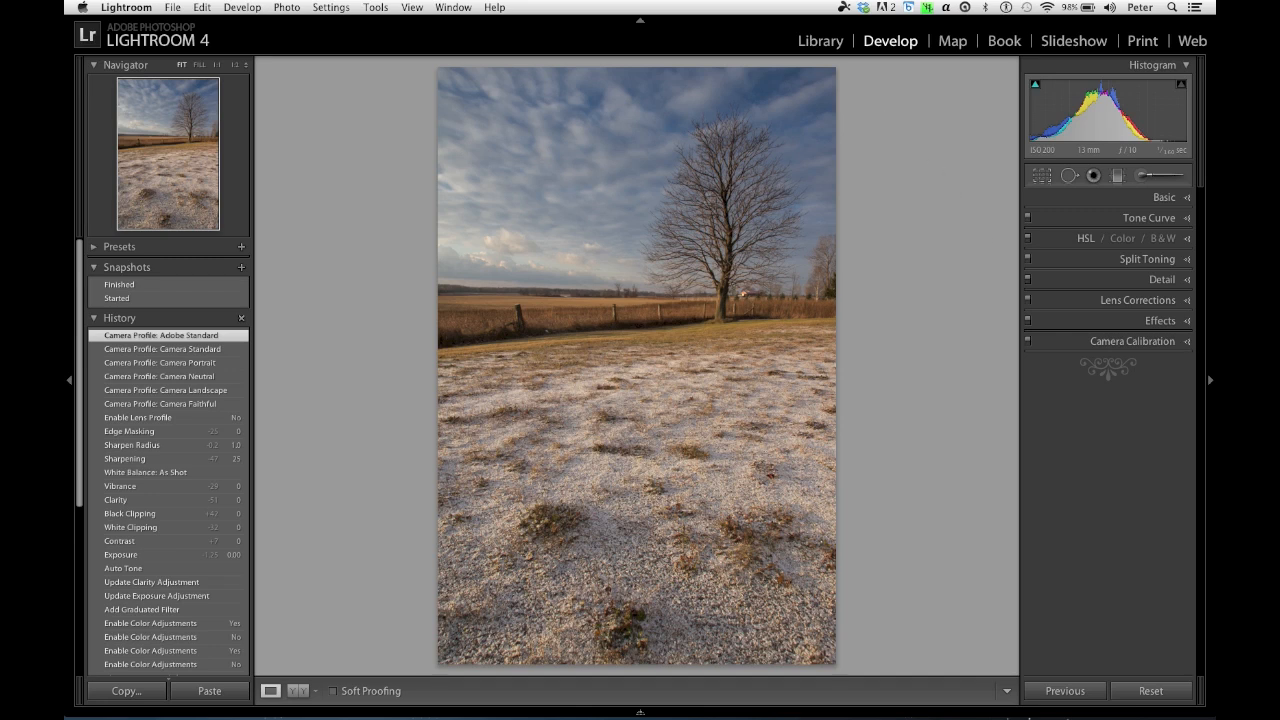
- Enable Remove Chromatic Aberration and the Tamron lens profile corrections in Lens Corrections
{"action": "left_click", "coordinate": [1138, 300]}
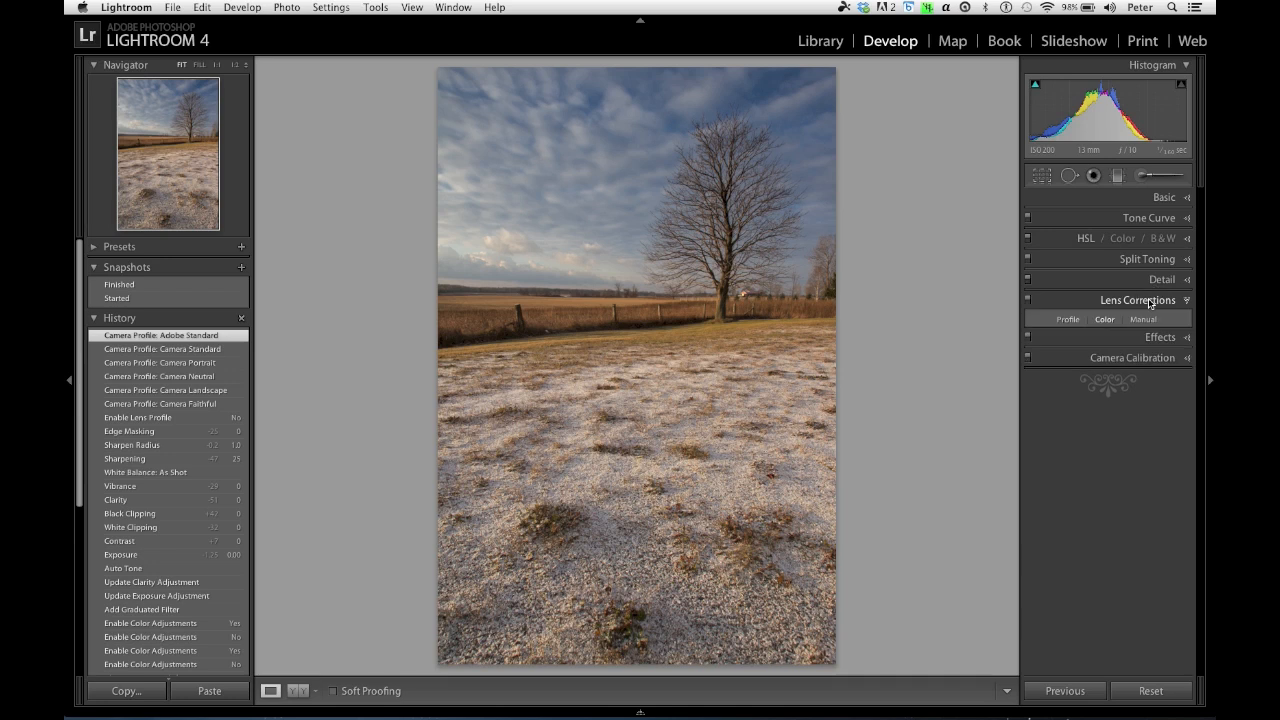
{"action": "left_click", "coordinate": [1104, 319]}
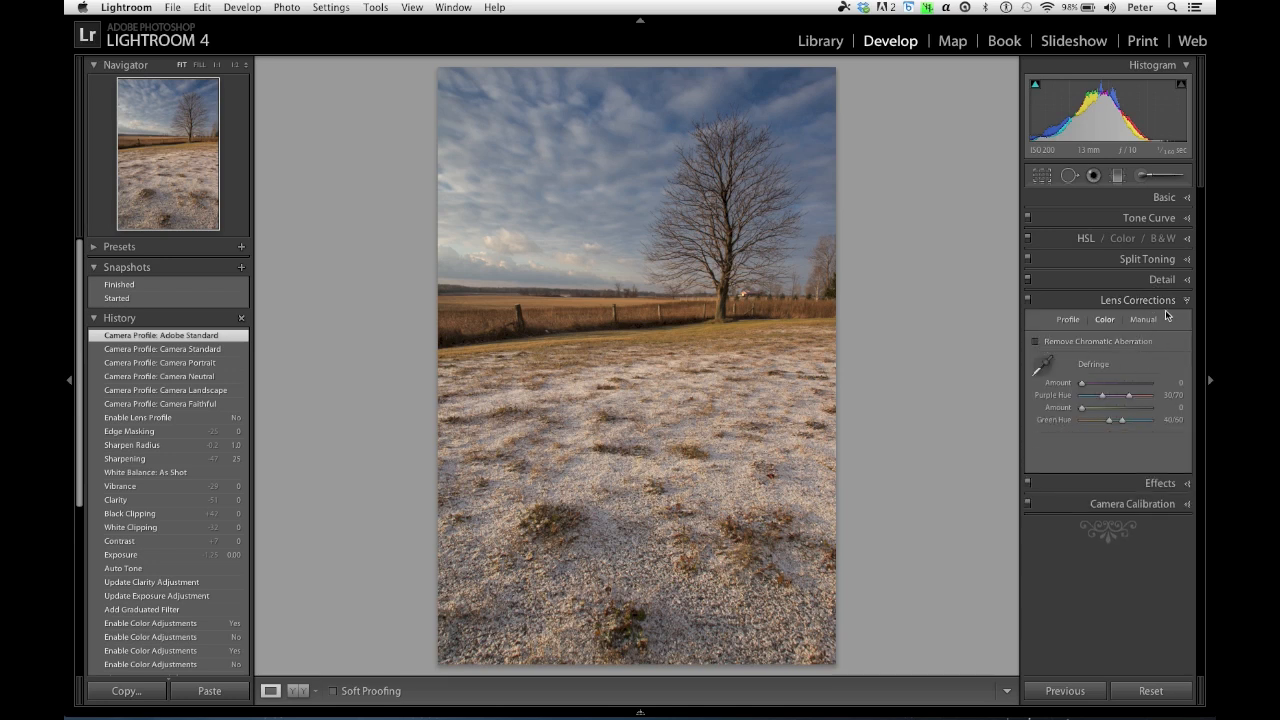
{"action": "left_click", "coordinate": [1035, 341]}
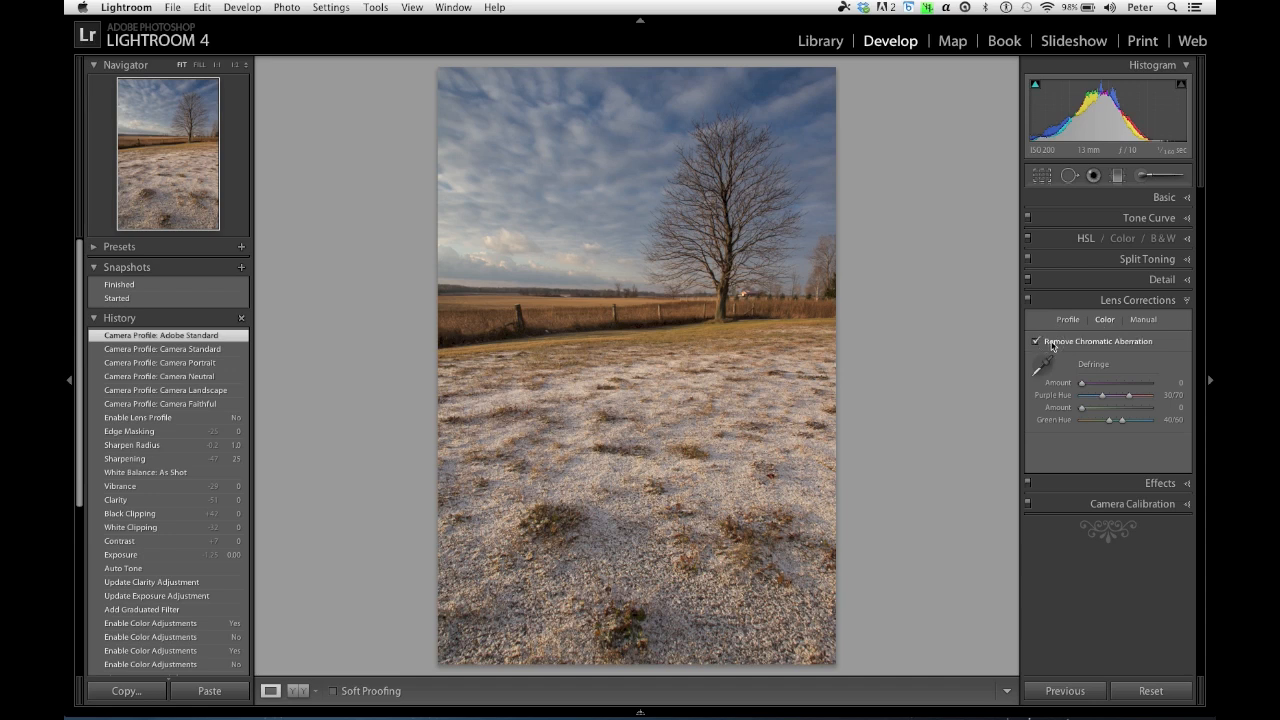
{"action": "left_click", "coordinate": [1036, 341]}
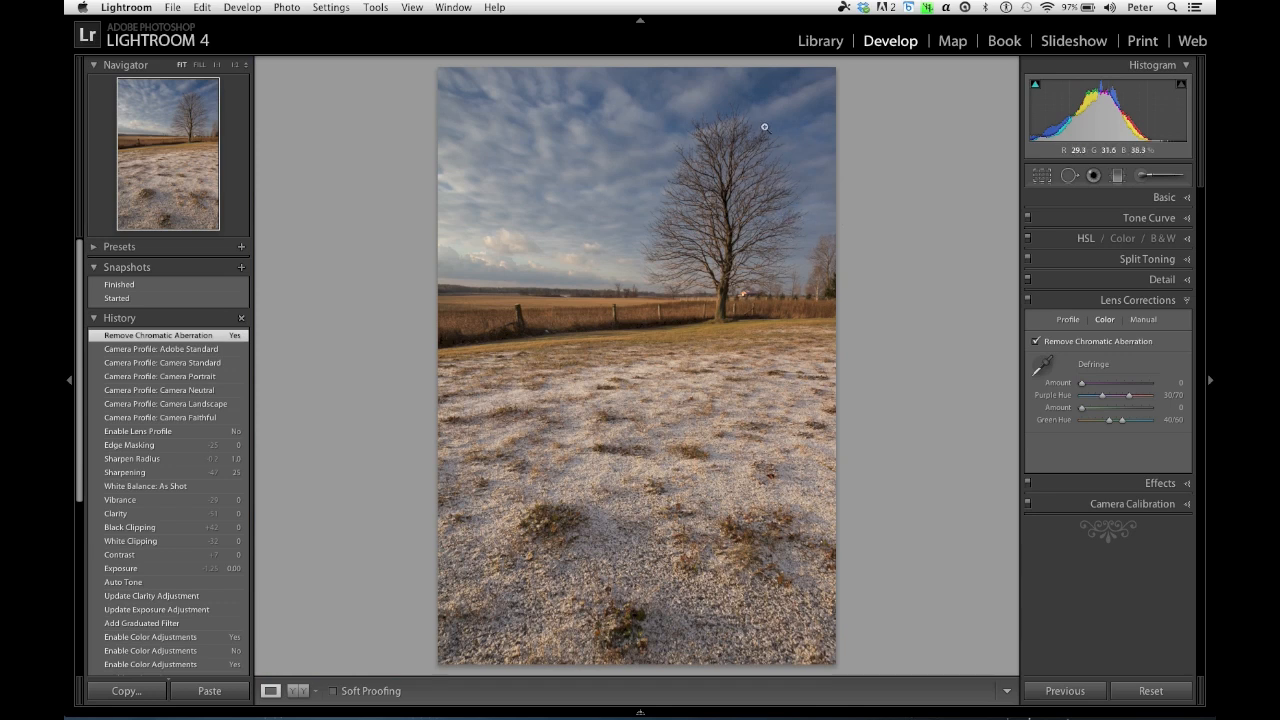
{"action": "mouse_move", "coordinate": [768, 117]}
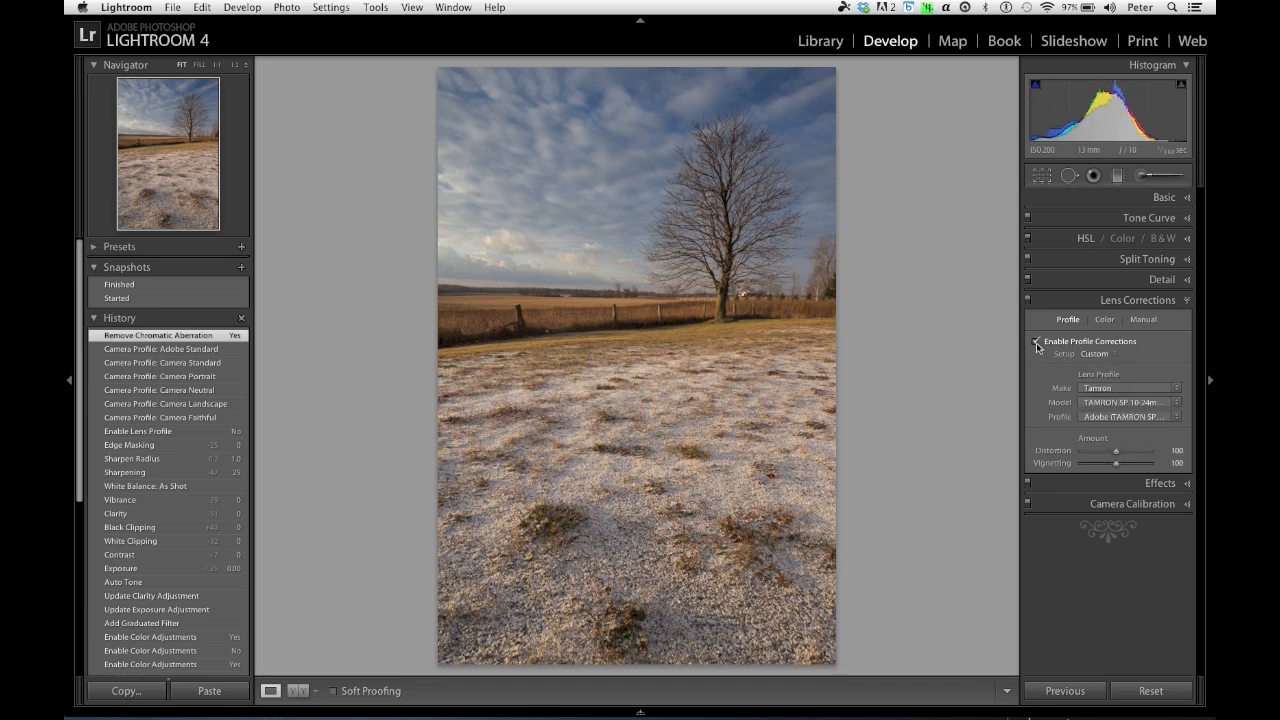
{"action": "left_click", "coordinate": [1036, 341]}
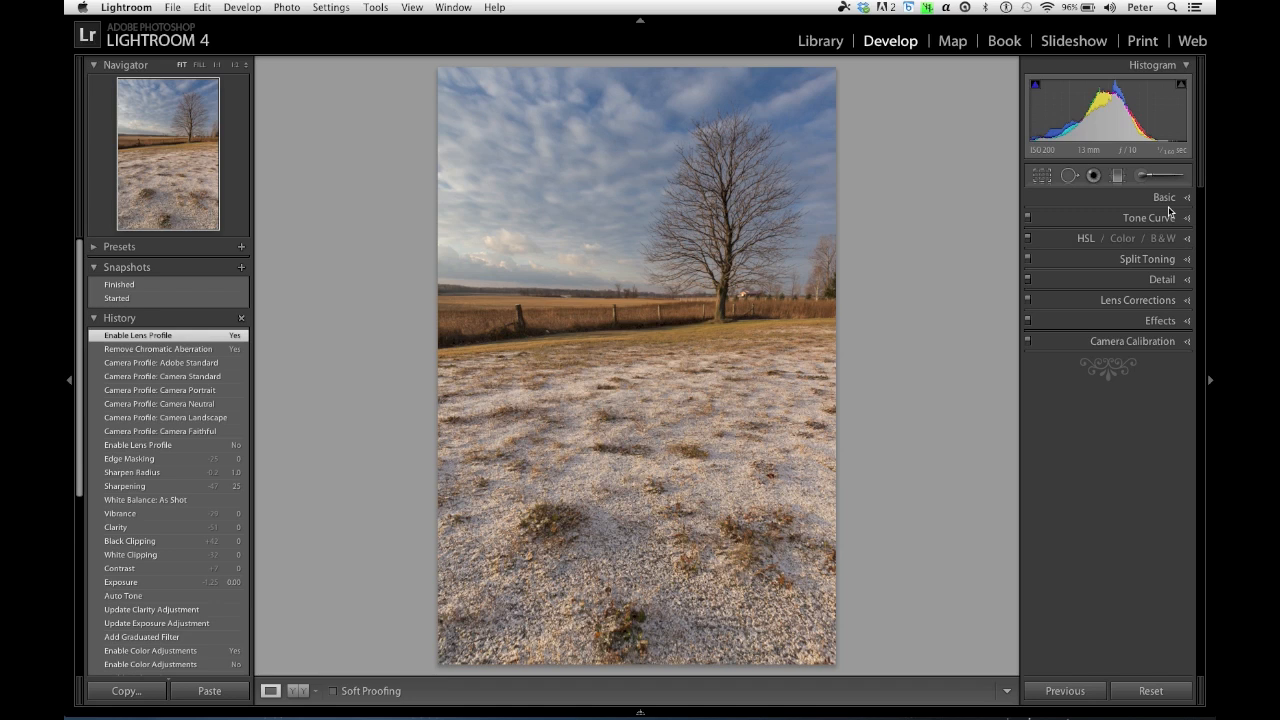
- In the Basic panel, test the shadow clipping and settle the Blacks at -26
{"action": "left_click", "coordinate": [1163, 197]}
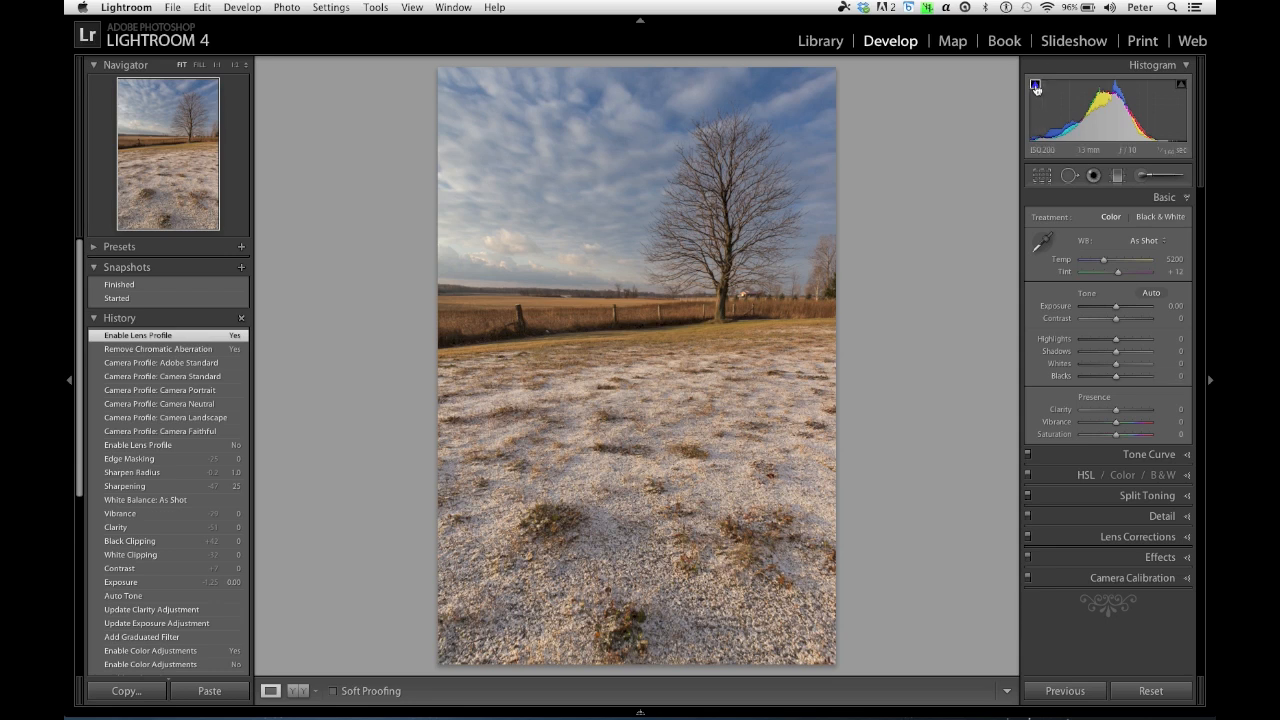
{"action": "mouse_move", "coordinate": [1036, 82]}
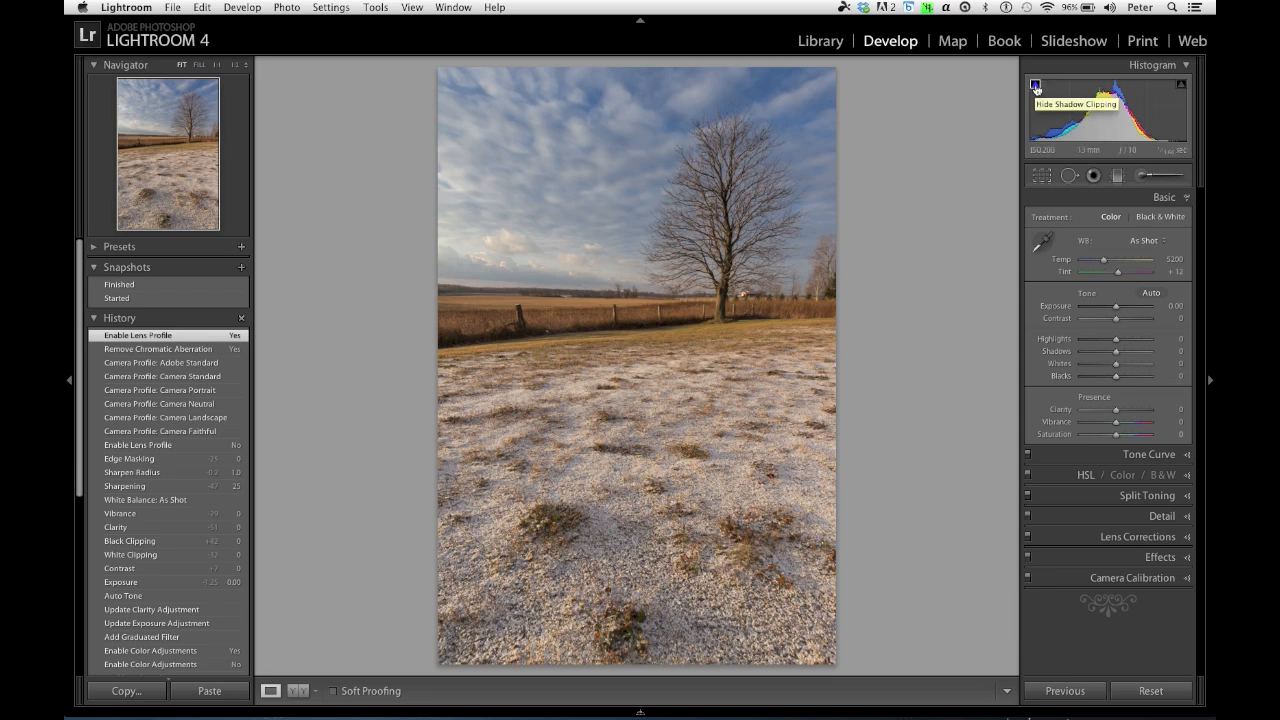
{"action": "mouse_move", "coordinate": [1180, 88]}
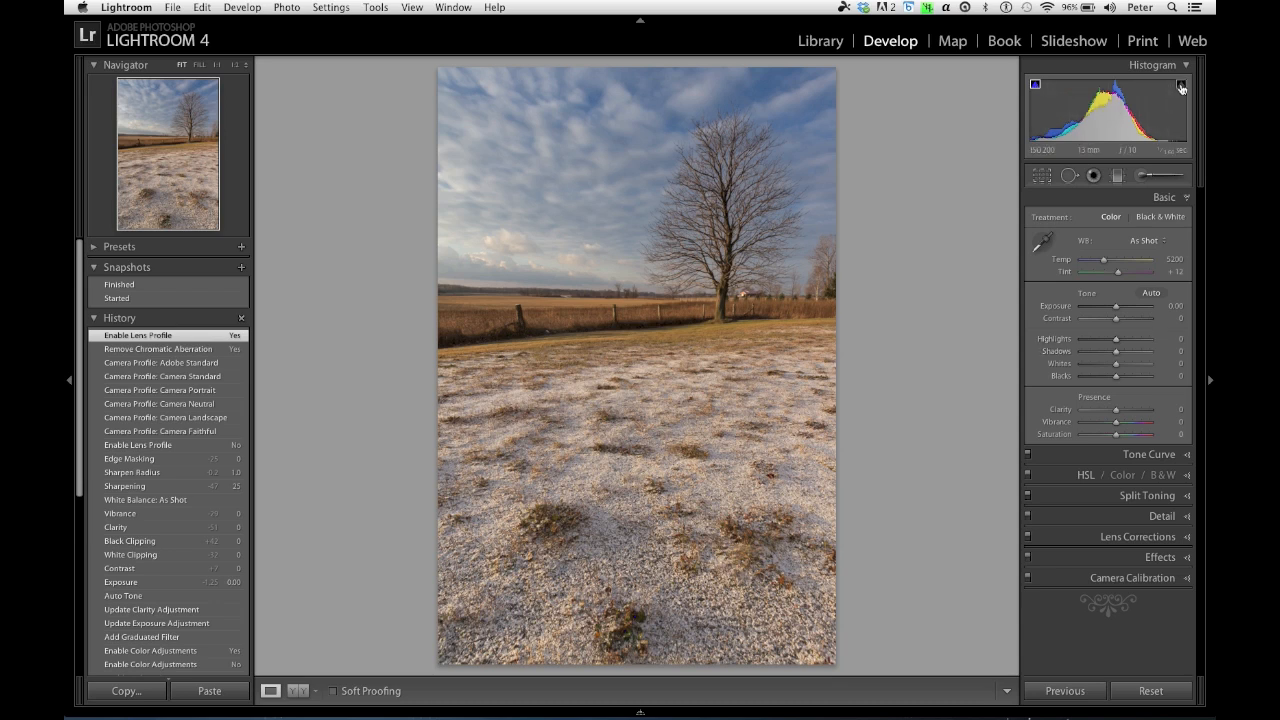
{"action": "mouse_move", "coordinate": [1136, 215]}
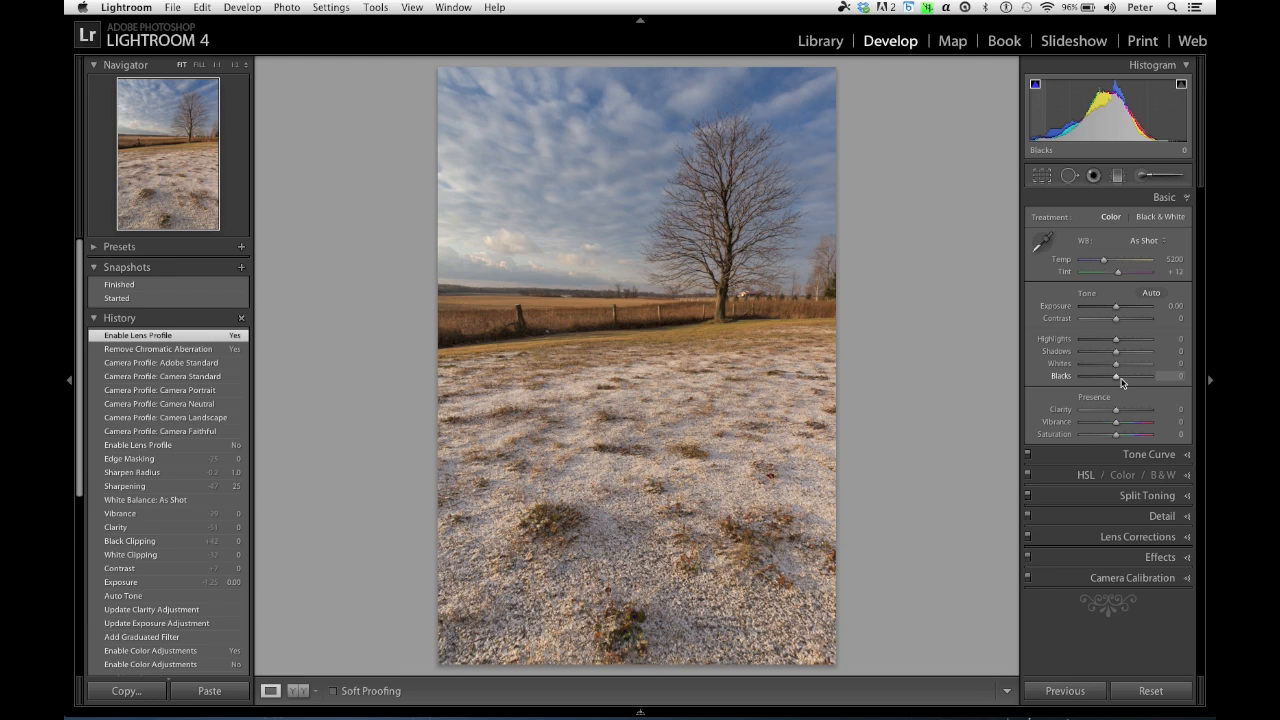
{"action": "mouse_move", "coordinate": [1120, 383]}
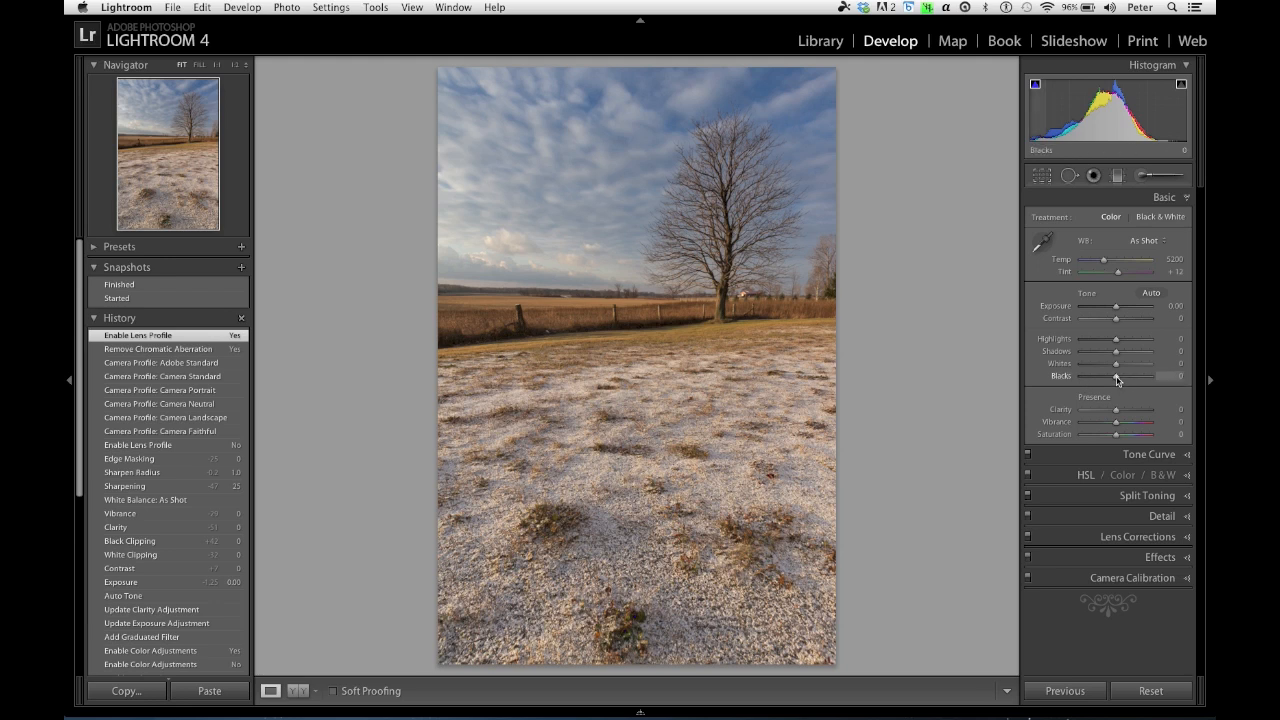
{"action": "left_click_drag", "start_coordinate": [1118, 377], "coordinate": [1110, 377]}
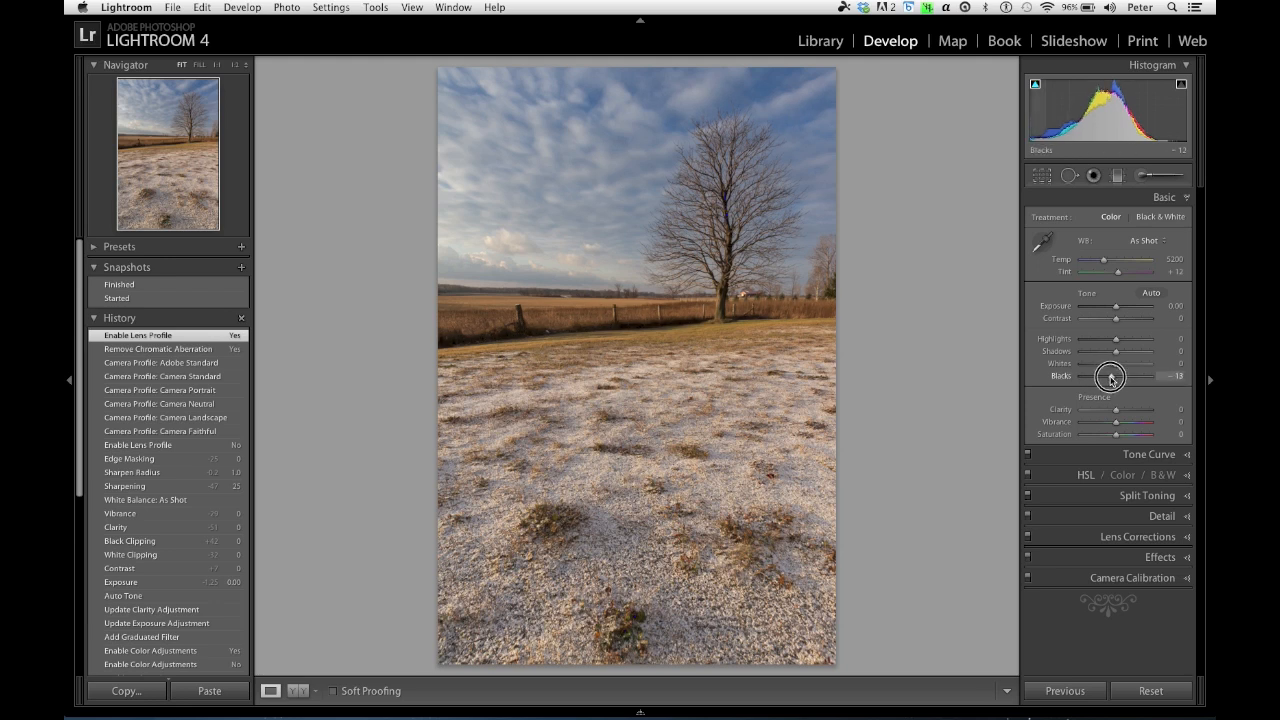
{"action": "left_click_drag", "start_coordinate": [1115, 377], "coordinate": [1087, 384]}
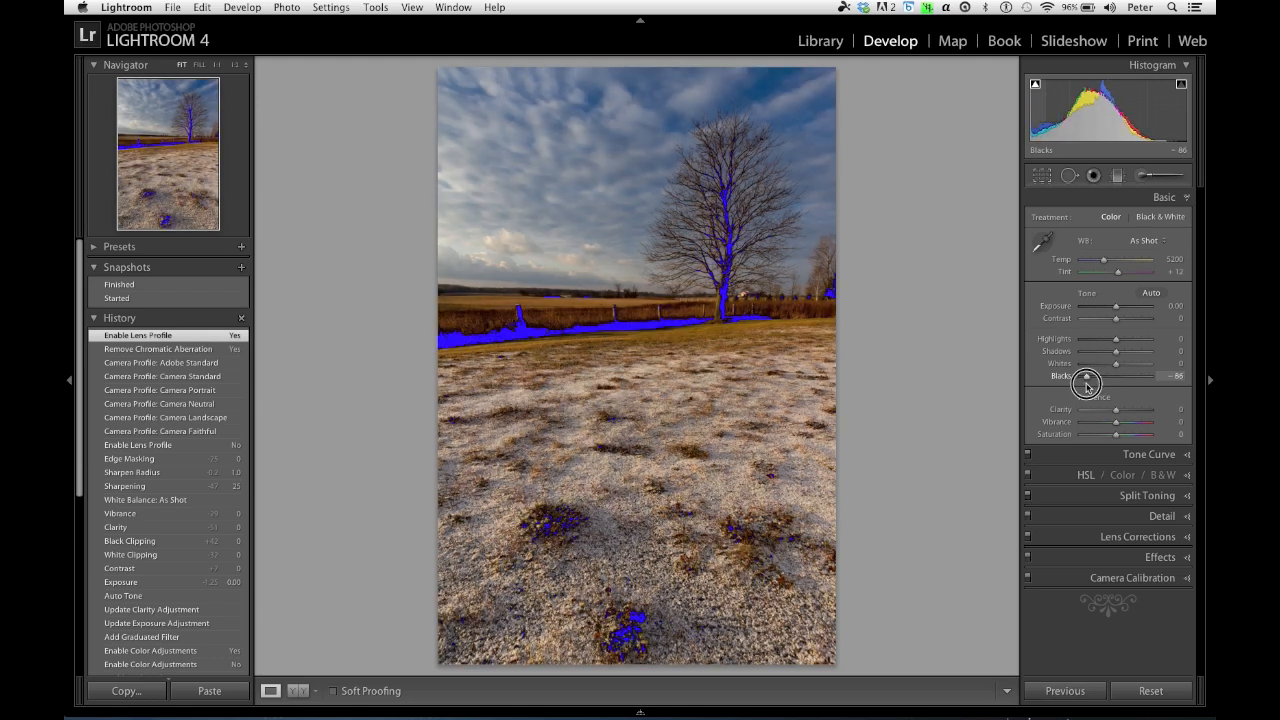
{"action": "left_click_drag", "start_coordinate": [1087, 376], "coordinate": [1108, 380]}
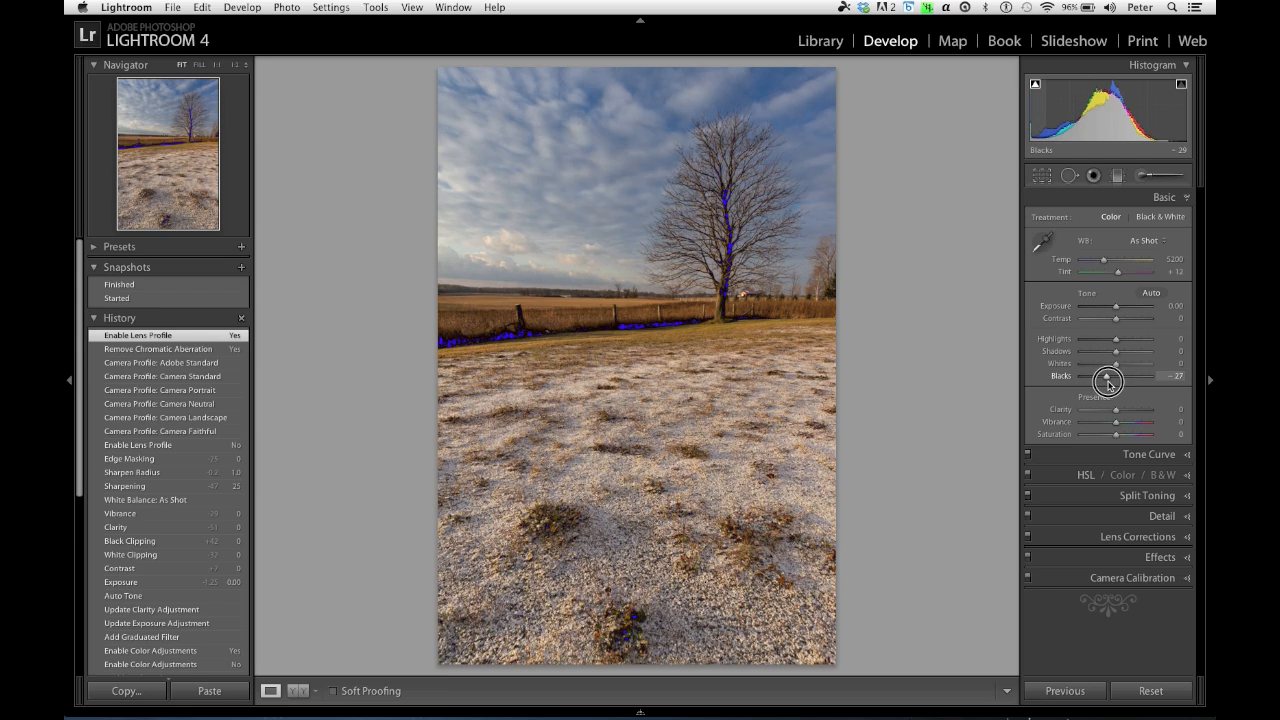
{"action": "left_click_drag", "start_coordinate": [1100, 378], "coordinate": [1110, 378]}
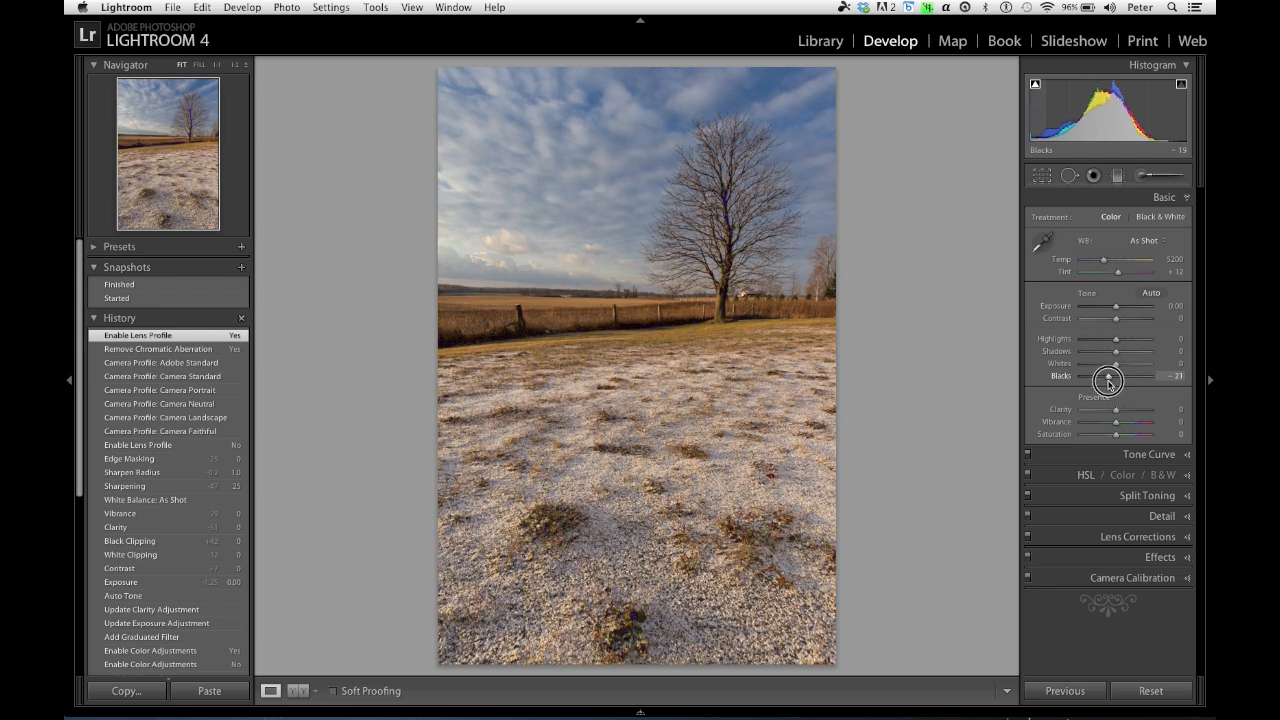
{"action": "left_click_drag", "start_coordinate": [1115, 378], "coordinate": [1107, 381]}
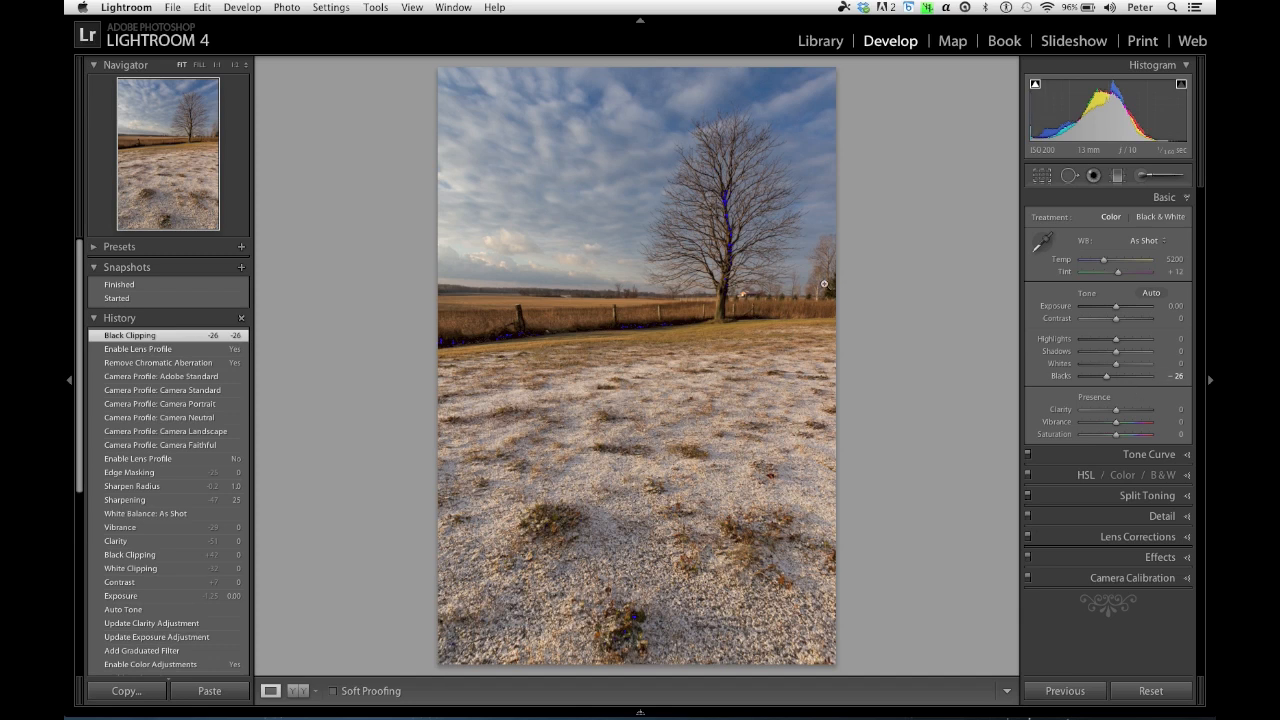
{"action": "mouse_move", "coordinate": [1107, 385]}
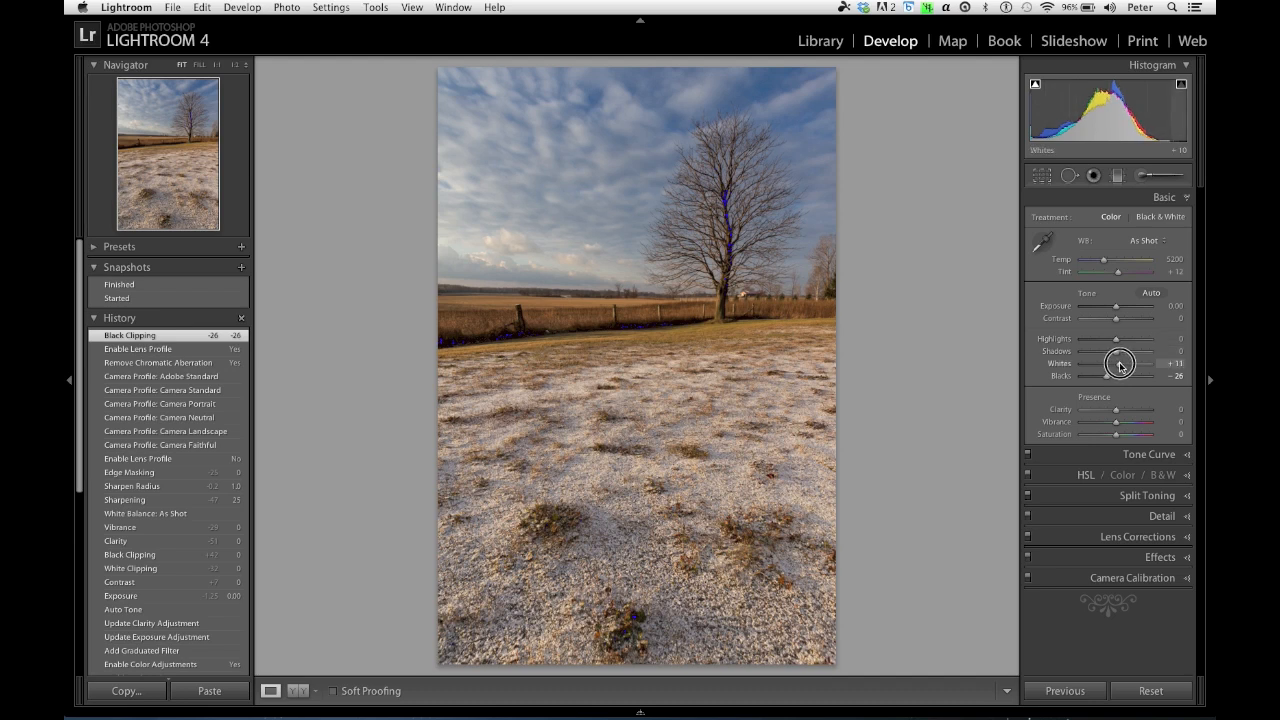
- Push Whites until the sky clips, then ease back and settle at +35
{"action": "left_click_drag", "start_coordinate": [1120, 363], "coordinate": [1137, 363]}
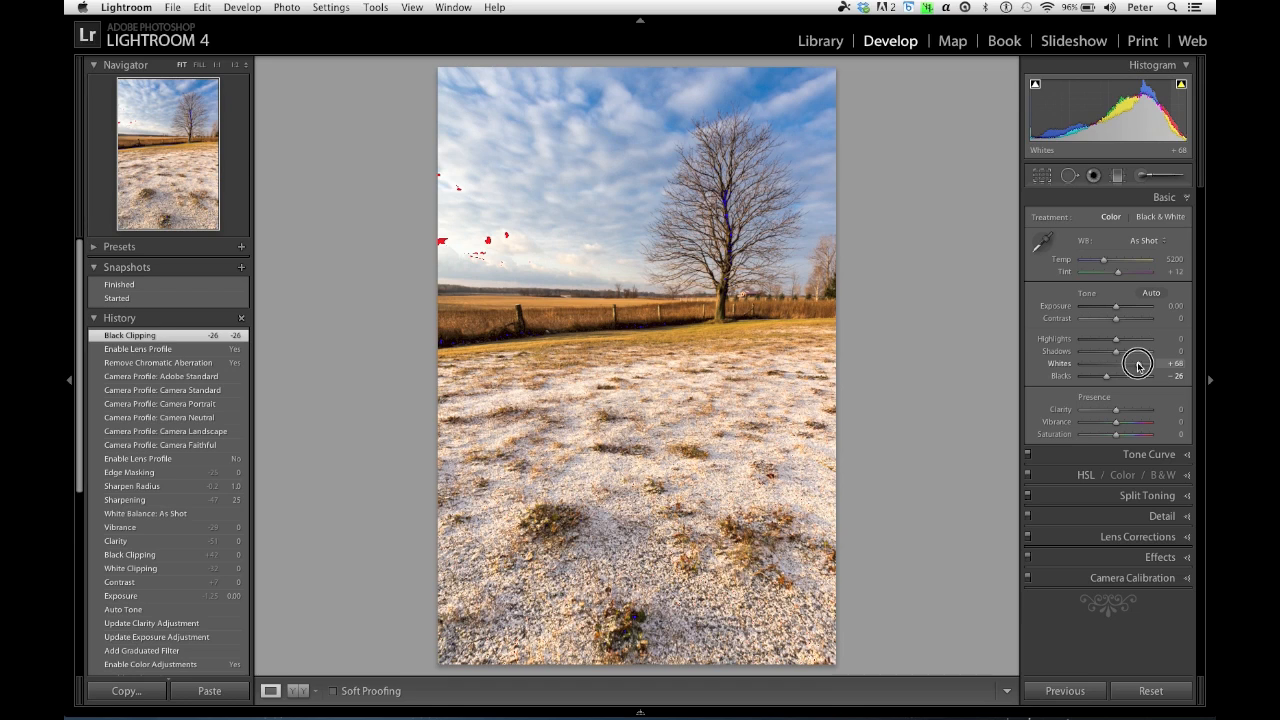
{"action": "left_click_drag", "start_coordinate": [1108, 363], "coordinate": [1102, 363]}
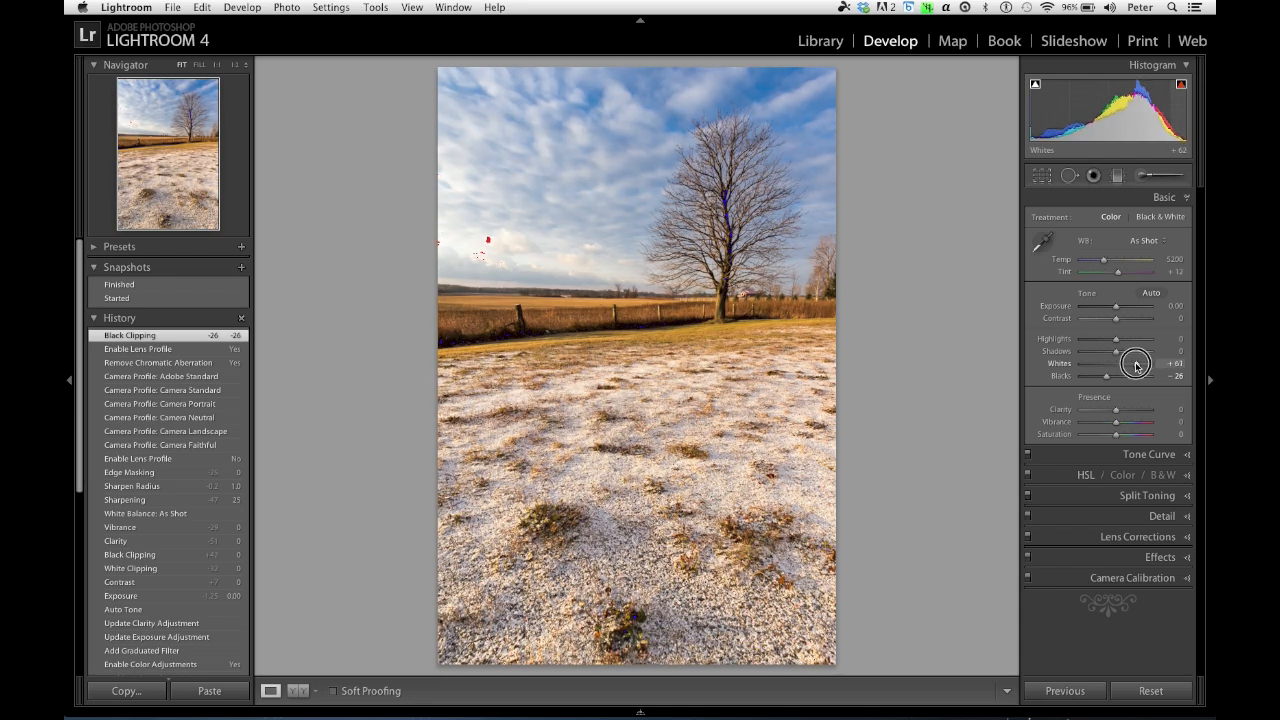
{"action": "left_click_drag", "start_coordinate": [1135, 363], "coordinate": [1128, 363]}
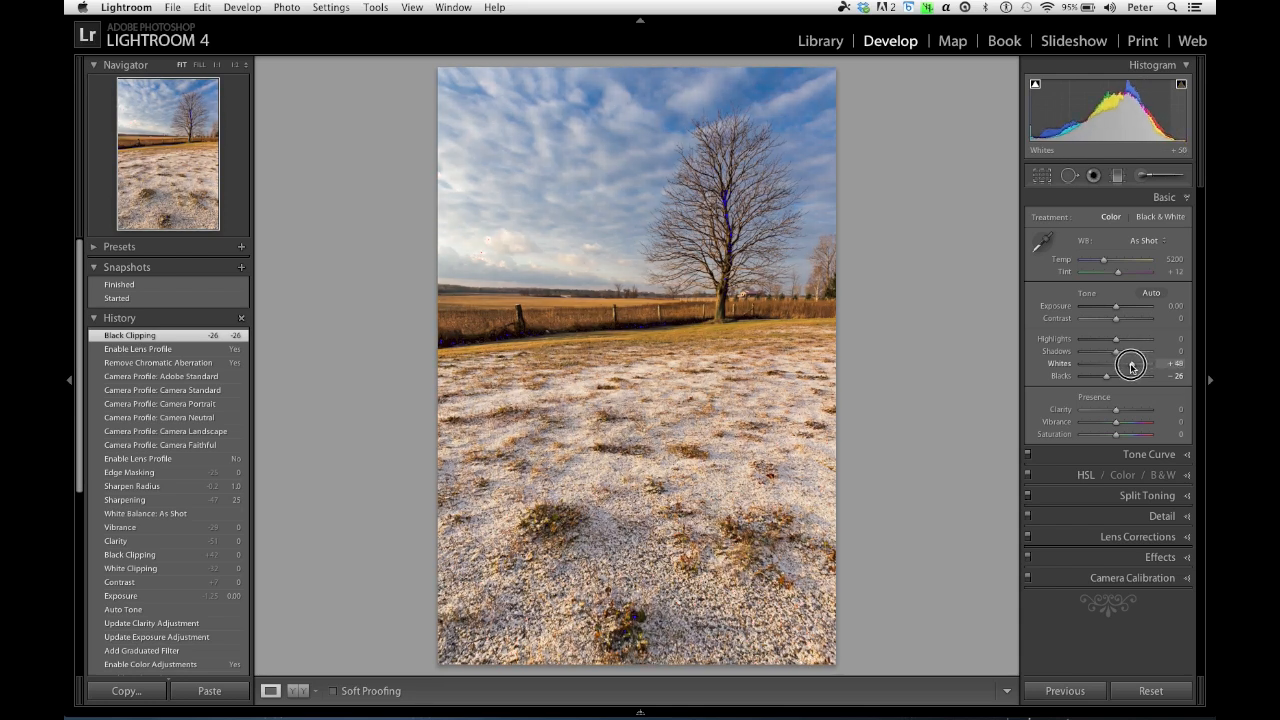
{"action": "left_click_drag", "start_coordinate": [1130, 363], "coordinate": [1123, 363]}
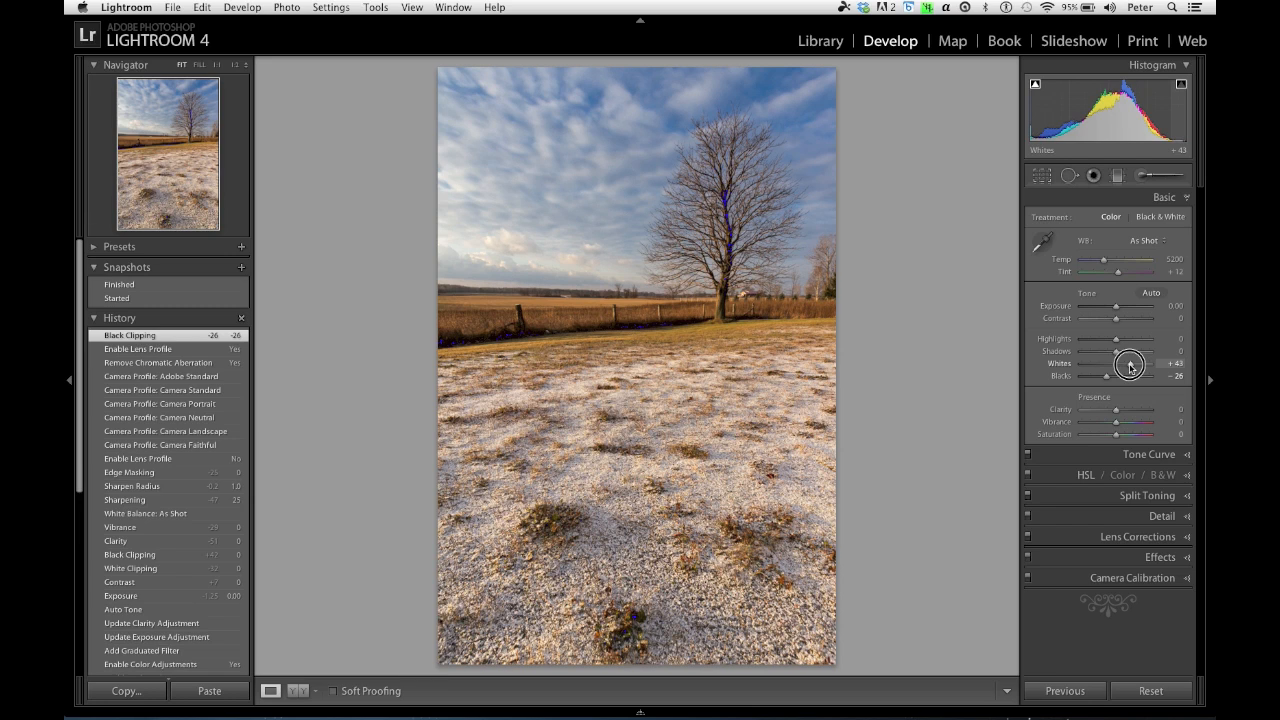
{"action": "left_click_drag", "start_coordinate": [1130, 364], "coordinate": [1126, 364]}
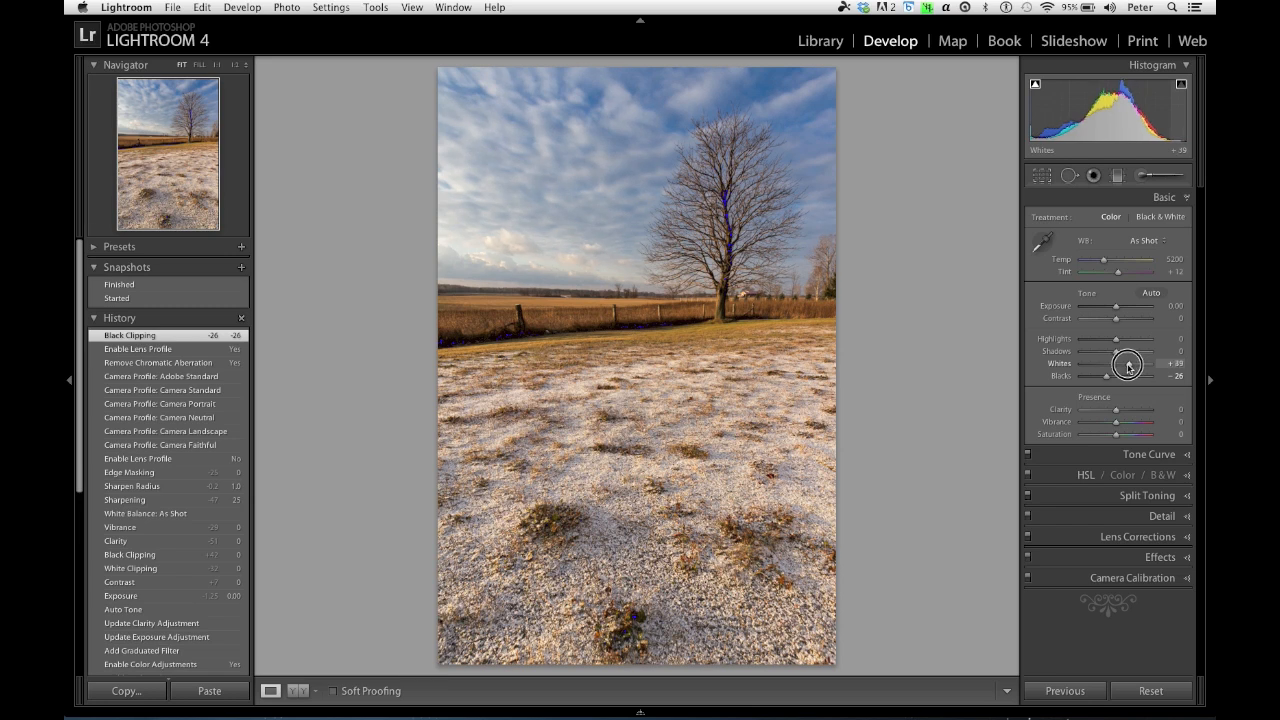
{"action": "left_click_drag", "start_coordinate": [1129, 364], "coordinate": [1124, 364]}
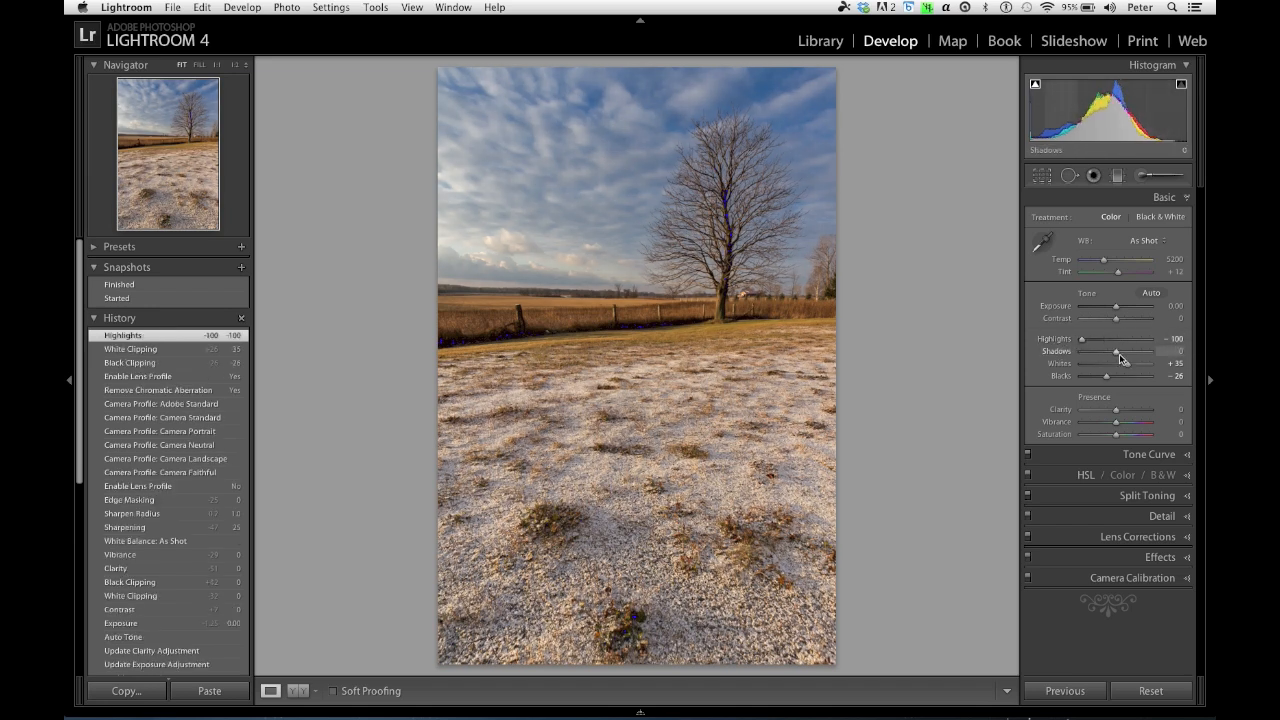
- Raise the Shadows slider to +100
{"action": "left_click_drag", "start_coordinate": [1118, 351], "coordinate": [1165, 351]}
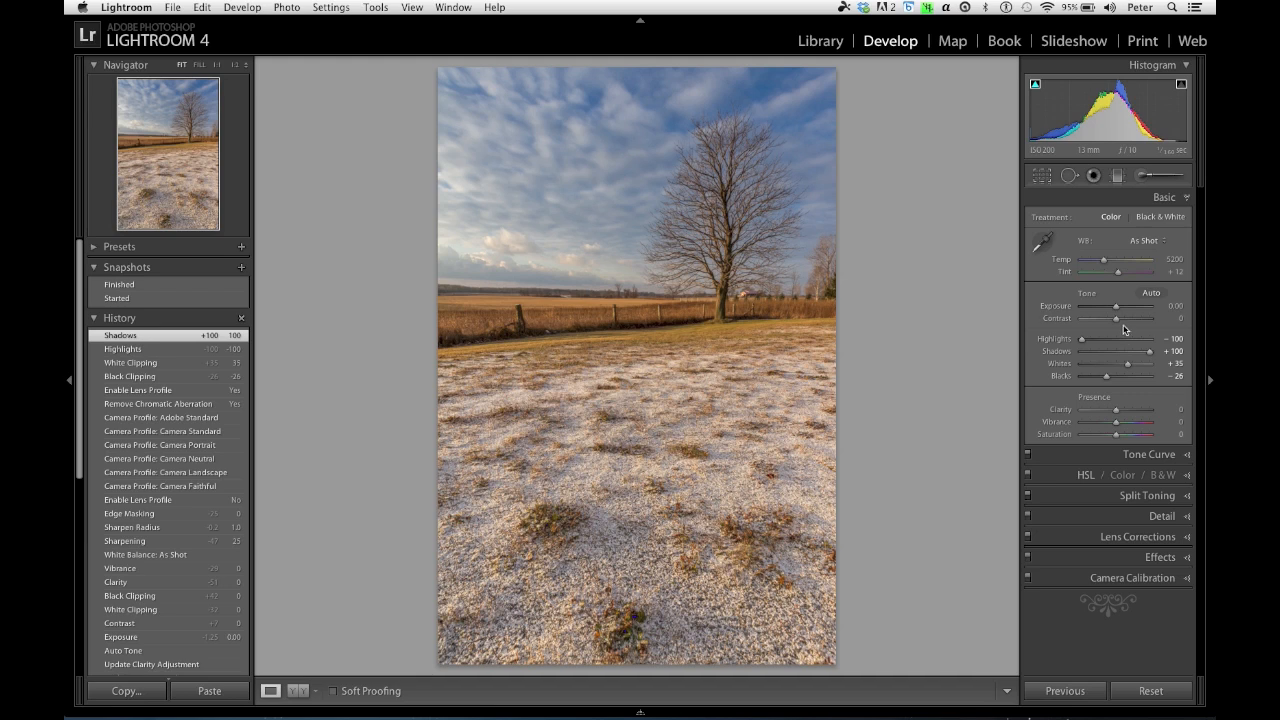
- Raise Contrast to +47 for a punchier look
{"action": "left_click_drag", "start_coordinate": [1119, 318], "coordinate": [1130, 318]}
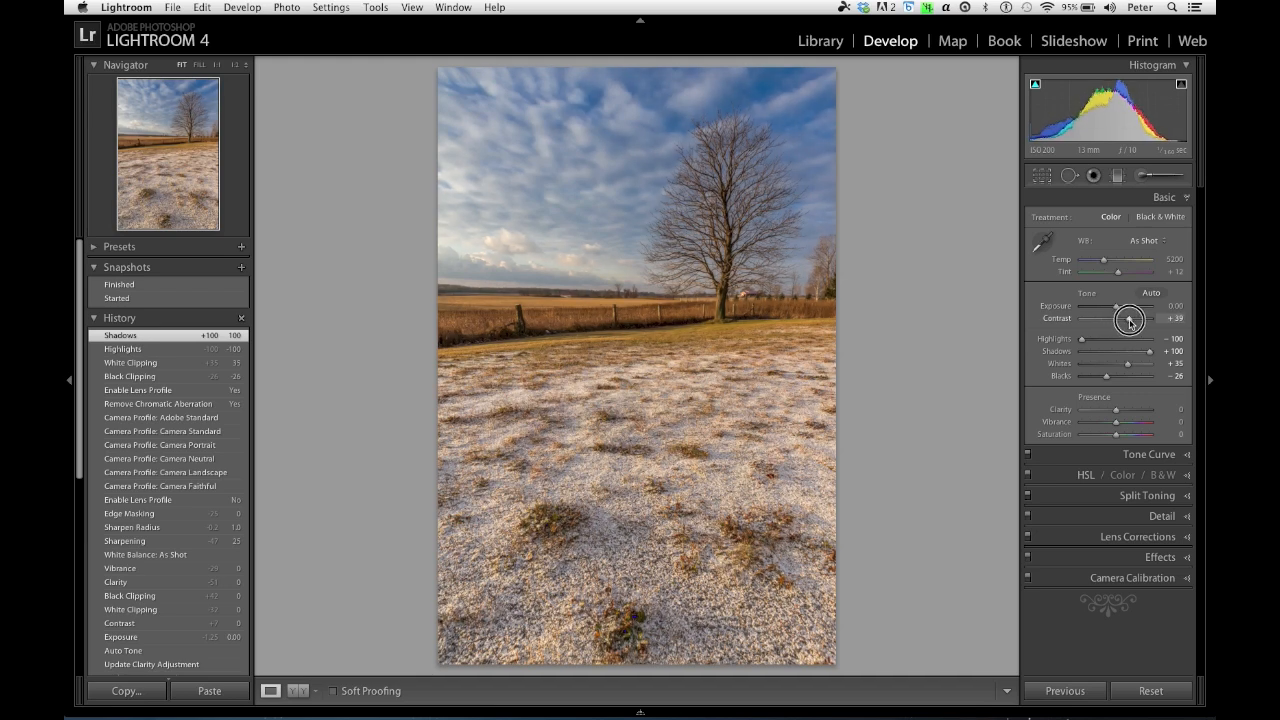
{"action": "left_click_drag", "start_coordinate": [1128, 318], "coordinate": [1136, 318]}
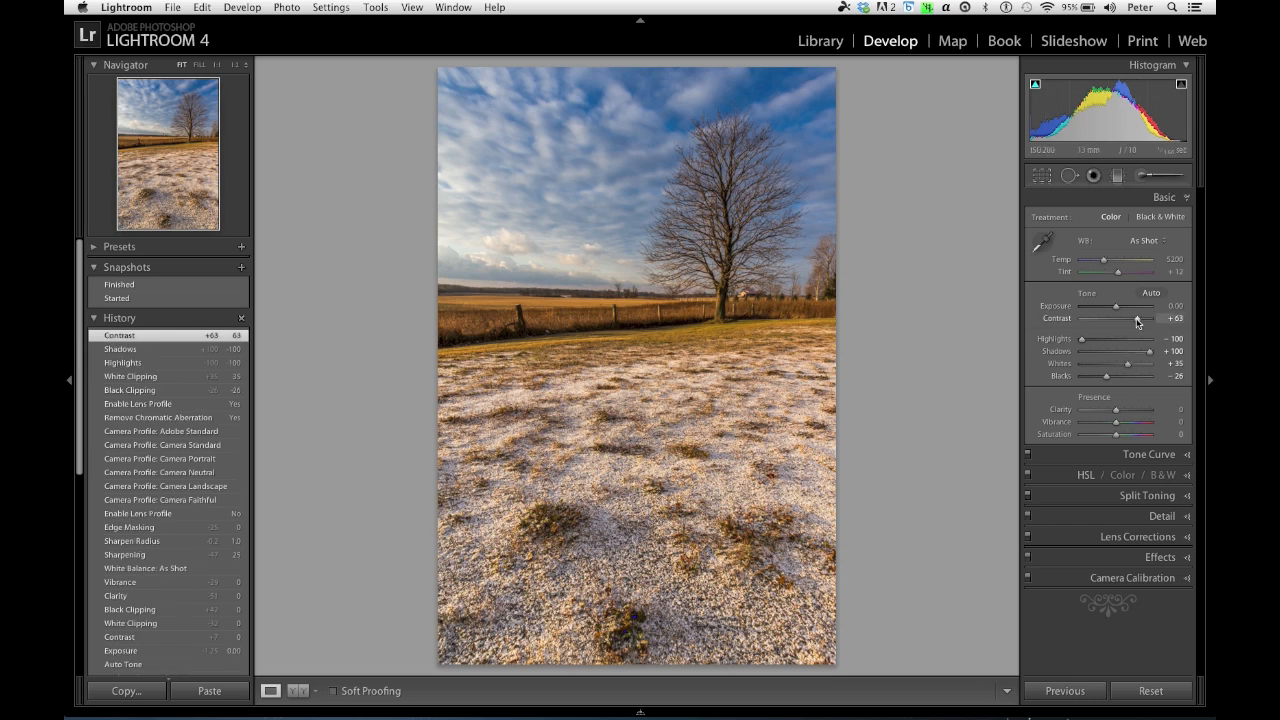
{"action": "left_click_drag", "start_coordinate": [1137, 318], "coordinate": [1128, 318]}
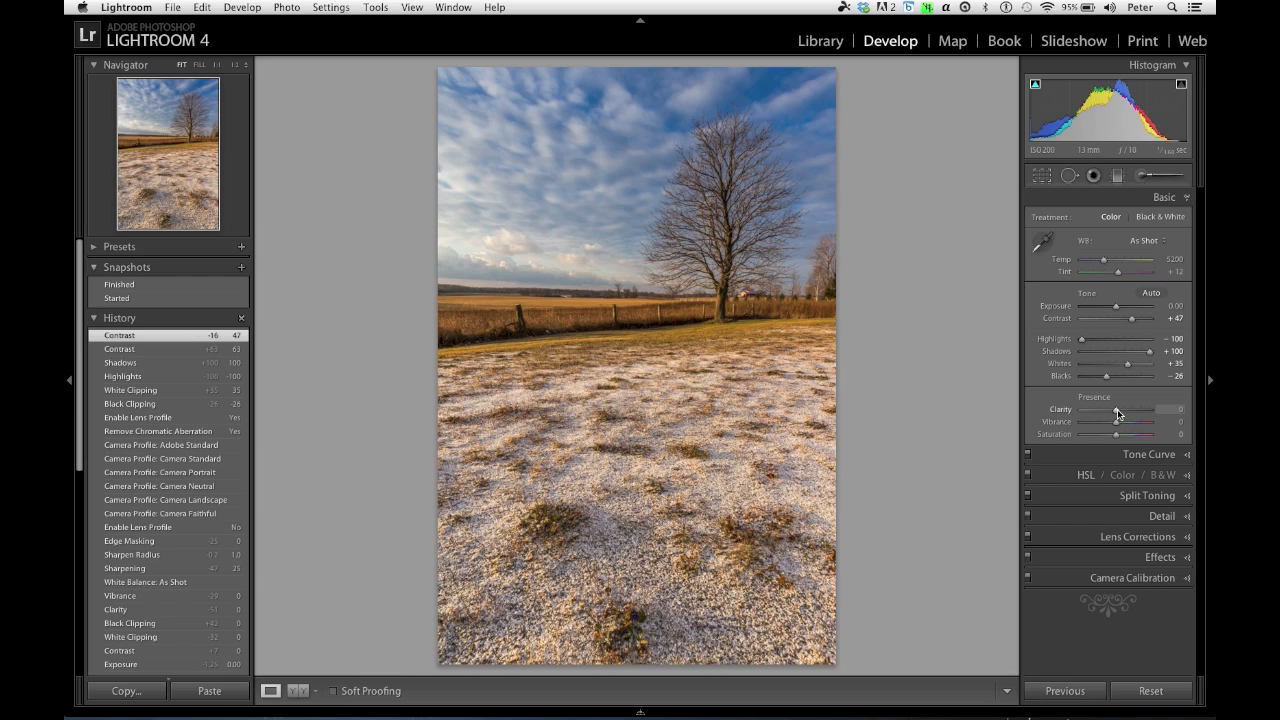
- Increase Clarity to about +49
{"action": "left_click_drag", "start_coordinate": [1117, 409], "coordinate": [1128, 409]}
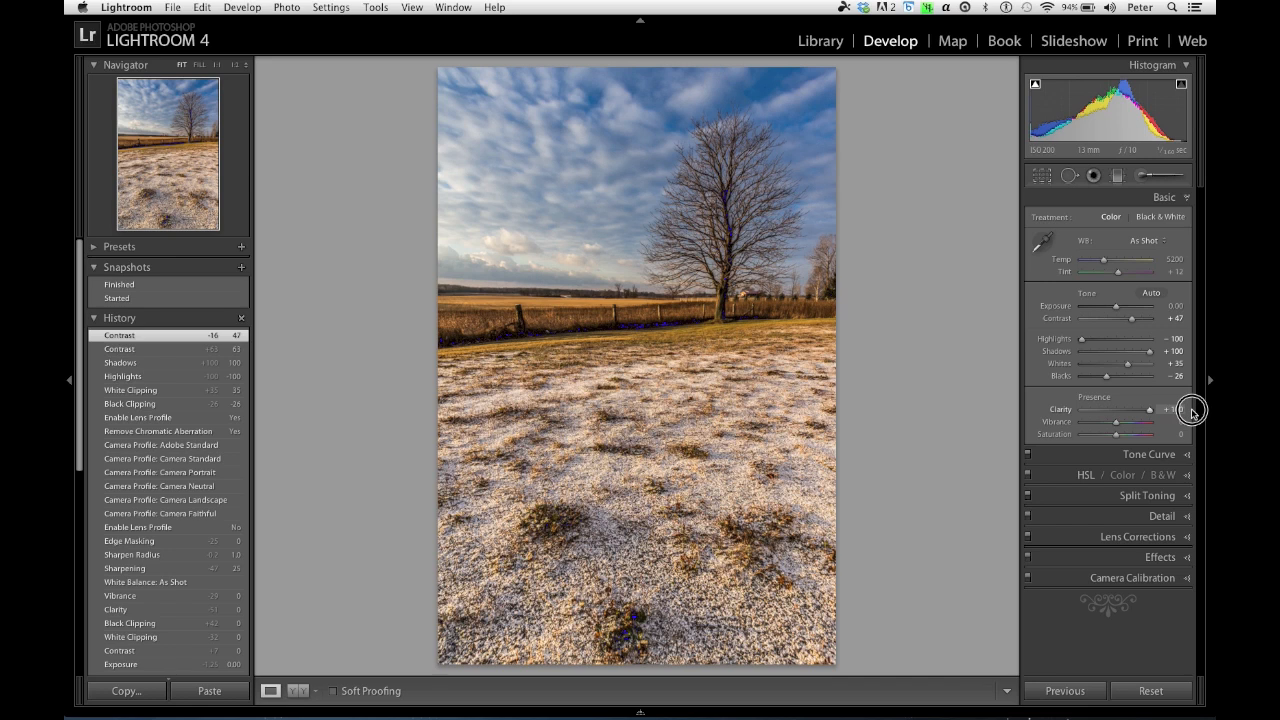
{"action": "left_click_drag", "start_coordinate": [1157, 410], "coordinate": [1135, 410]}
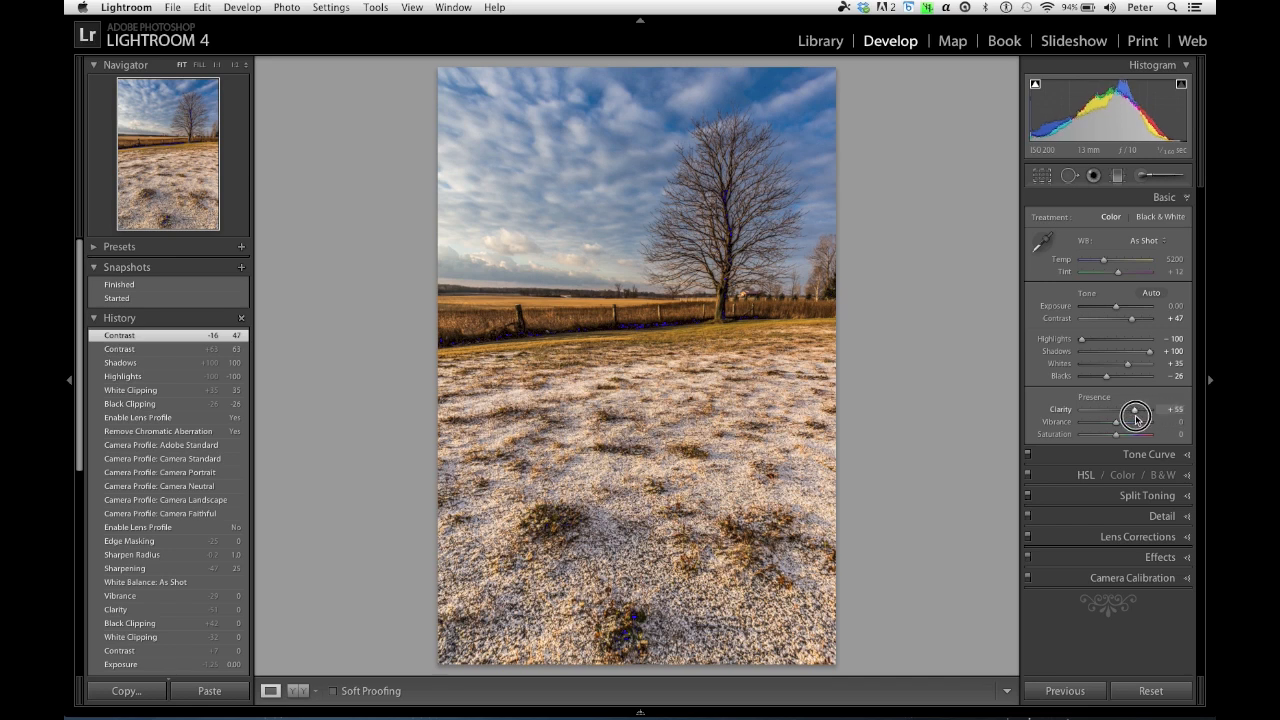
{"action": "left_click_drag", "start_coordinate": [1138, 415], "coordinate": [1135, 415]}
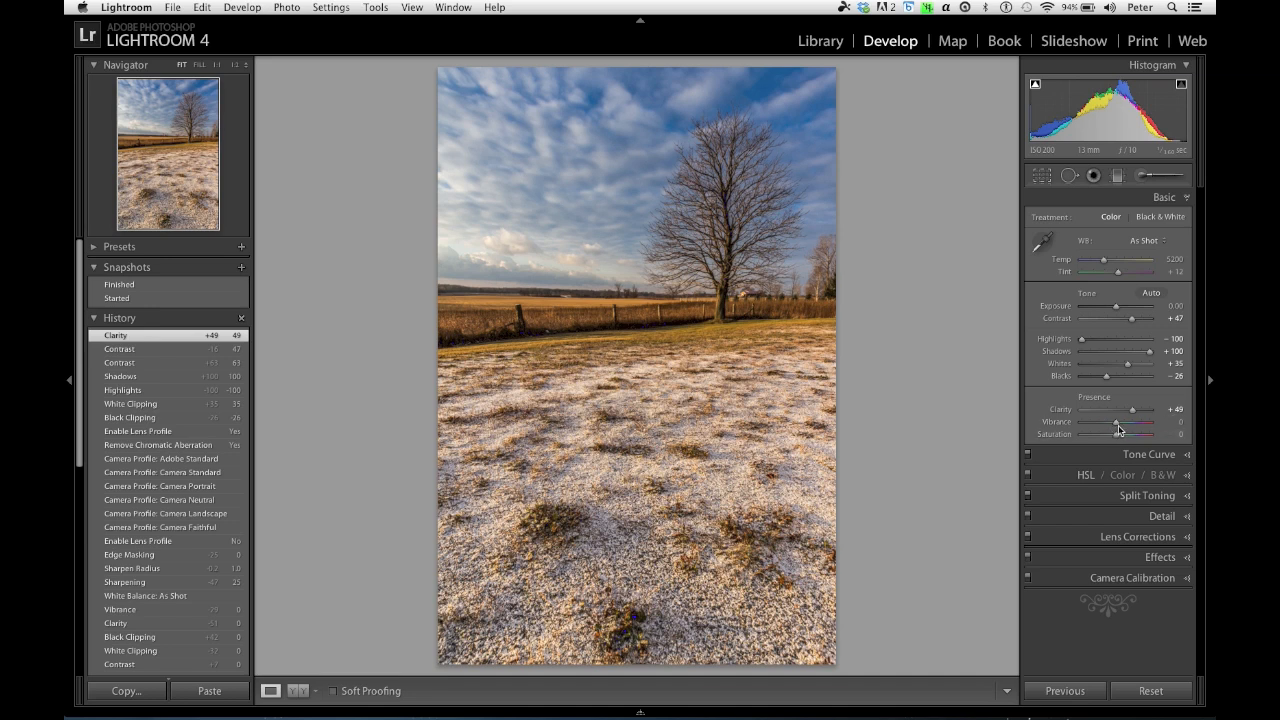
{"action": "mouse_move", "coordinate": [853, 426]}
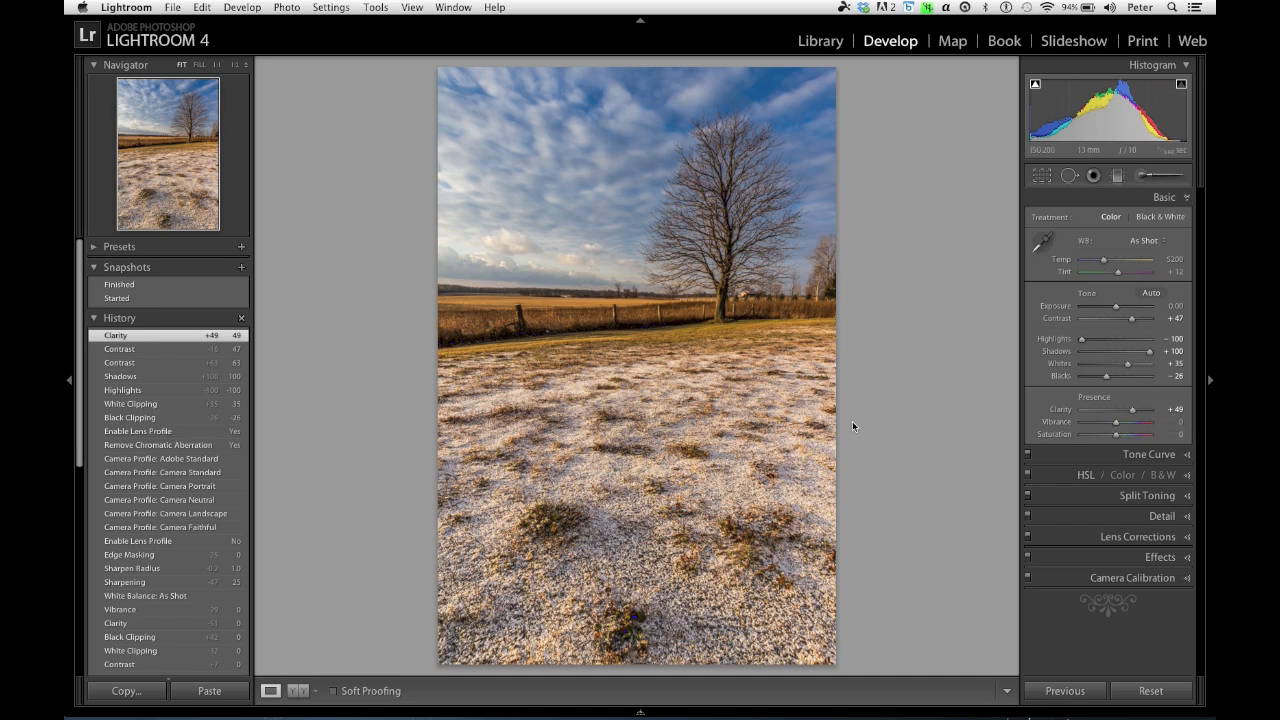
{"action": "mouse_move", "coordinate": [793, 451]}
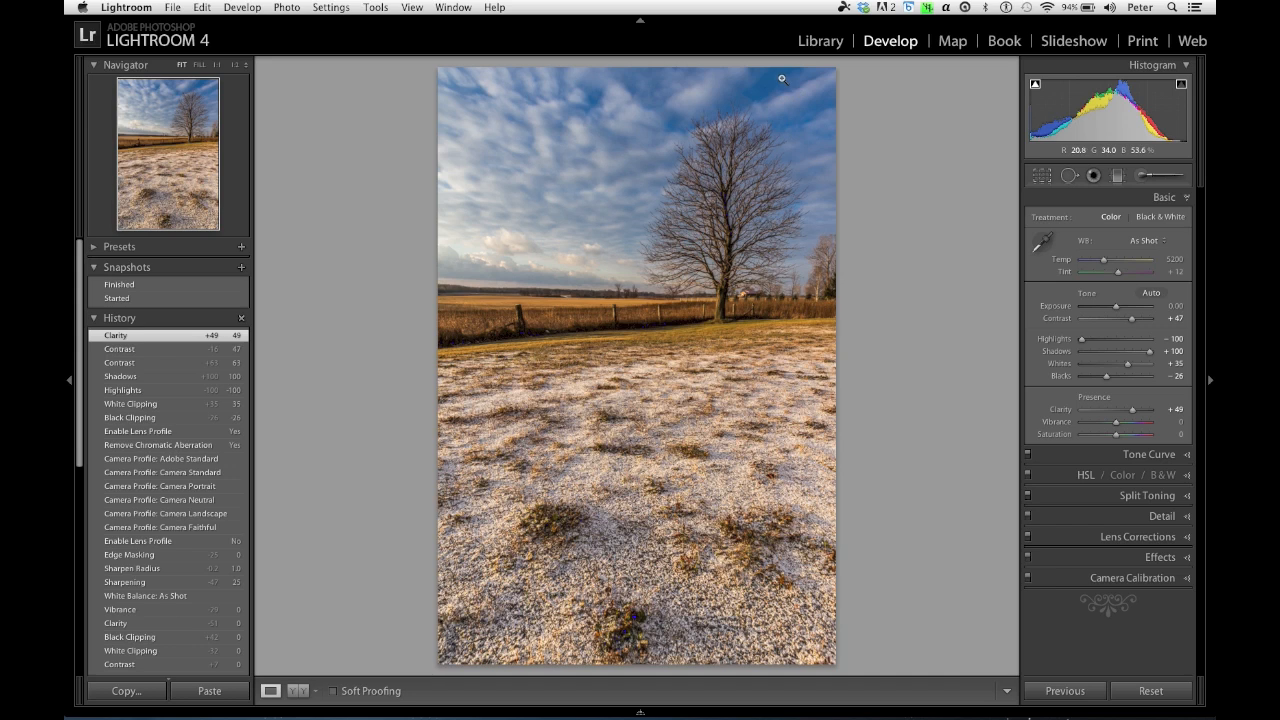
{"action": "mouse_move", "coordinate": [783, 97]}
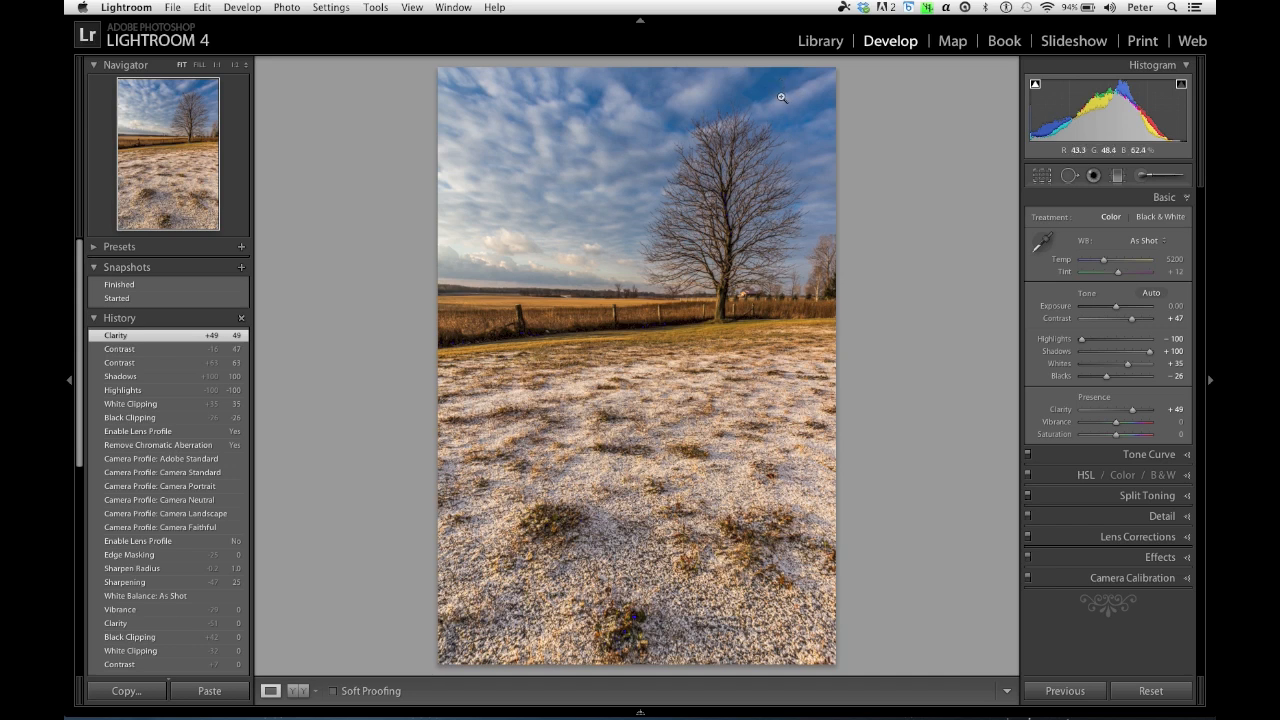
{"action": "mouse_move", "coordinate": [881, 221]}
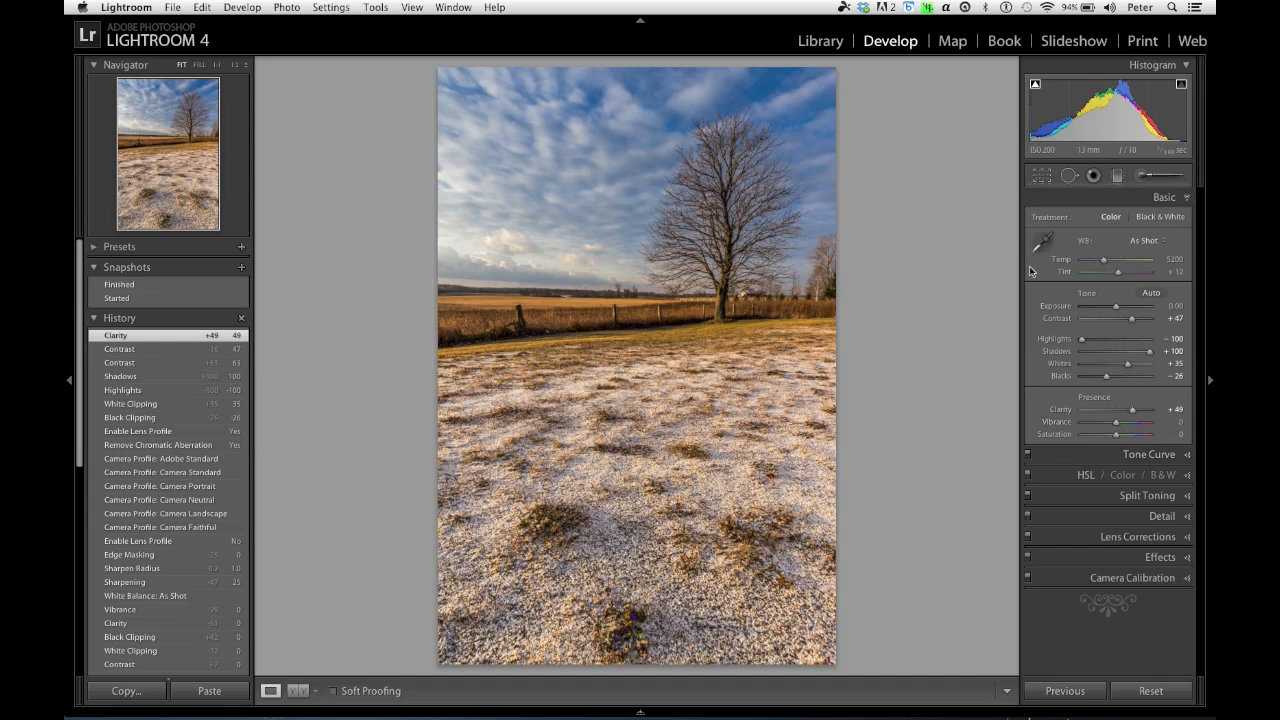
{"action": "mouse_move", "coordinate": [1193, 476]}
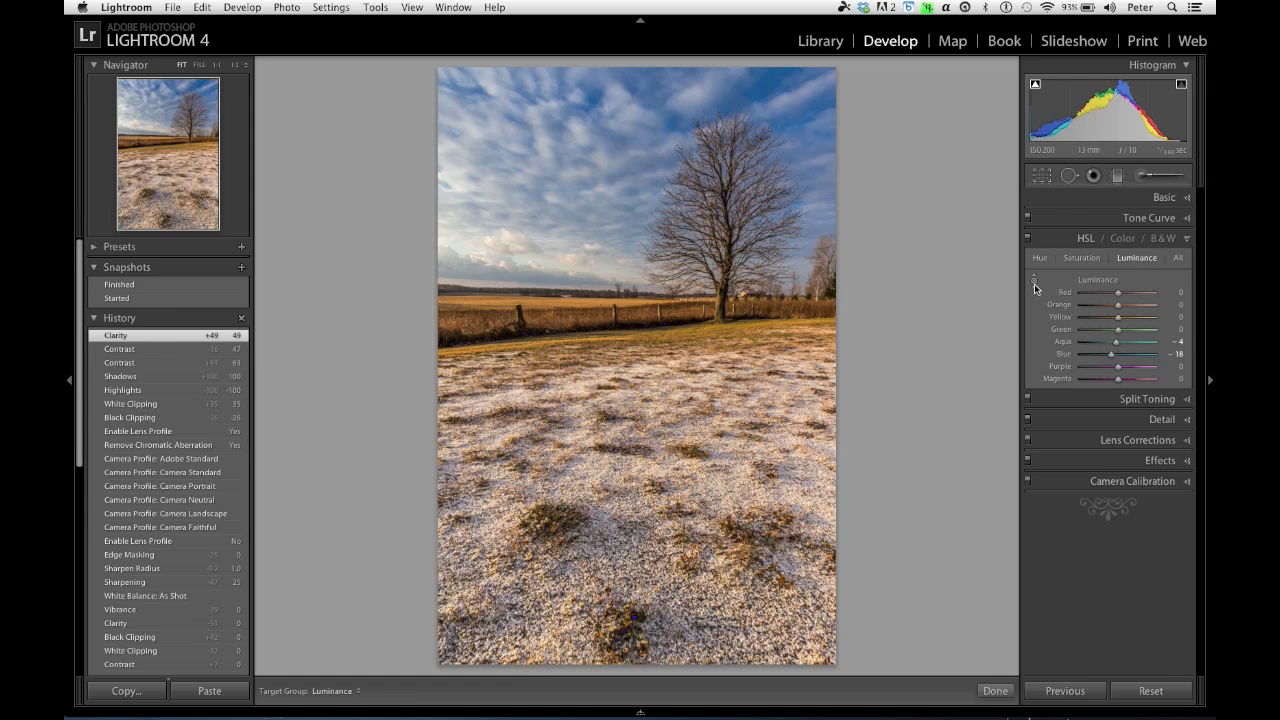
{"action": "mouse_move", "coordinate": [770, 88]}
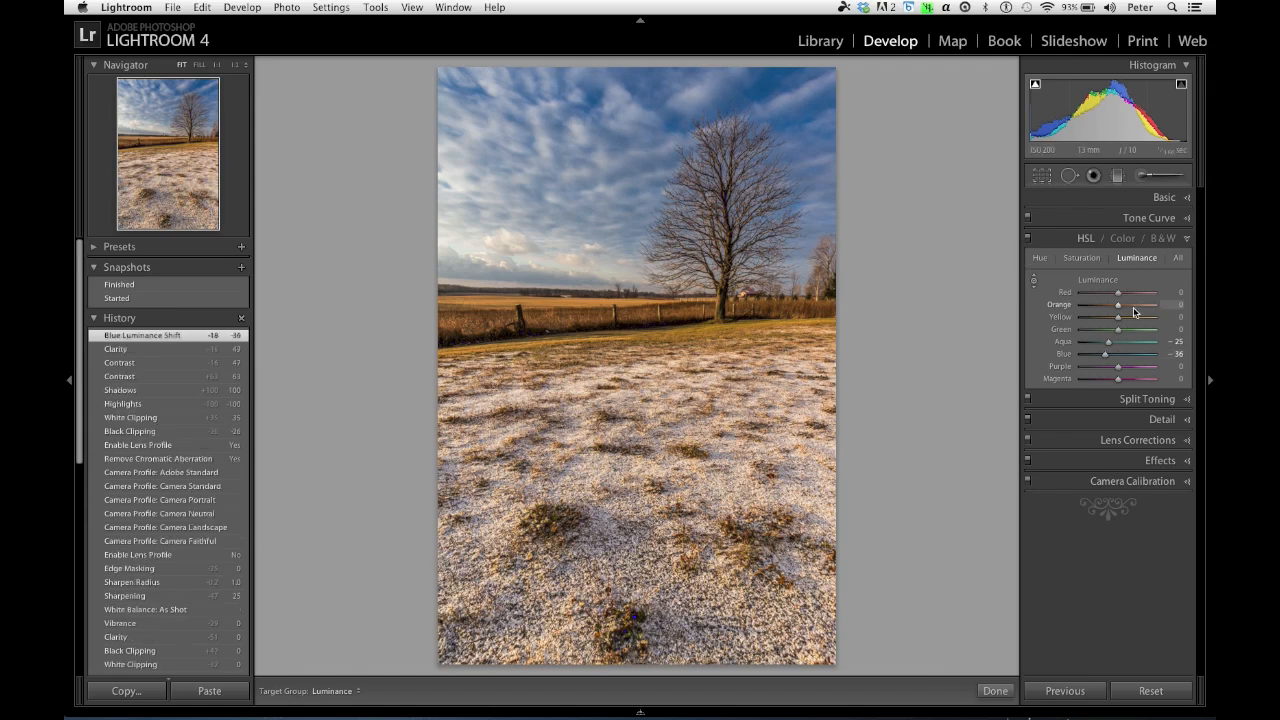
- Switch HSL to Saturation to lower Blue saturation by 13
{"action": "left_click", "coordinate": [1081, 258]}
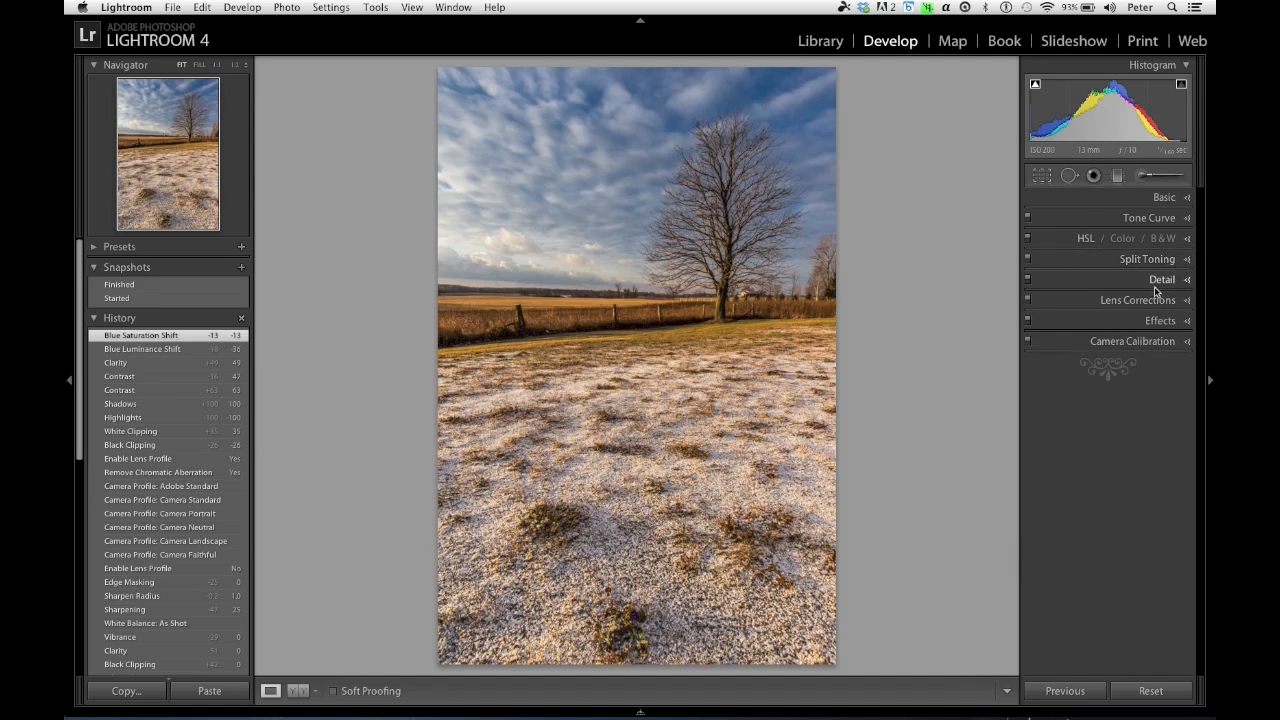
- In Split Toning, give the highlights a warm orange hue around 37 and boost its saturation
{"action": "left_click", "coordinate": [1147, 258]}
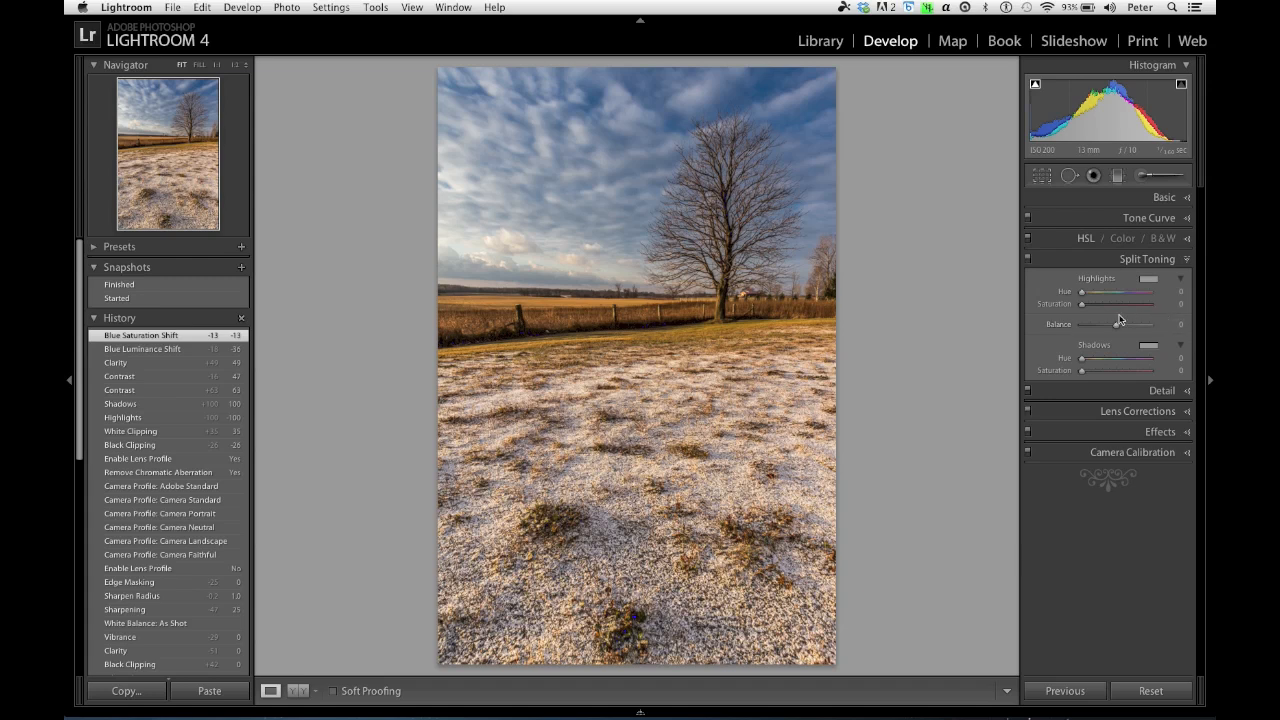
{"action": "mouse_move", "coordinate": [1100, 317]}
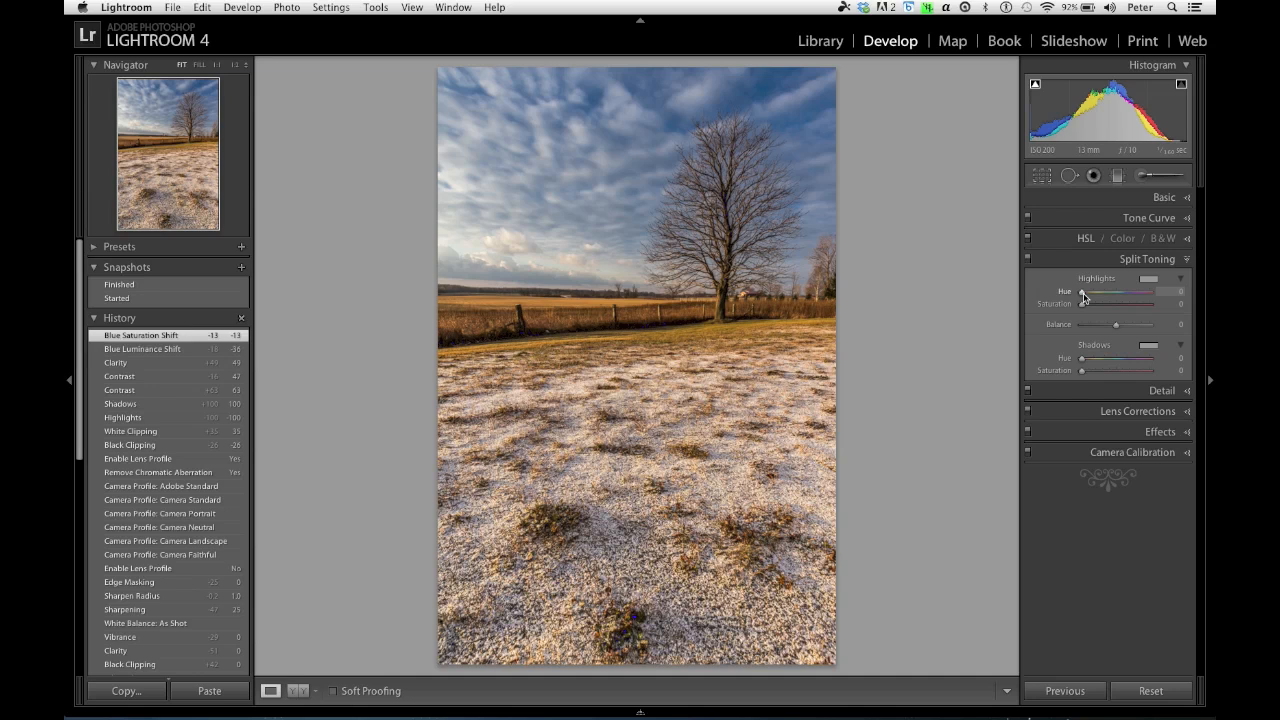
{"action": "mouse_move", "coordinate": [1100, 308]}
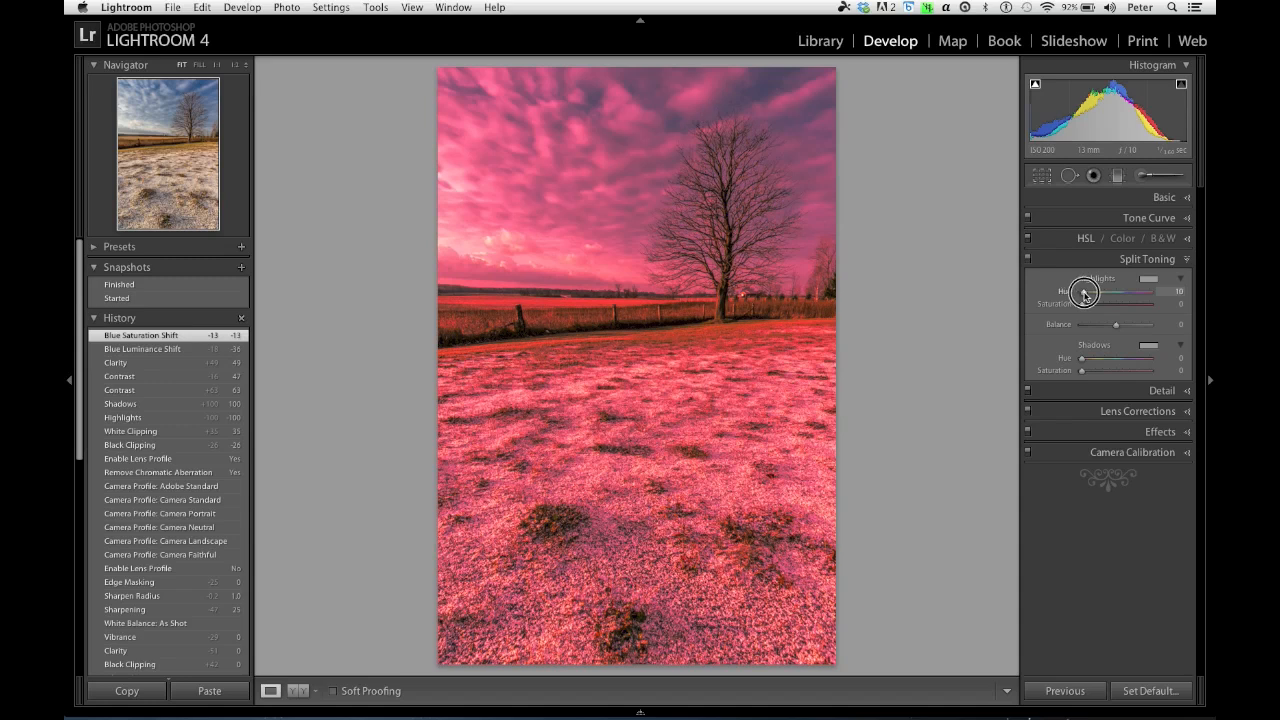
{"action": "left_click_drag", "start_coordinate": [1083, 291], "coordinate": [1088, 291]}
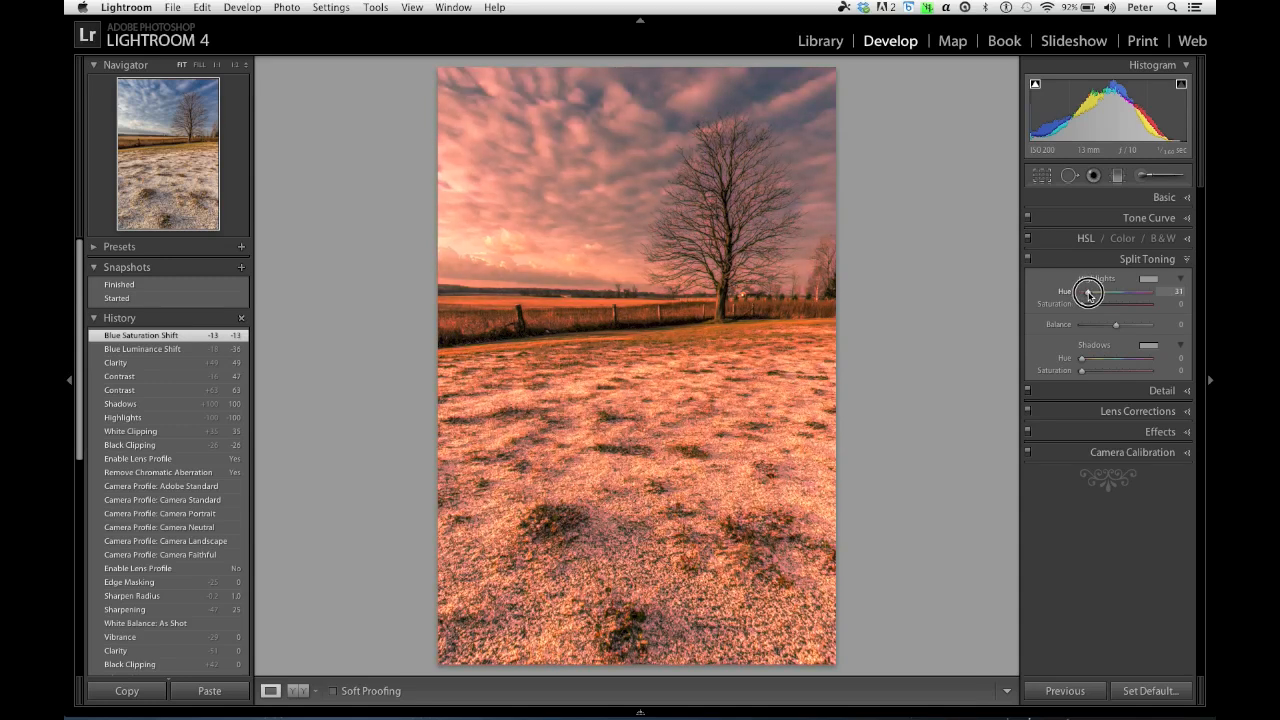
{"action": "left_click_drag", "start_coordinate": [1115, 291], "coordinate": [1120, 291]}
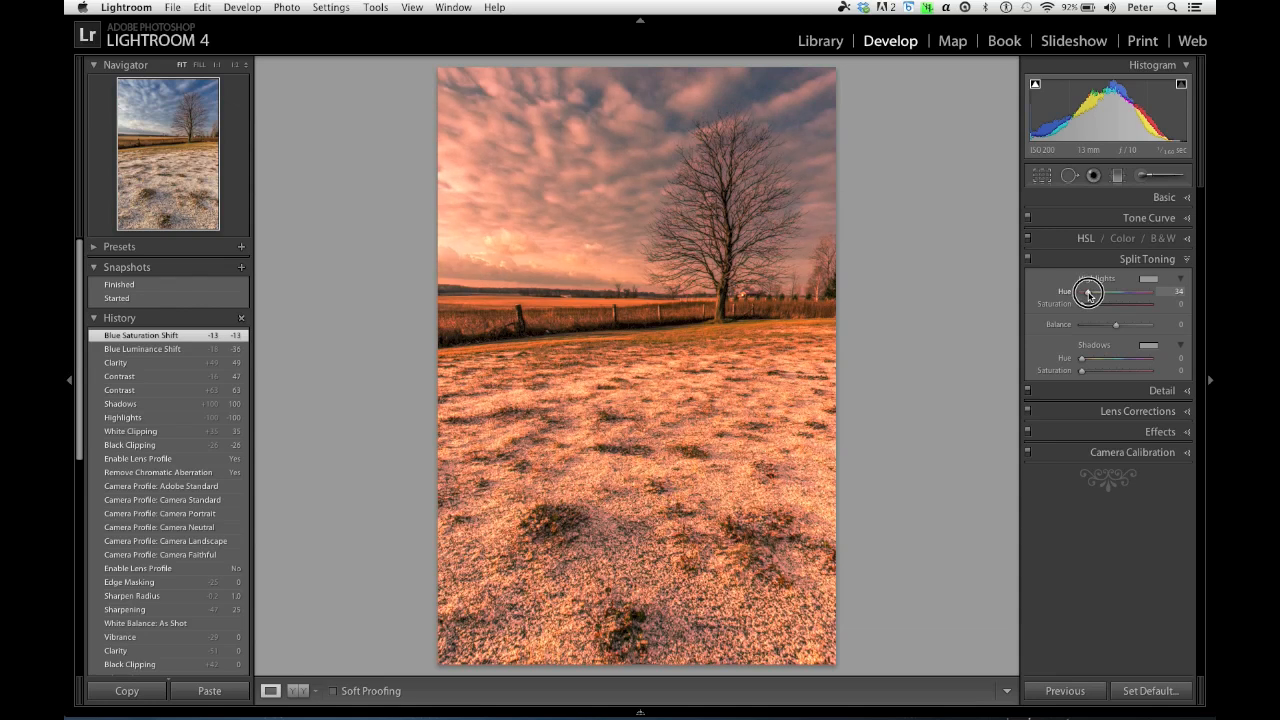
{"action": "left_click_drag", "start_coordinate": [1090, 291], "coordinate": [1082, 291]}
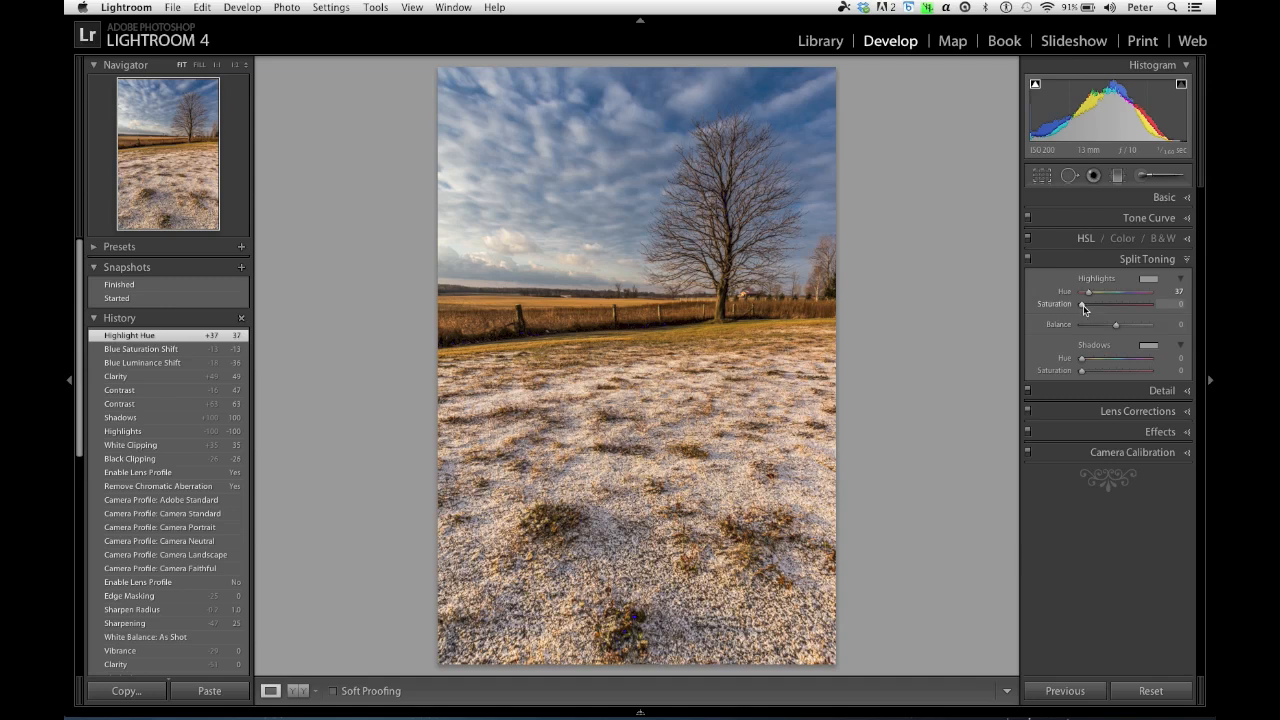
{"action": "left_click_drag", "start_coordinate": [1082, 305], "coordinate": [1115, 305]}
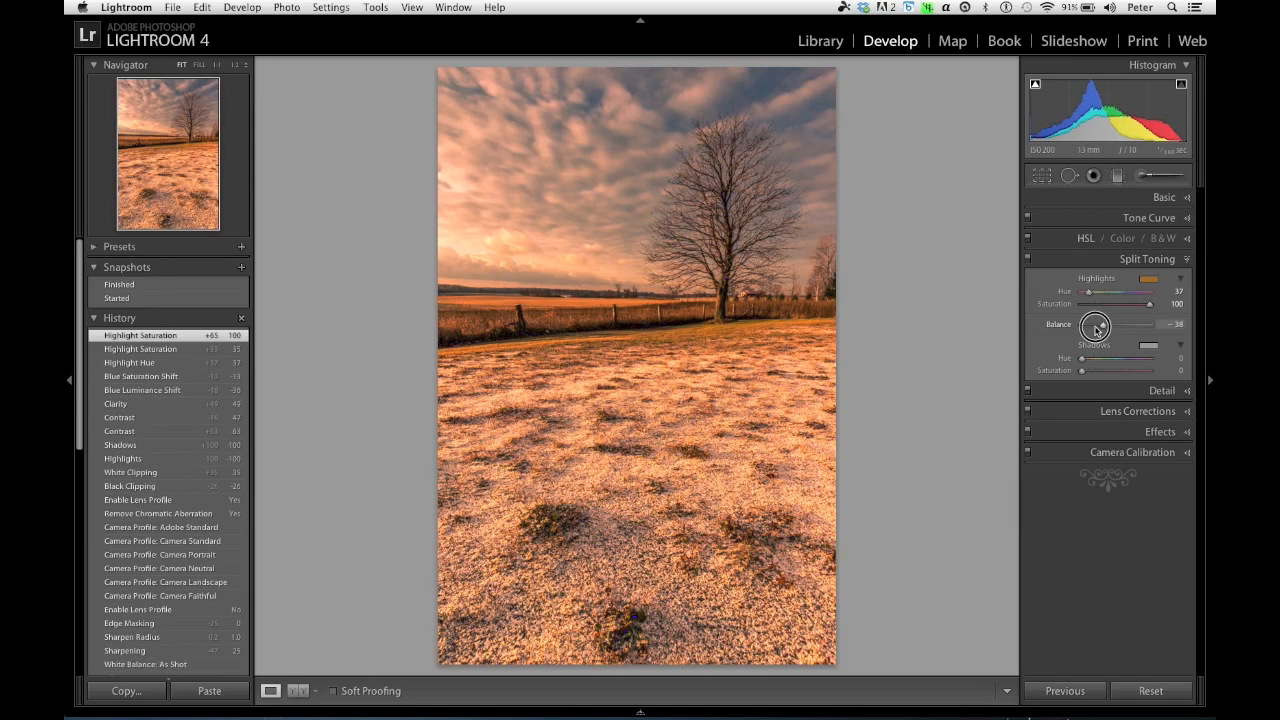
- Set the toning Balance to -73 and lower highlight Saturation to 27
{"action": "left_click_drag", "start_coordinate": [1095, 327], "coordinate": [1090, 330]}
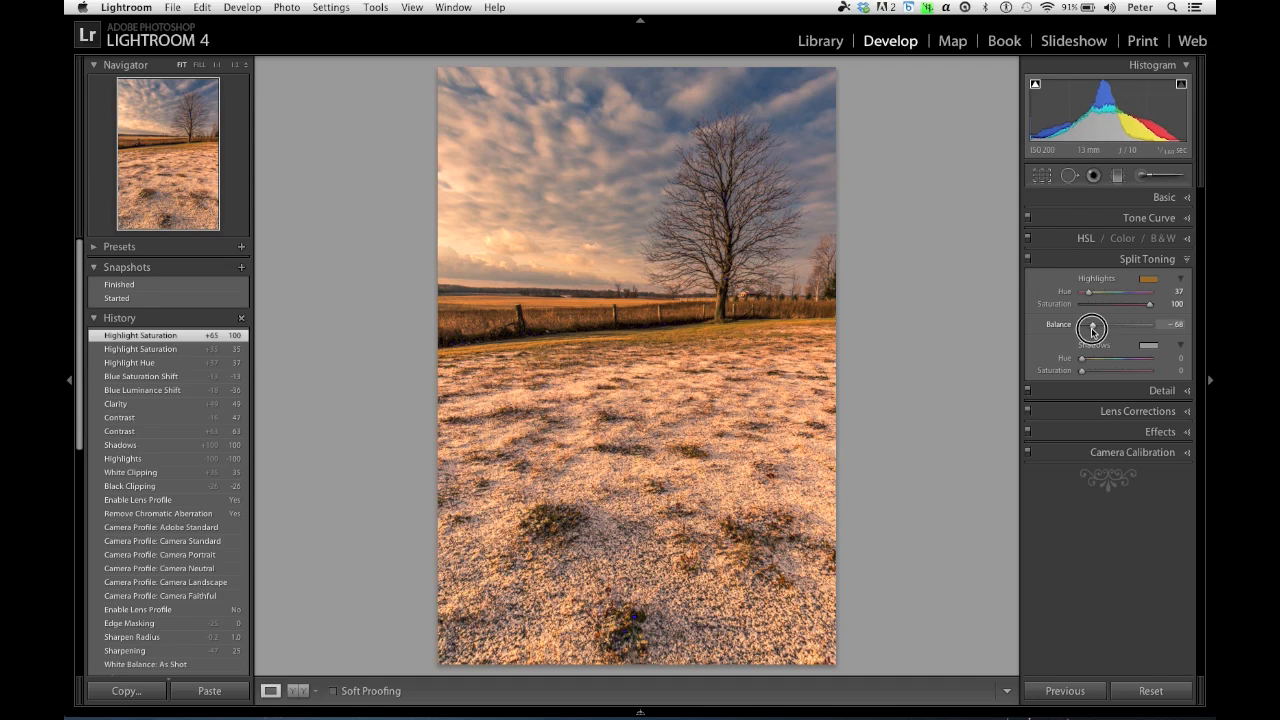
{"action": "left_click_drag", "start_coordinate": [1092, 329], "coordinate": [1096, 329]}
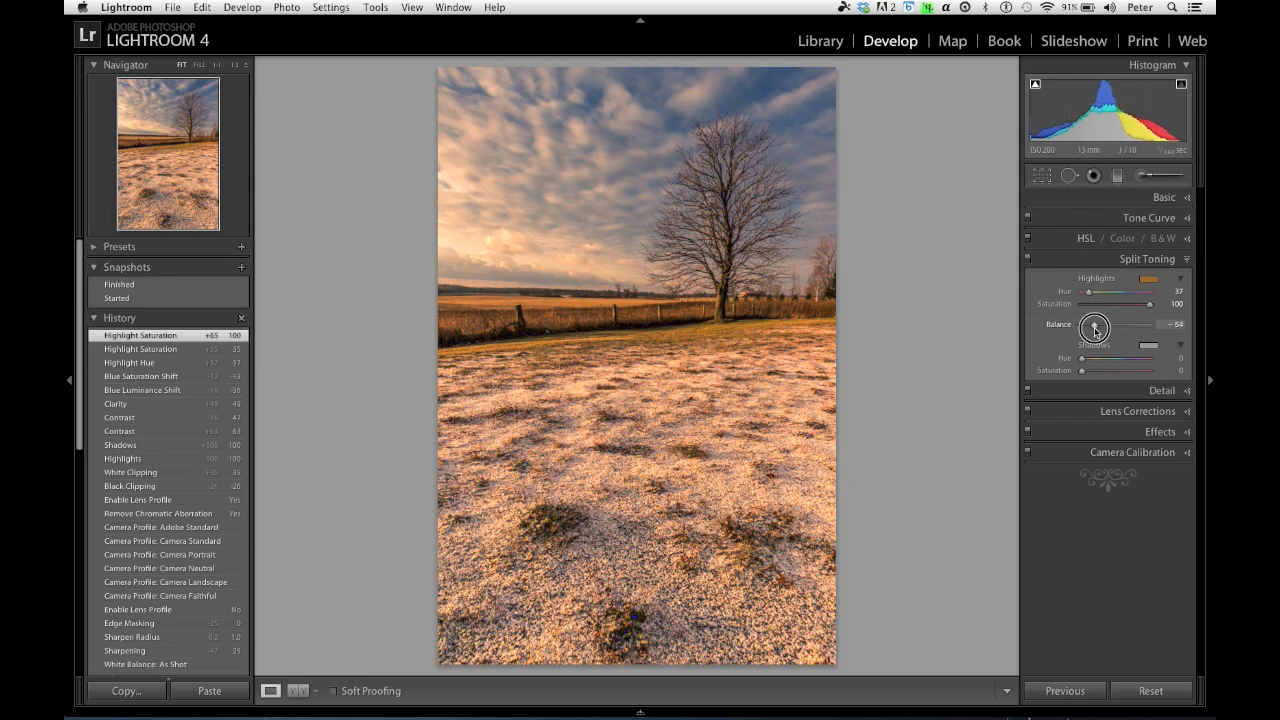
{"action": "left_click_drag", "start_coordinate": [1100, 328], "coordinate": [1093, 328]}
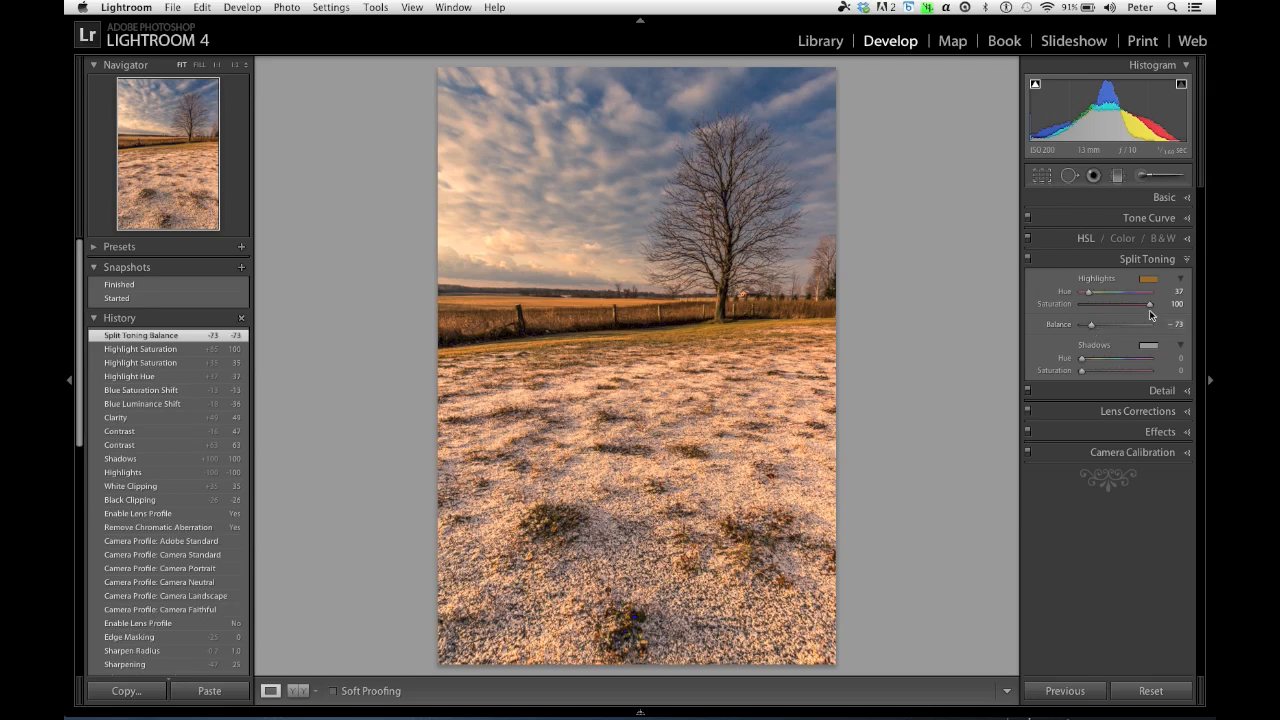
{"action": "left_click_drag", "start_coordinate": [1148, 303], "coordinate": [1090, 303]}
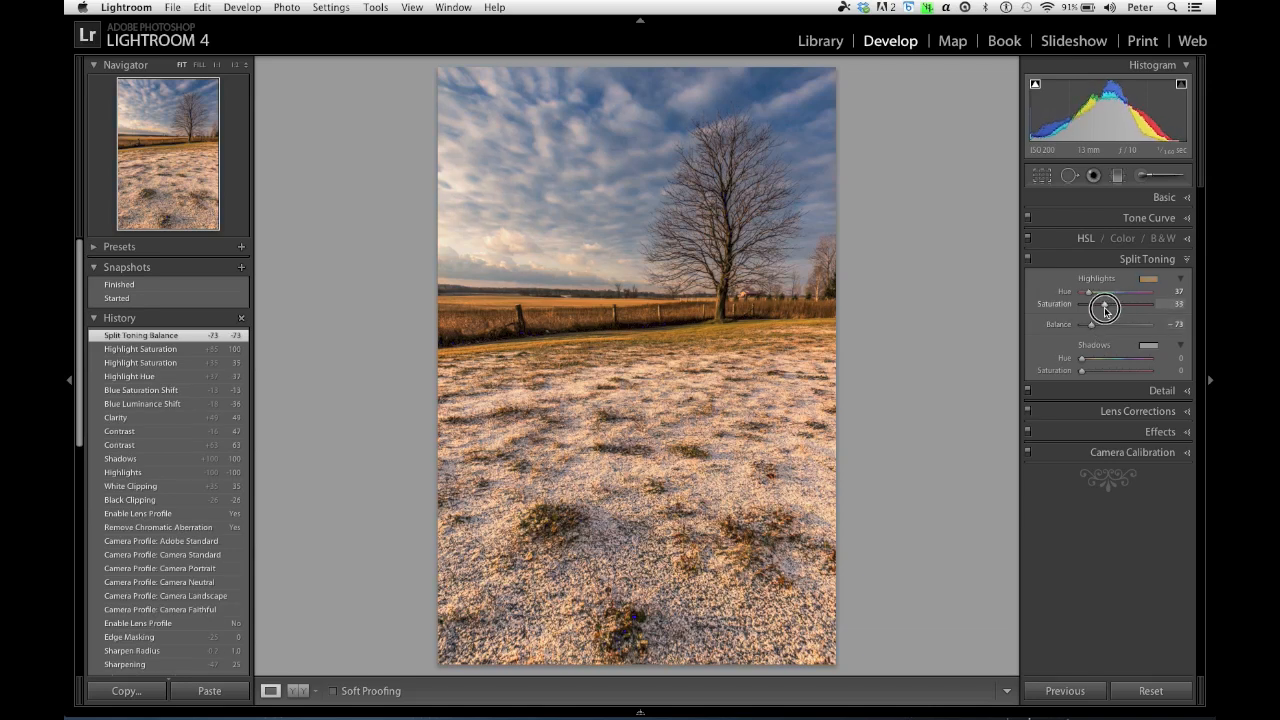
{"action": "left_click_drag", "start_coordinate": [1105, 308], "coordinate": [1091, 304]}
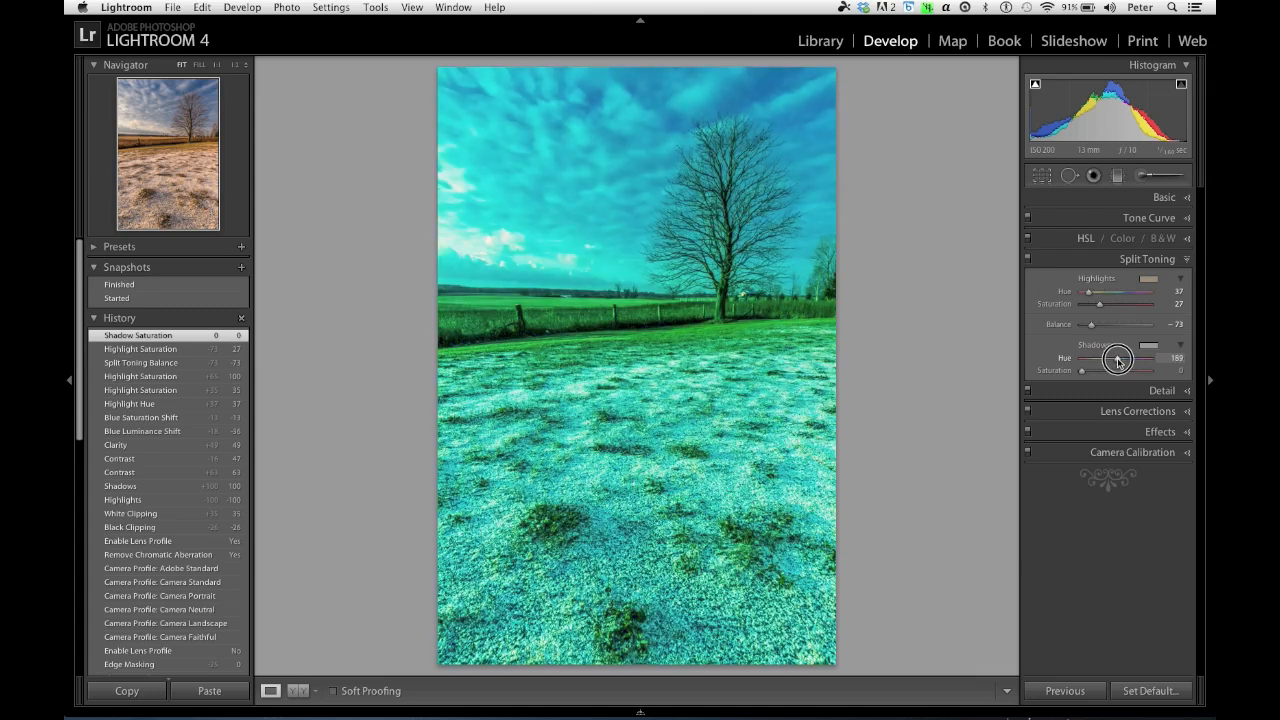
- Tint the shadows blue (Hue 227, Saturation 22), then toggle split toning to compare
{"action": "left_click_drag", "start_coordinate": [1117, 358], "coordinate": [1124, 358]}
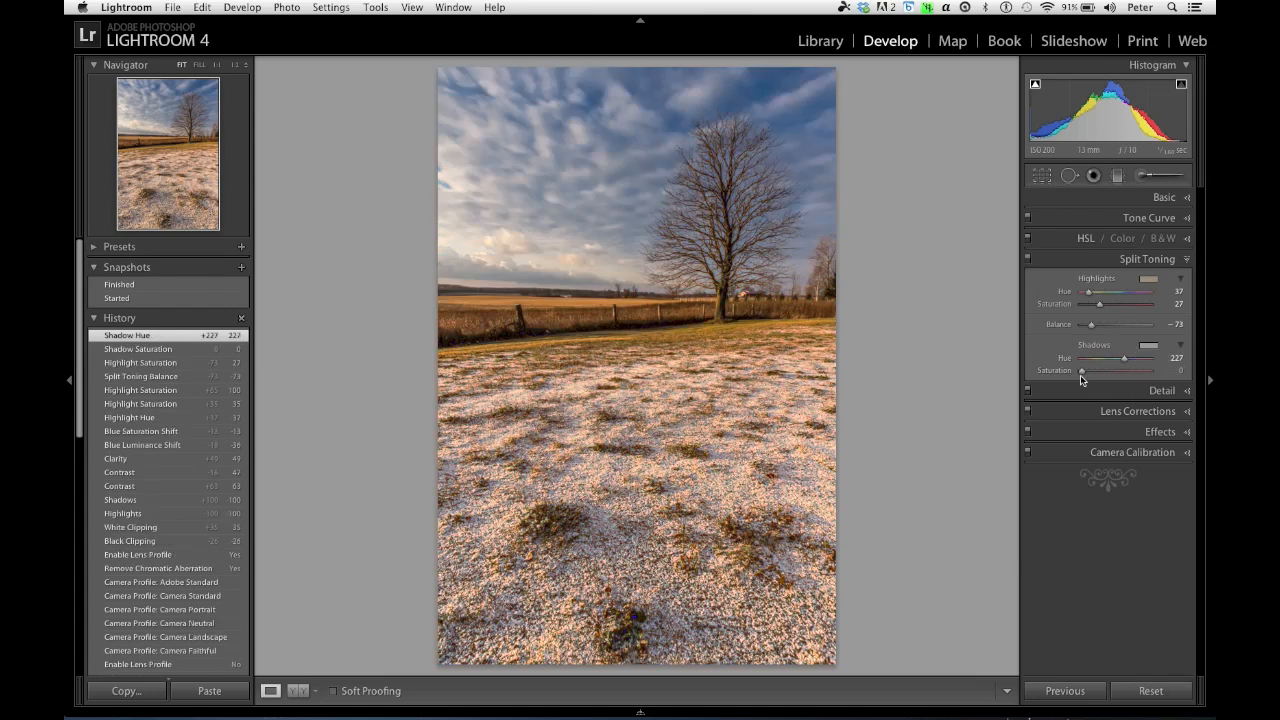
{"action": "left_click_drag", "start_coordinate": [1081, 370], "coordinate": [1098, 370]}
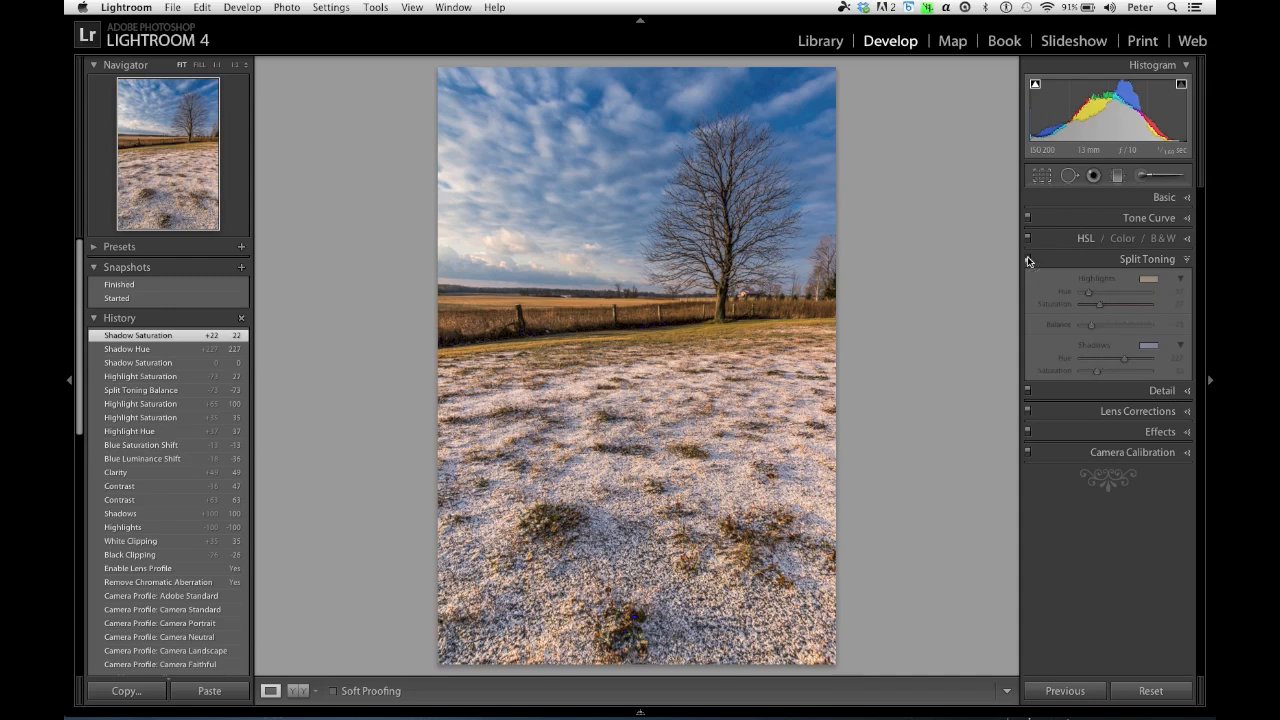
{"action": "left_click", "coordinate": [1028, 259]}
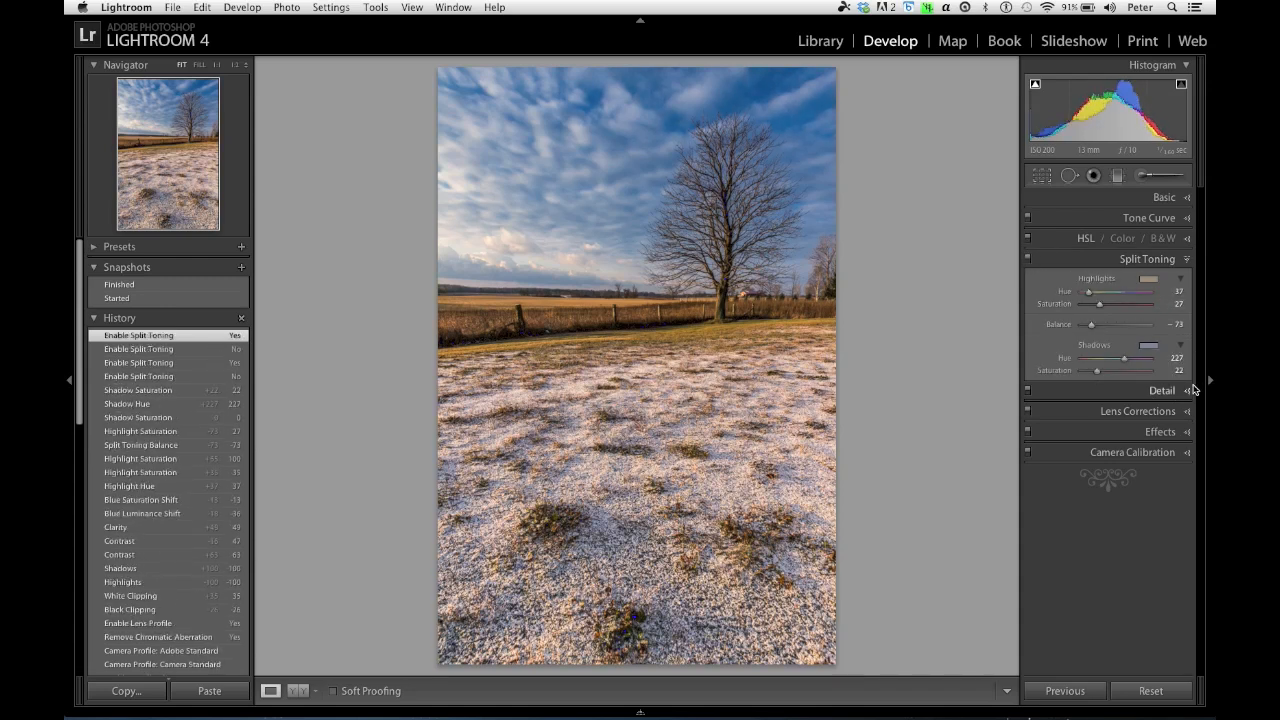
{"action": "left_click", "coordinate": [1162, 390]}
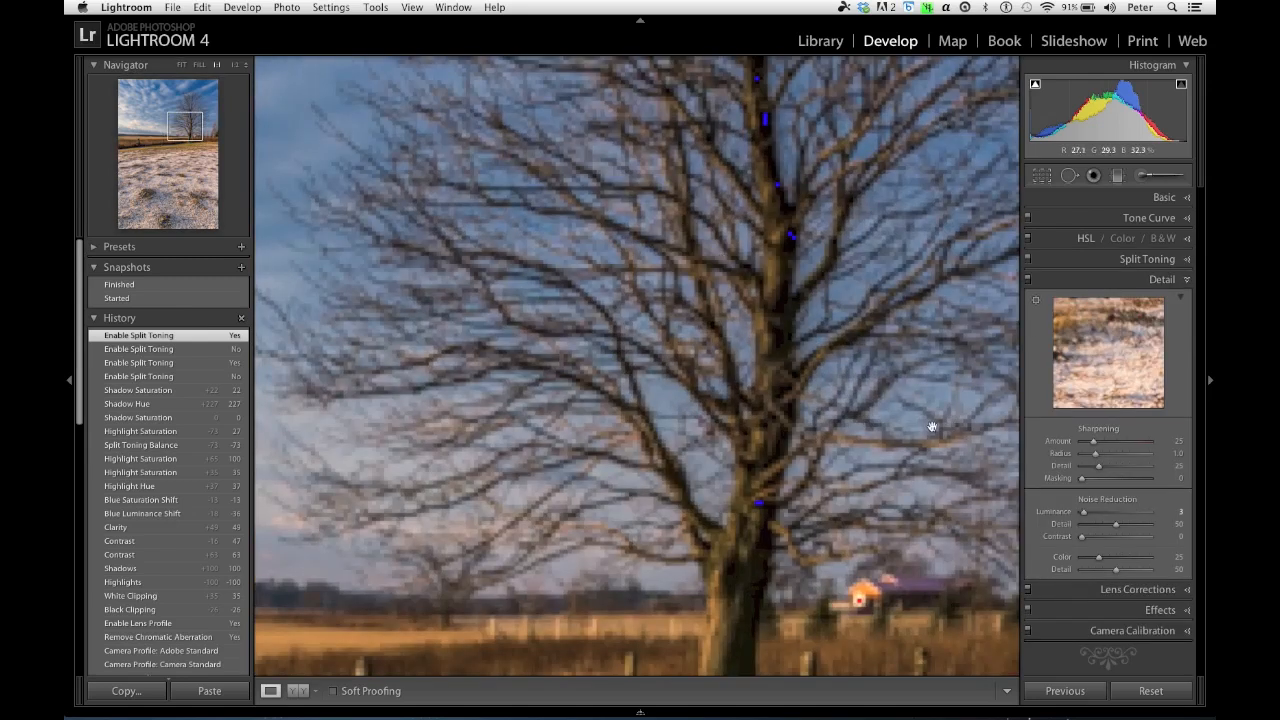
- Set Sharpening Amount to 35 and Luminance noise reduction to 14
{"action": "left_click_drag", "start_coordinate": [1125, 443], "coordinate": [1130, 443]}
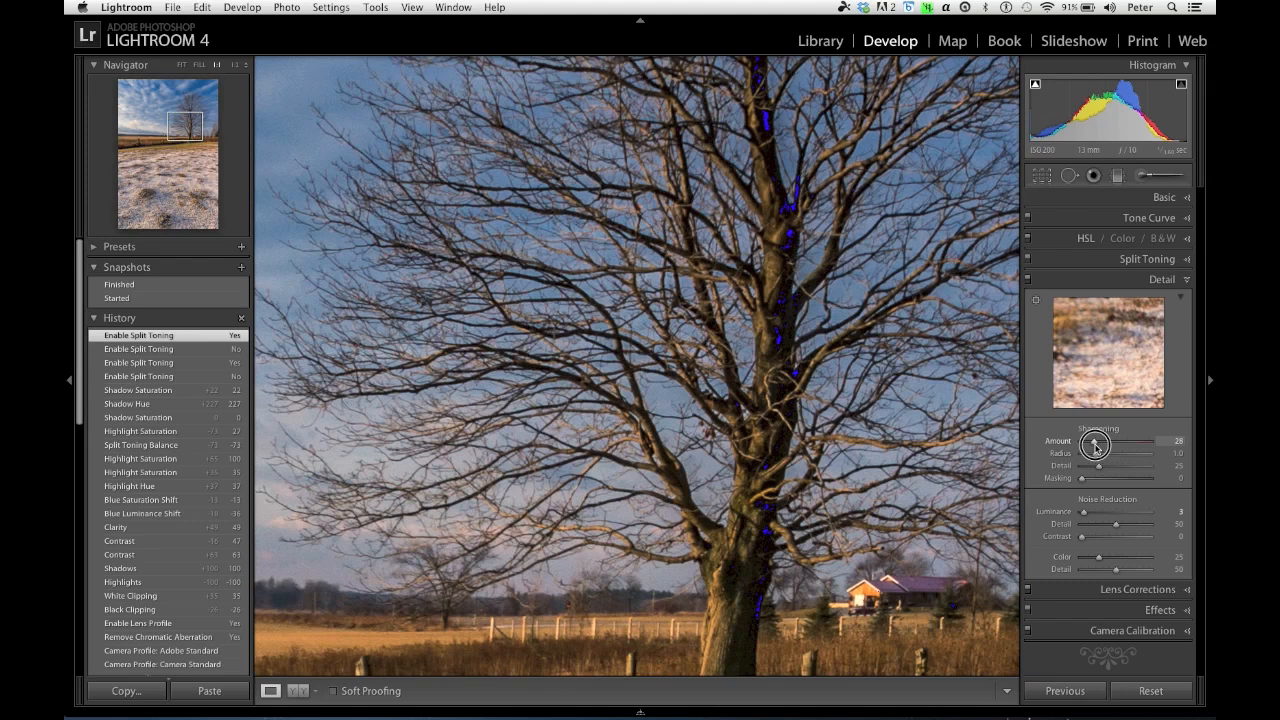
{"action": "left_click_drag", "start_coordinate": [1095, 441], "coordinate": [1105, 441]}
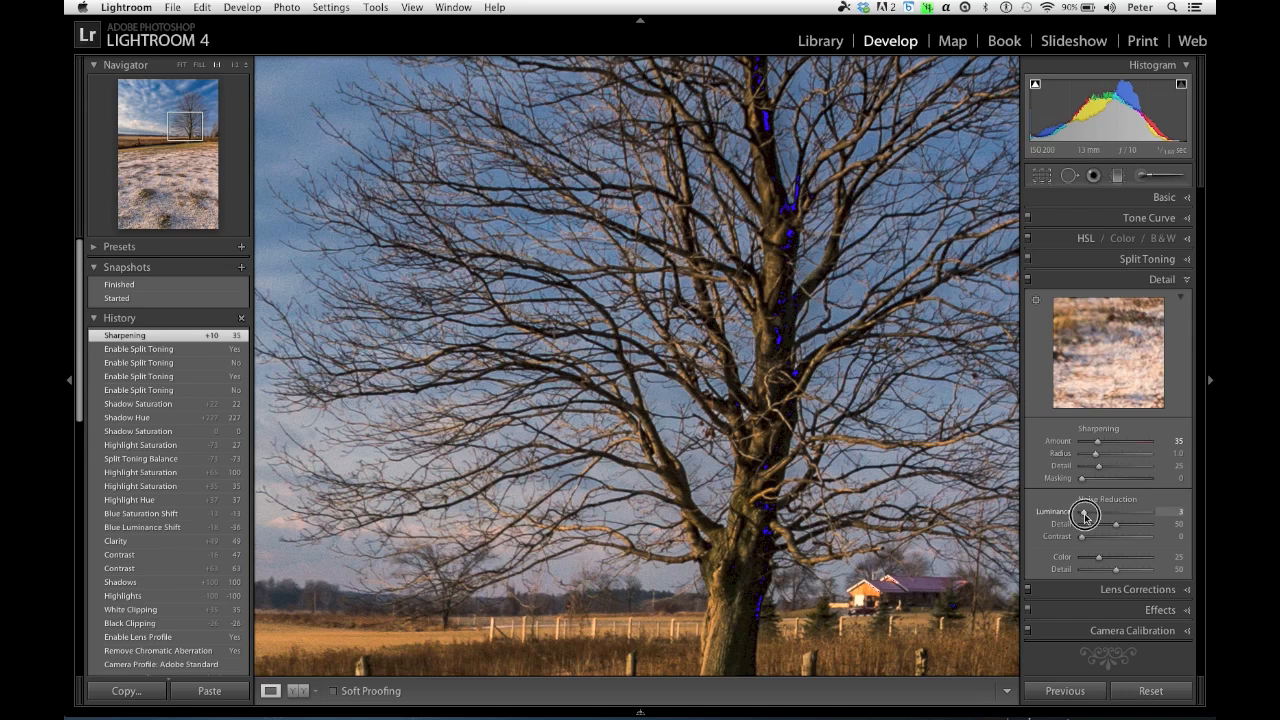
{"action": "left_click_drag", "start_coordinate": [1083, 515], "coordinate": [1095, 515]}
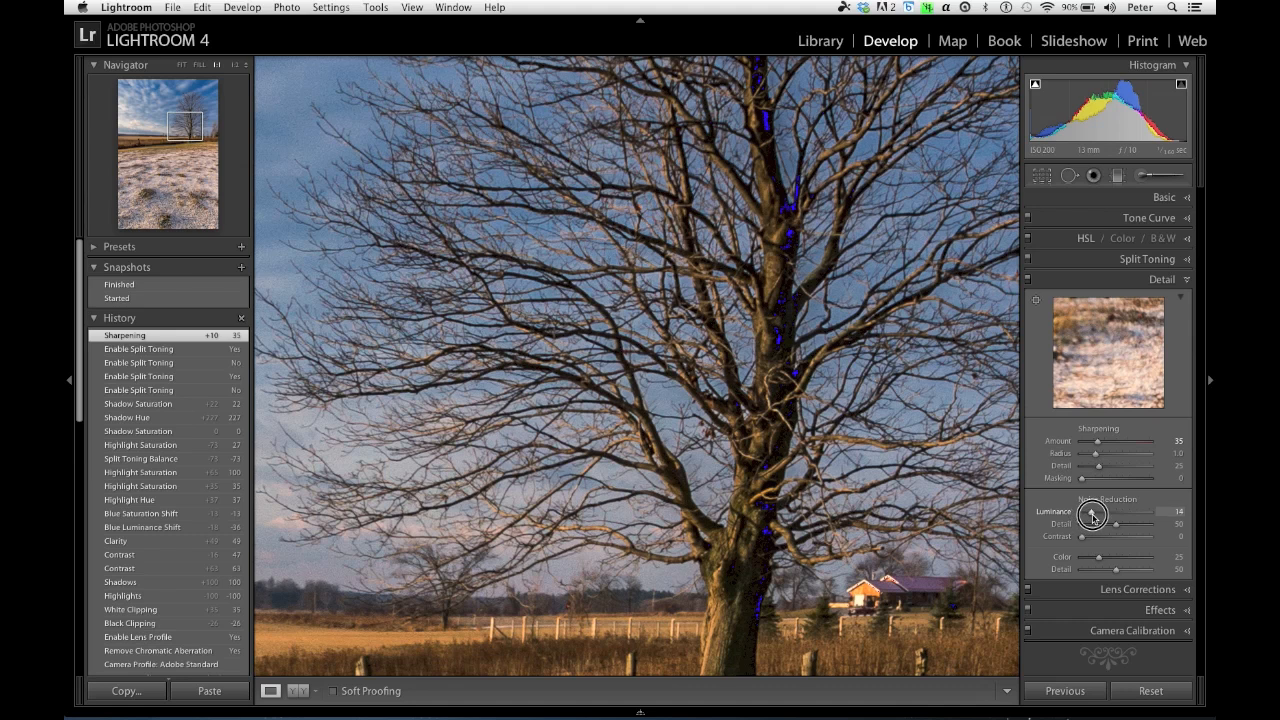
{"action": "mouse_move", "coordinate": [871, 381]}
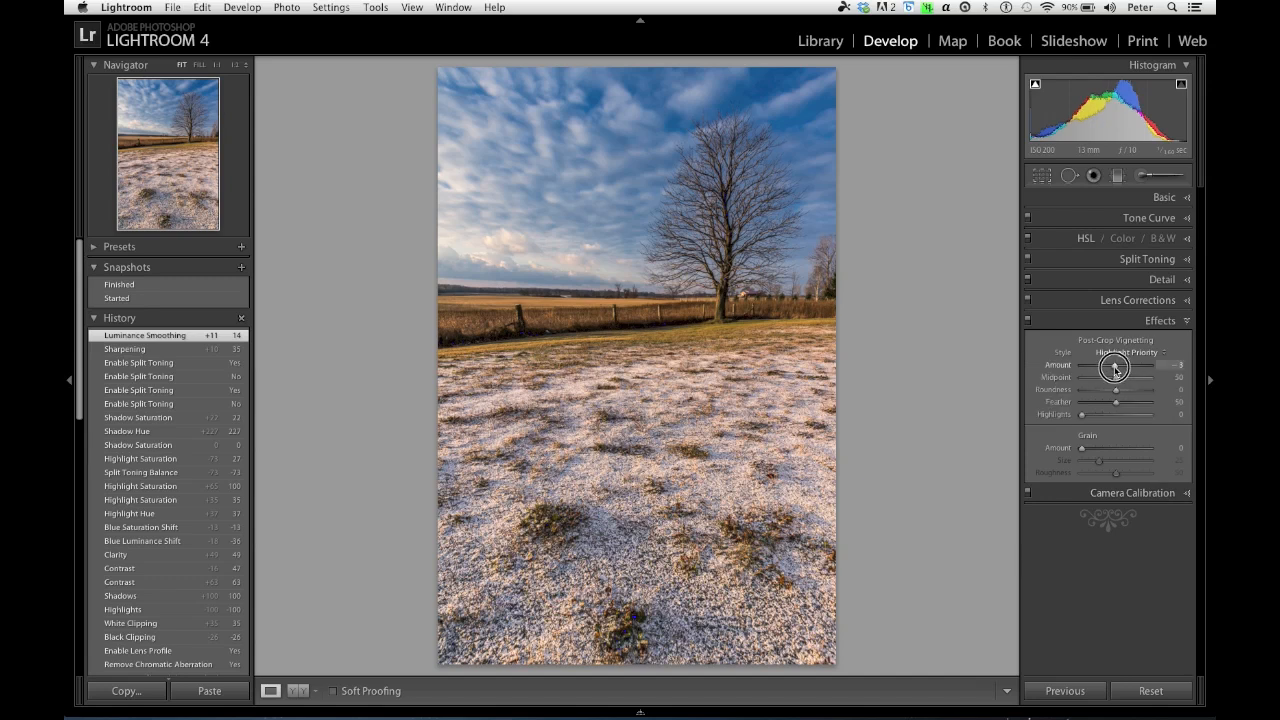
- Add a post-crop vignette with Amount -13, Midpoint 27 and Feather 89
{"action": "left_click_drag", "start_coordinate": [1120, 364], "coordinate": [1108, 364]}
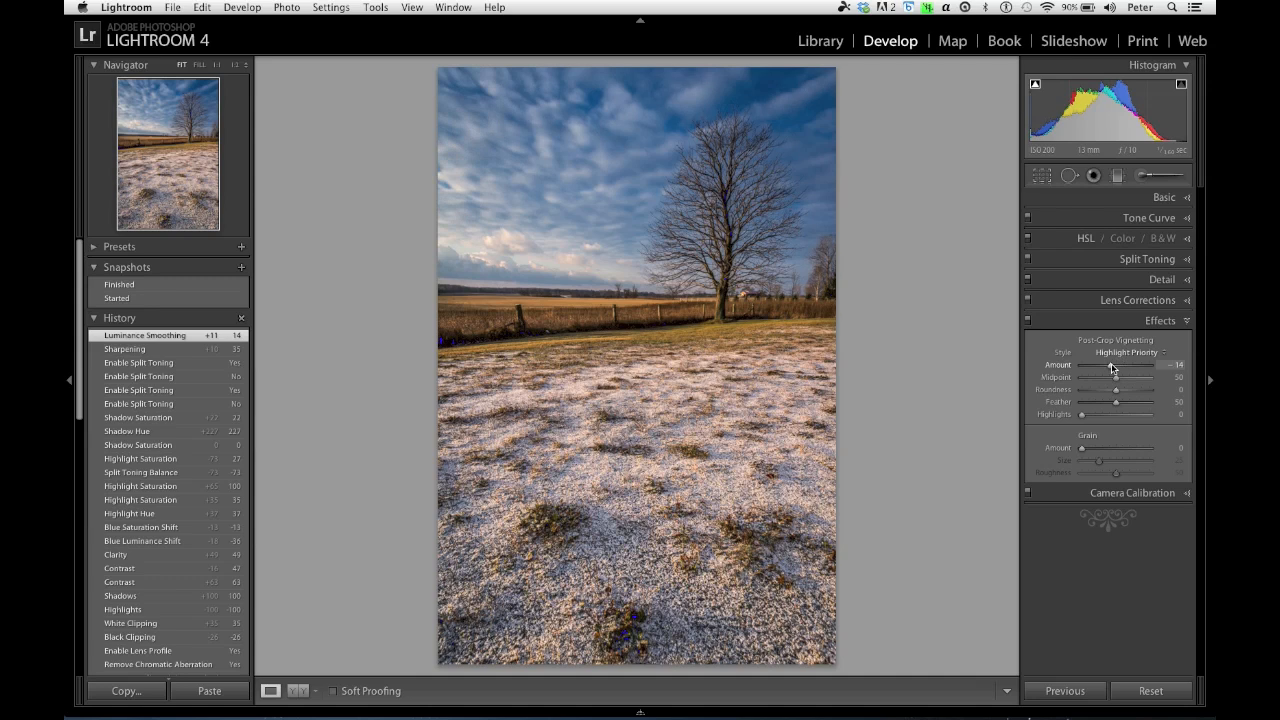
{"action": "left_click_drag", "start_coordinate": [1108, 364], "coordinate": [1076, 364]}
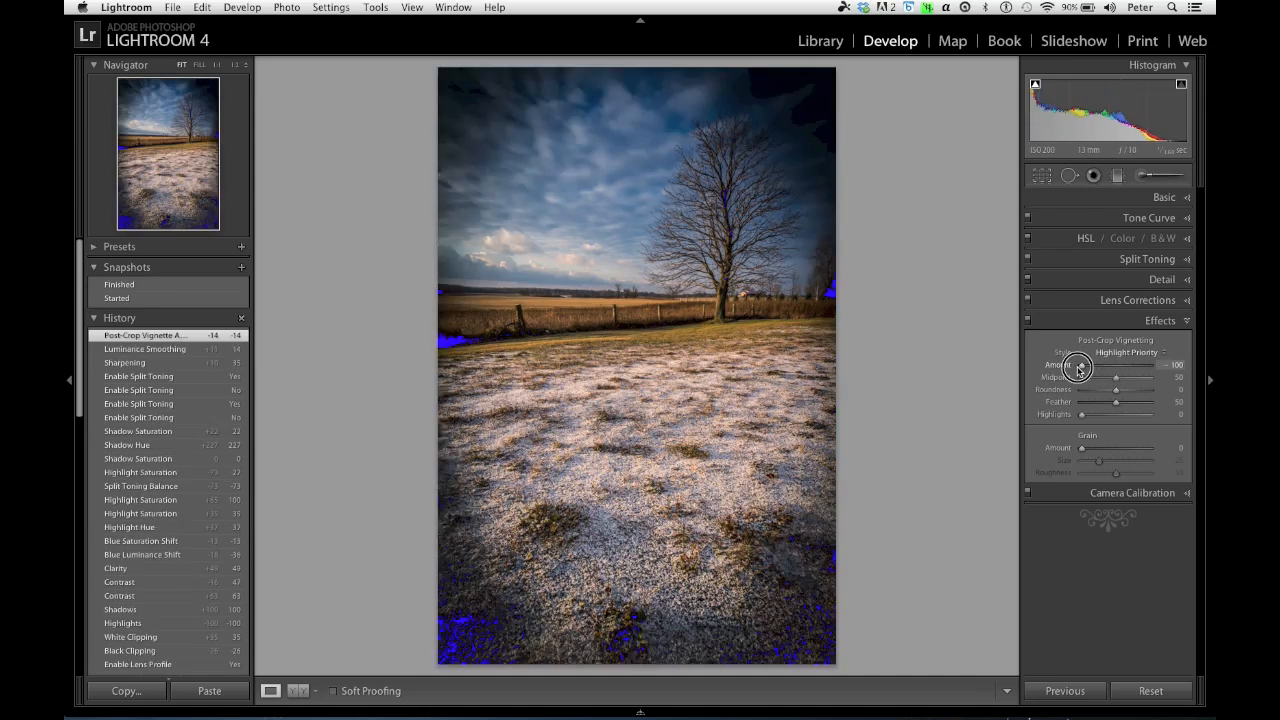
{"action": "left_click_drag", "start_coordinate": [1090, 364], "coordinate": [1075, 364]}
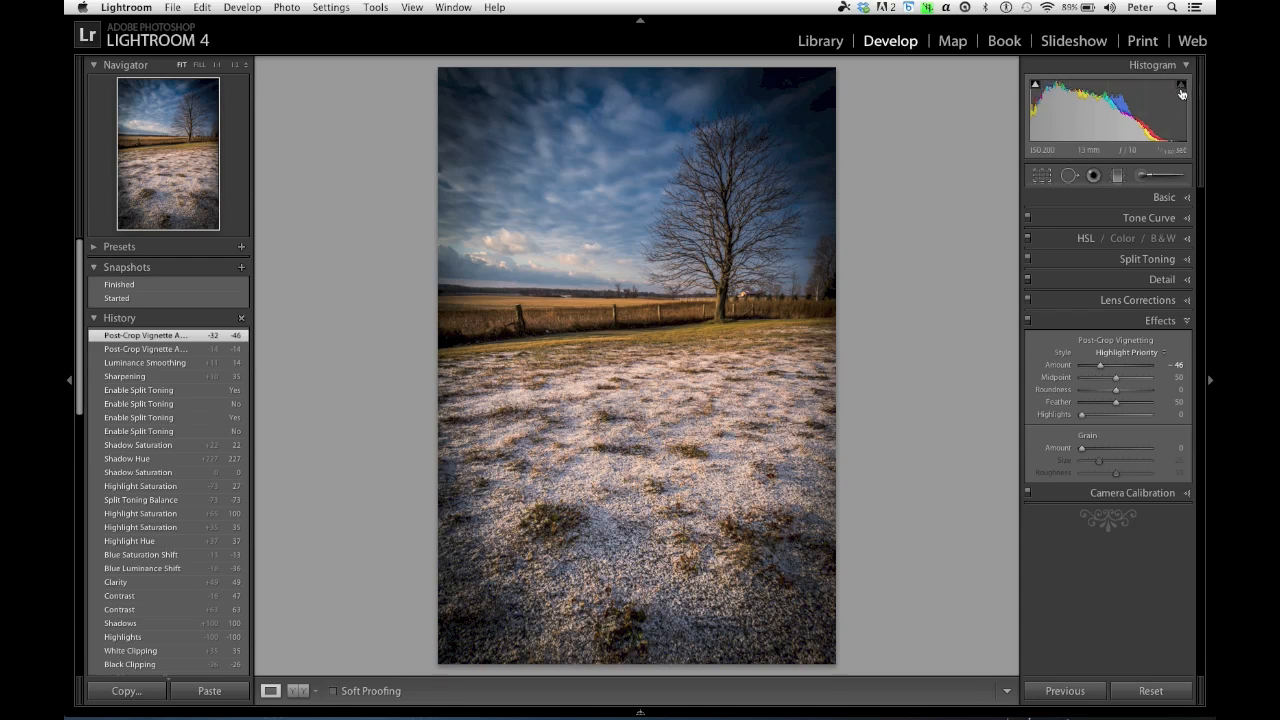
{"action": "left_click_drag", "start_coordinate": [1116, 364], "coordinate": [1093, 364]}
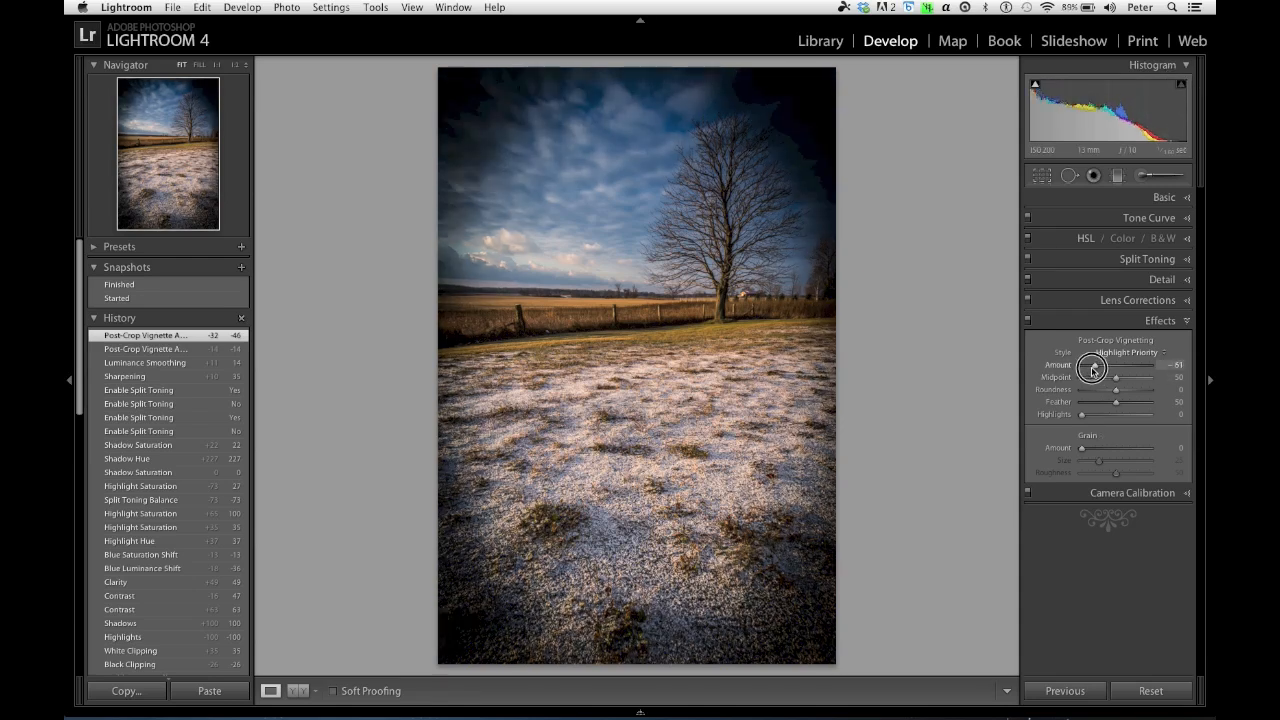
{"action": "left_click_drag", "start_coordinate": [1093, 365], "coordinate": [1103, 365]}
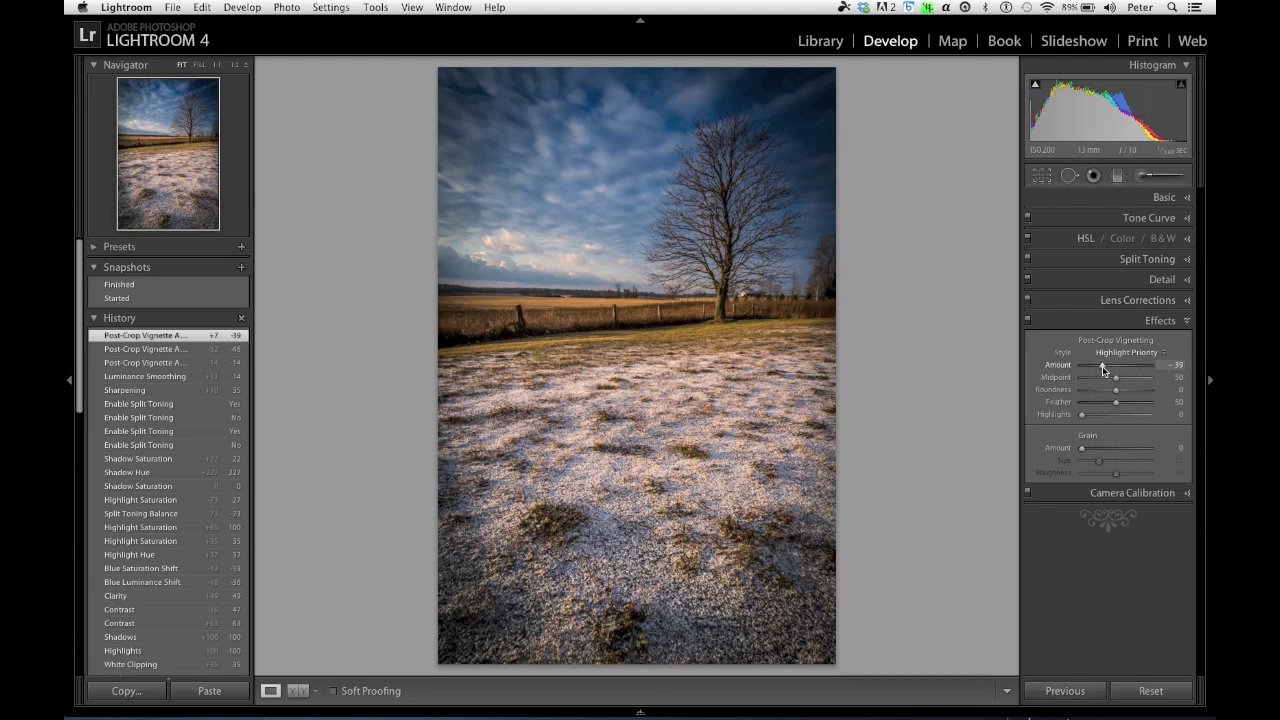
{"action": "left_click_drag", "start_coordinate": [1105, 364], "coordinate": [1098, 364]}
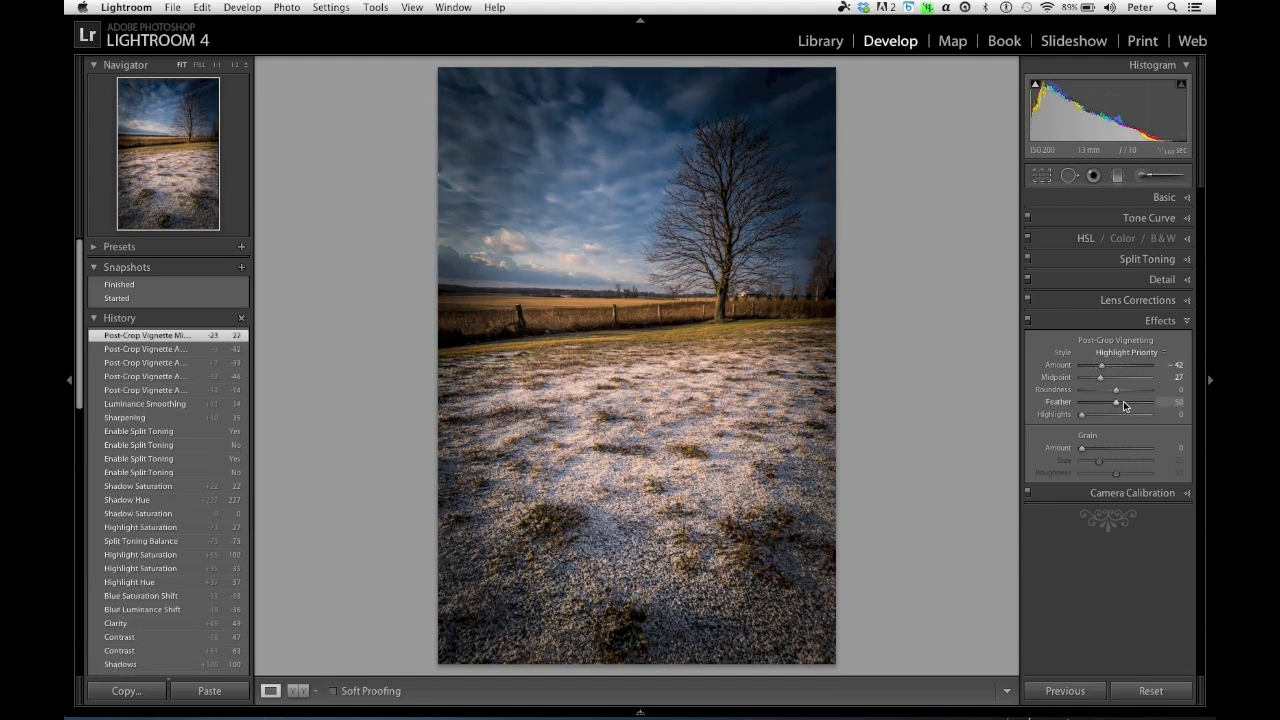
{"action": "left_click_drag", "start_coordinate": [1116, 401], "coordinate": [1145, 401]}
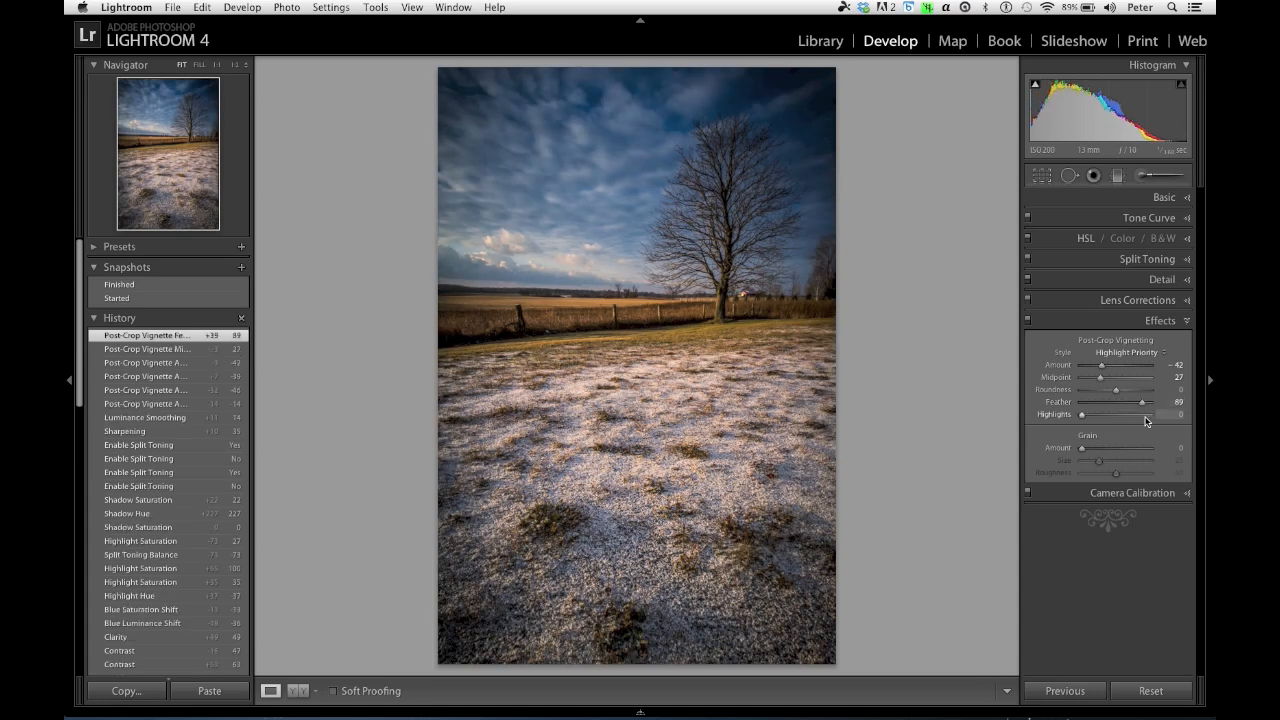
{"action": "left_click_drag", "start_coordinate": [1100, 364], "coordinate": [1108, 364]}
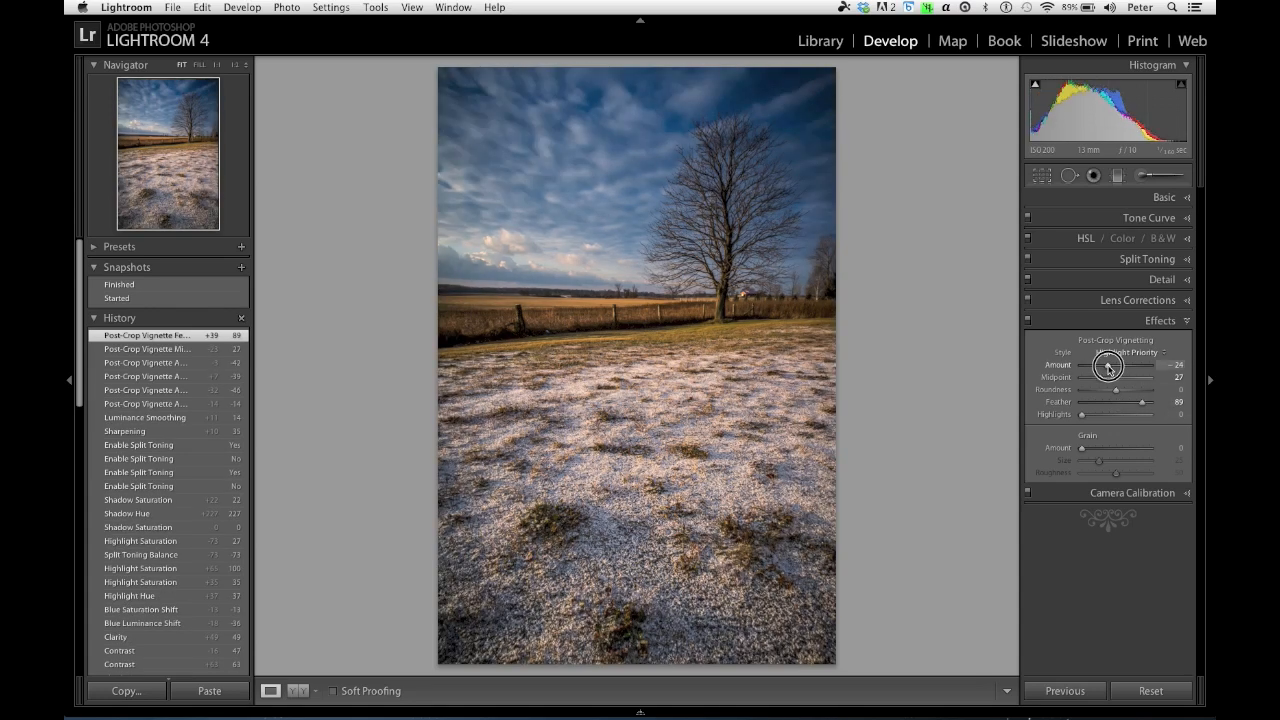
{"action": "left_click_drag", "start_coordinate": [1103, 365], "coordinate": [1113, 365]}
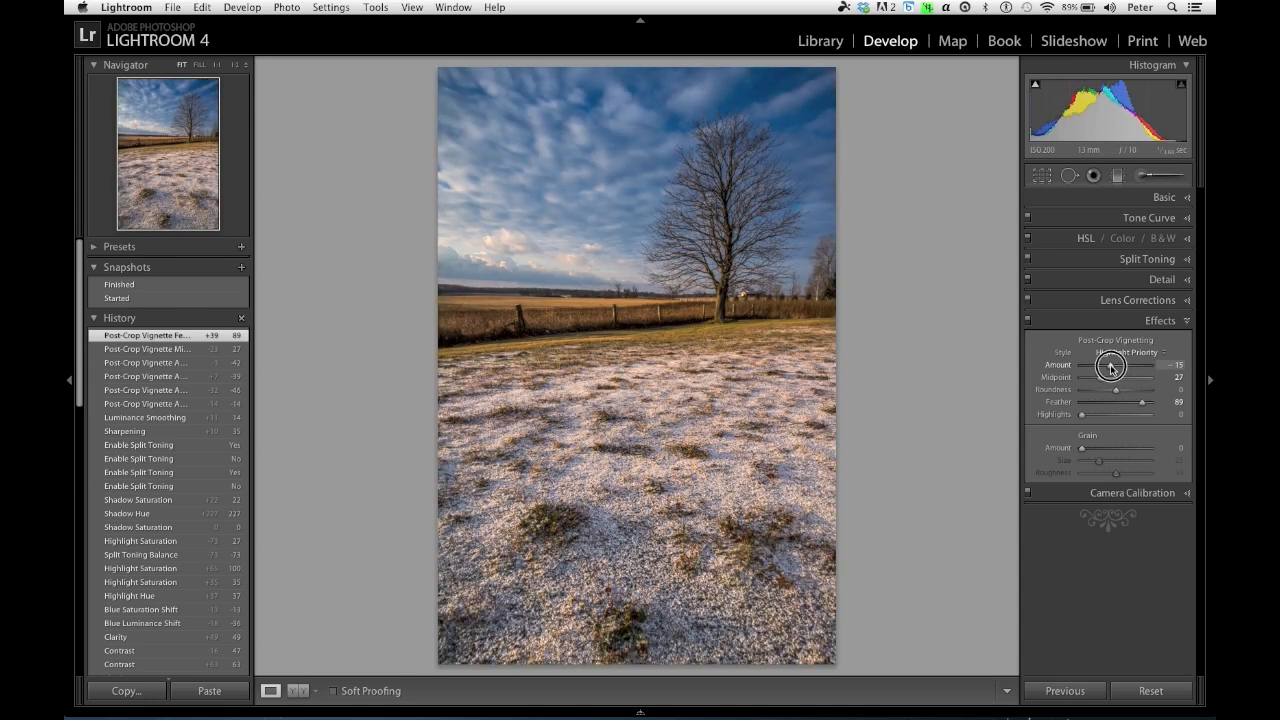
{"action": "left_click_drag", "start_coordinate": [1108, 365], "coordinate": [1112, 365]}
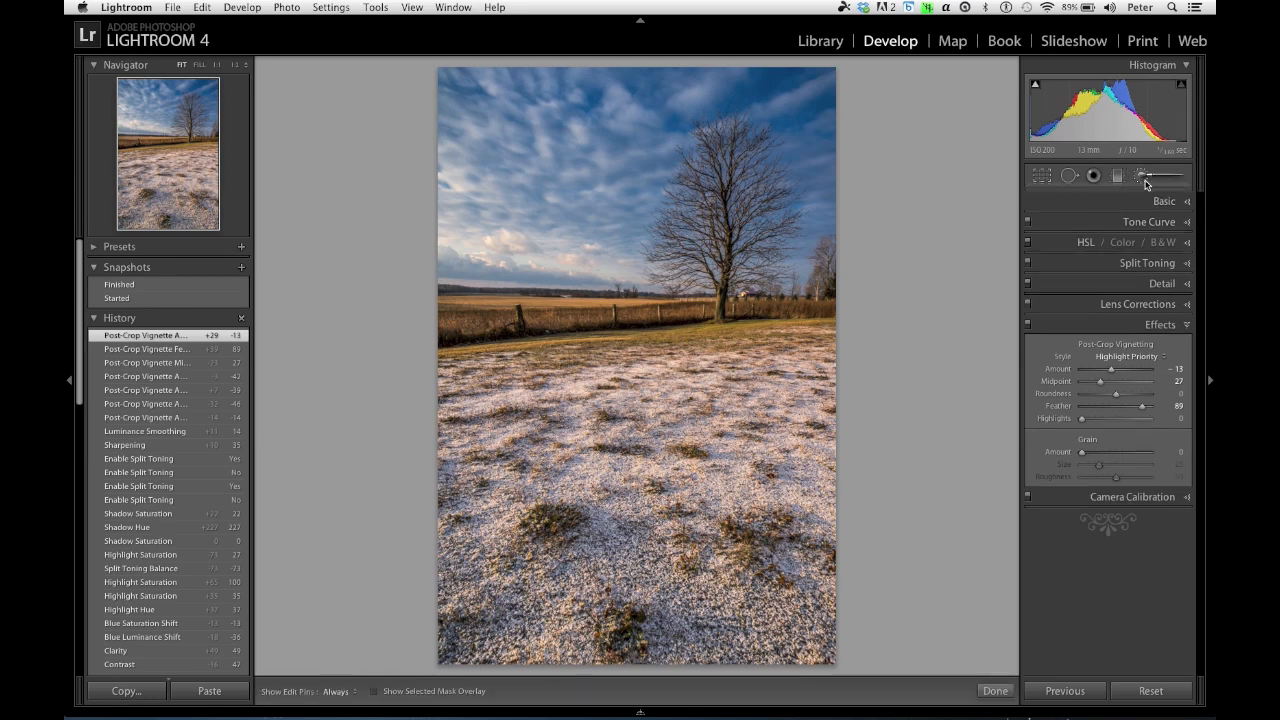
- Paint a negative-exposure adjustment brush stroke and erase it over the tree
{"action": "left_click", "coordinate": [1143, 176]}
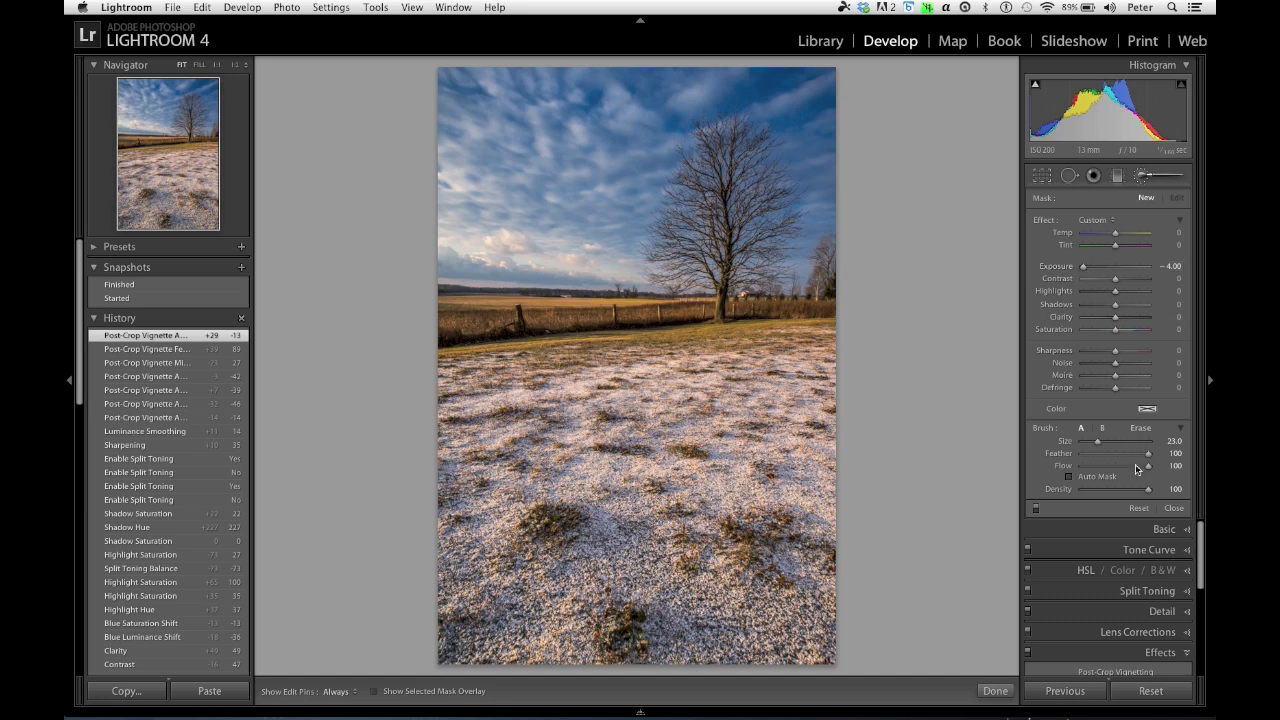
{"action": "mouse_move", "coordinate": [424, 122]}
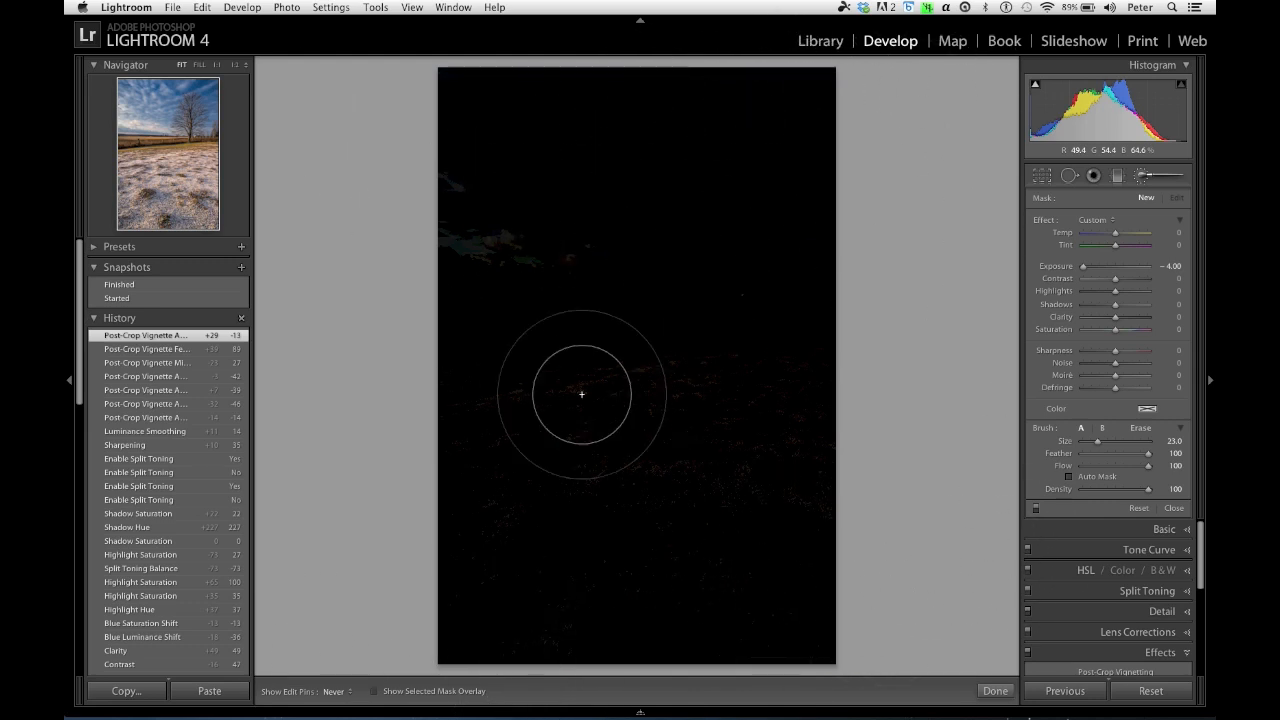
{"action": "mouse_move", "coordinate": [702, 266]}
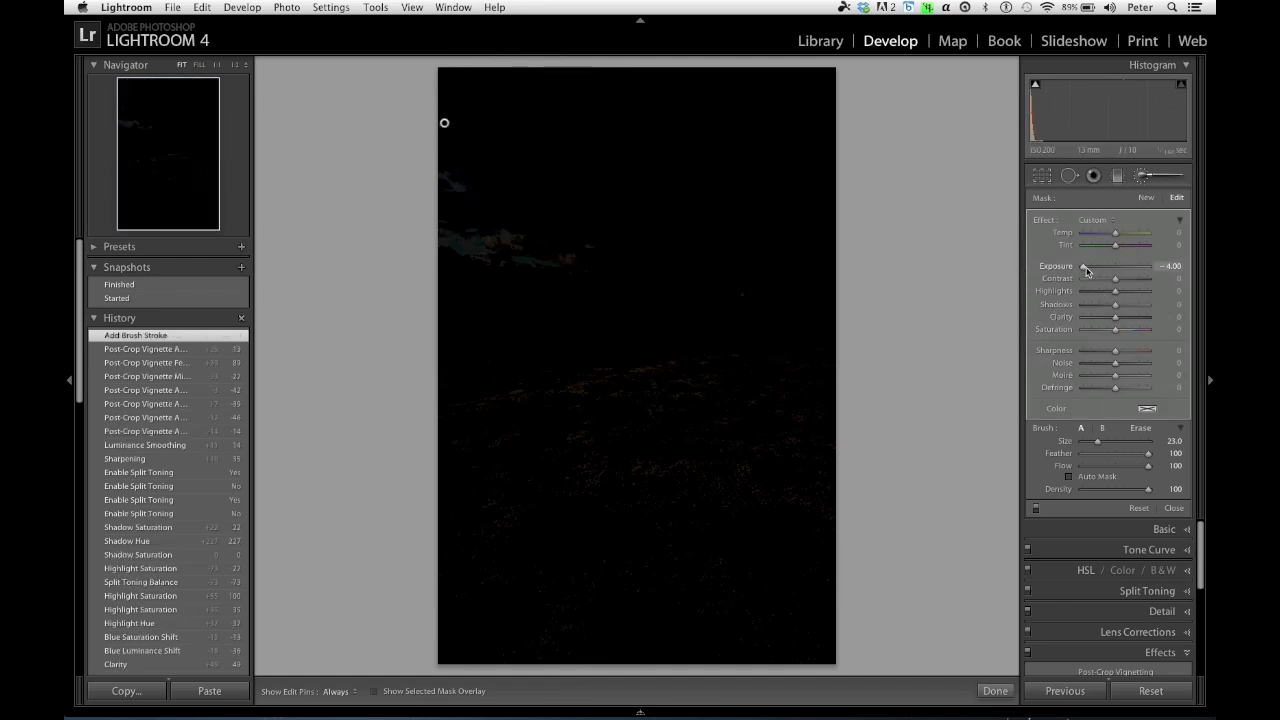
{"action": "left_click_drag", "start_coordinate": [1083, 266], "coordinate": [1100, 266]}
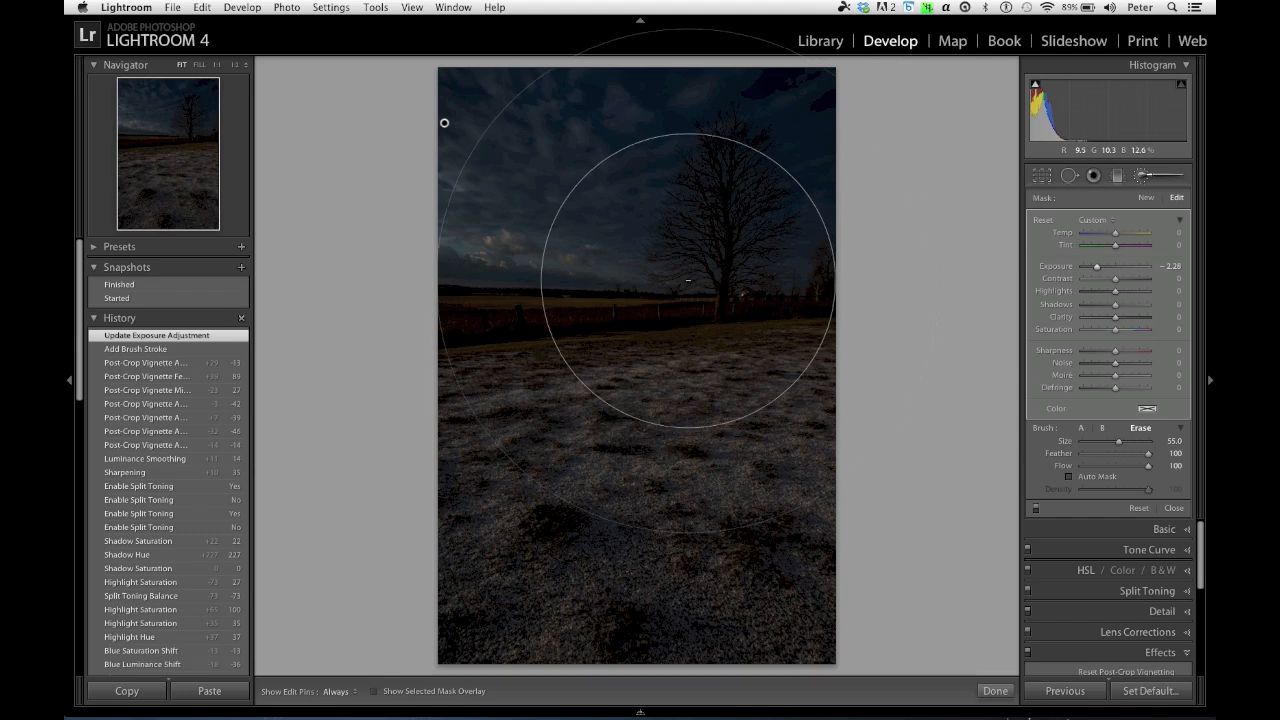
{"action": "left_click_drag", "start_coordinate": [688, 280], "coordinate": [718, 259]}
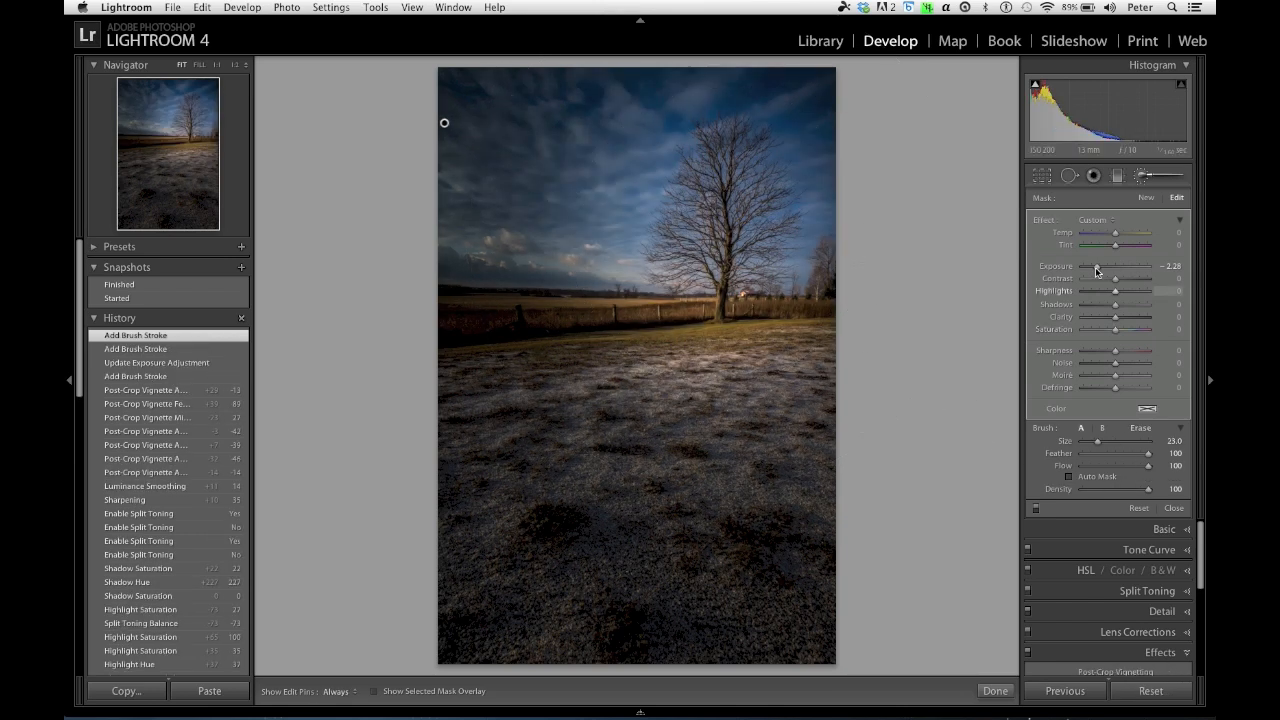
- Ease the brush Exposure to about -0.79 and toggle the effect to compare
{"action": "left_click_drag", "start_coordinate": [1104, 268], "coordinate": [1115, 268]}
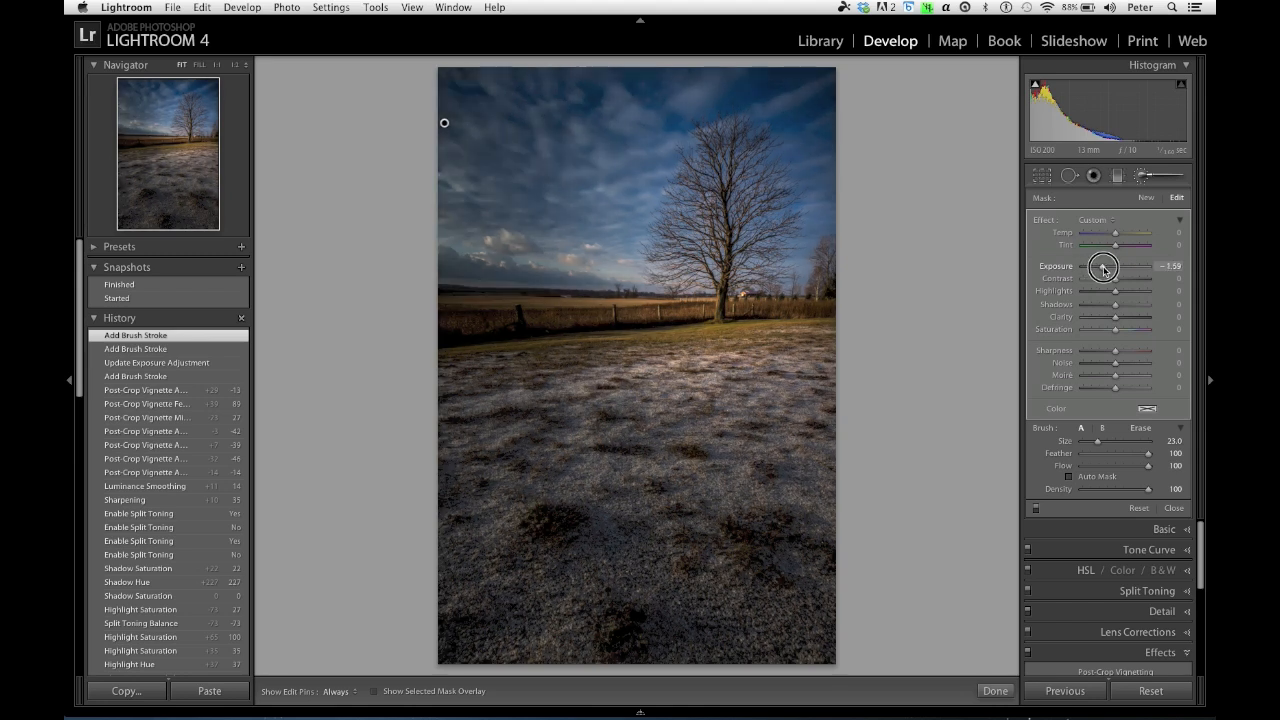
{"action": "left_click_drag", "start_coordinate": [1100, 266], "coordinate": [1118, 266]}
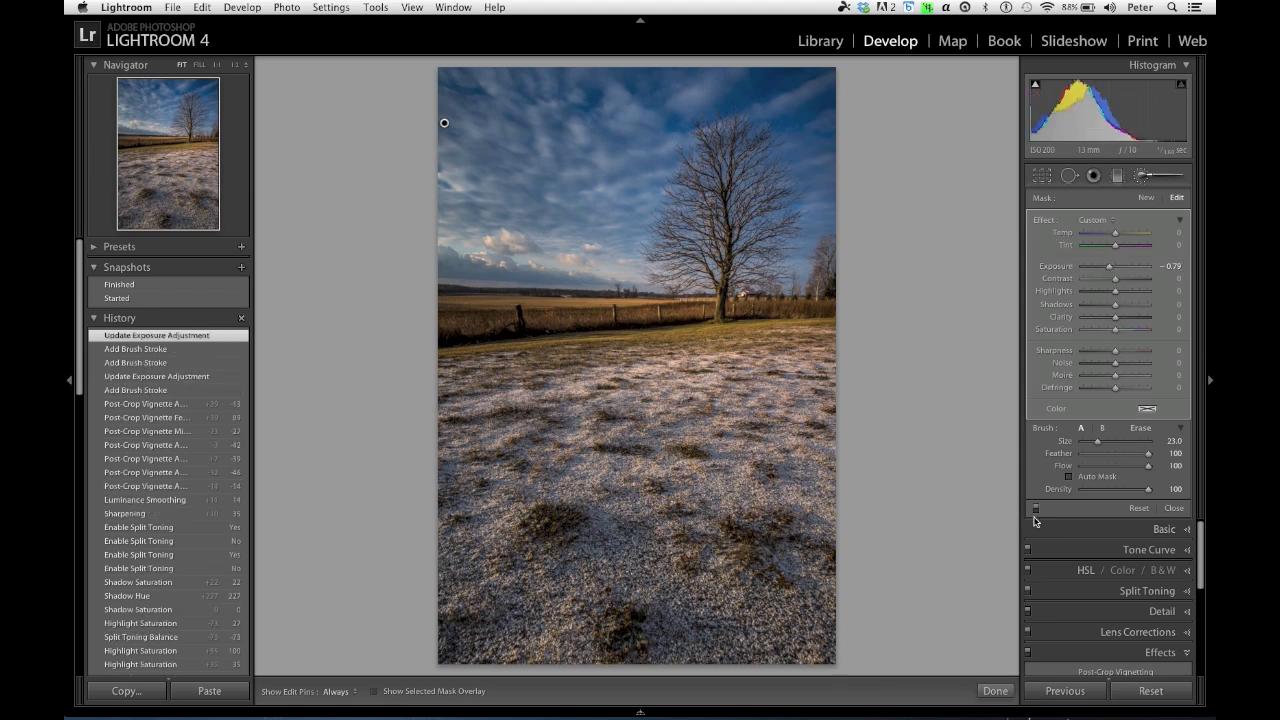
{"action": "left_click", "coordinate": [1037, 510]}
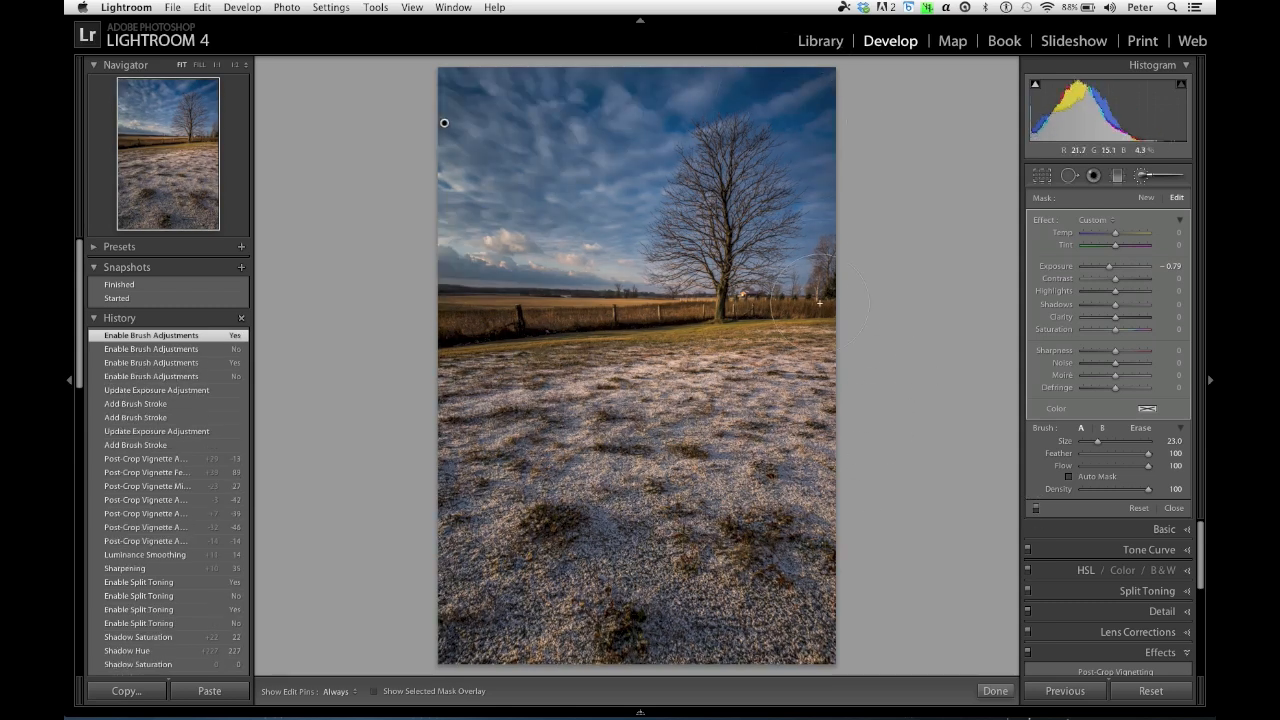
{"action": "mouse_move", "coordinate": [1023, 337]}
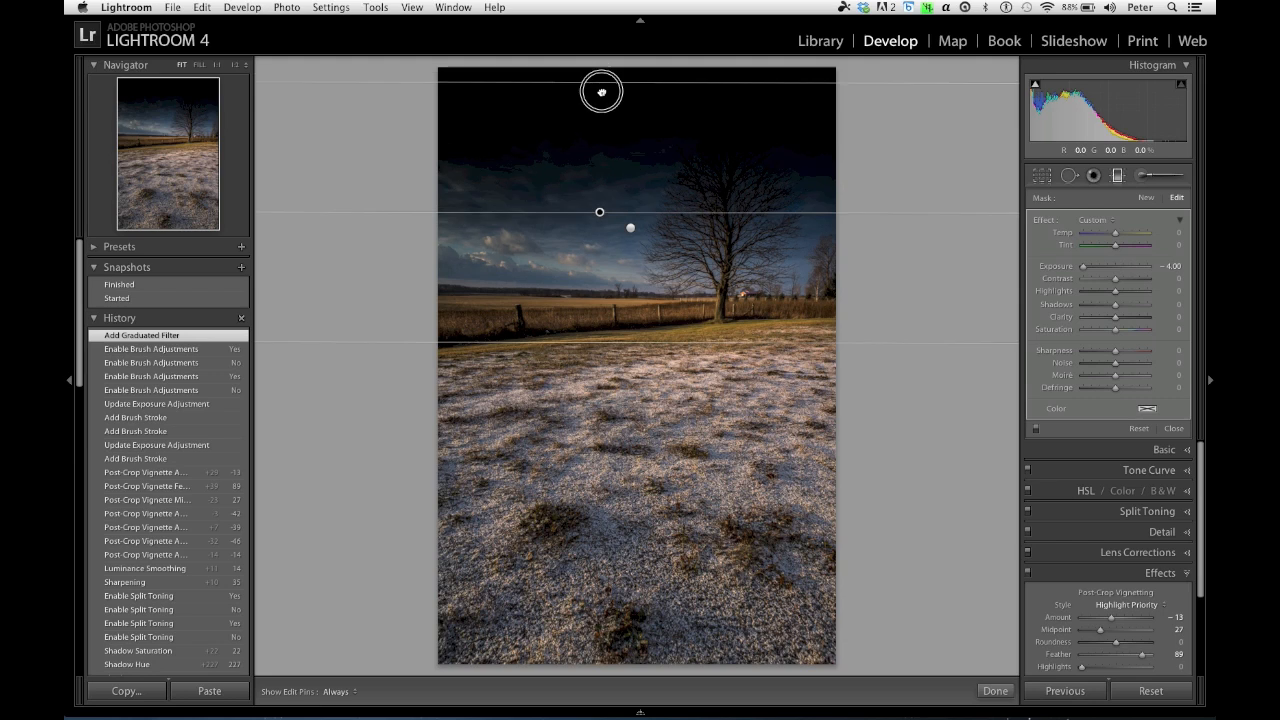
- Drag a gradient over the sky with Exposure 0 and Clarity about +67, then finish
{"action": "left_click_drag", "start_coordinate": [600, 91], "coordinate": [617, 190]}
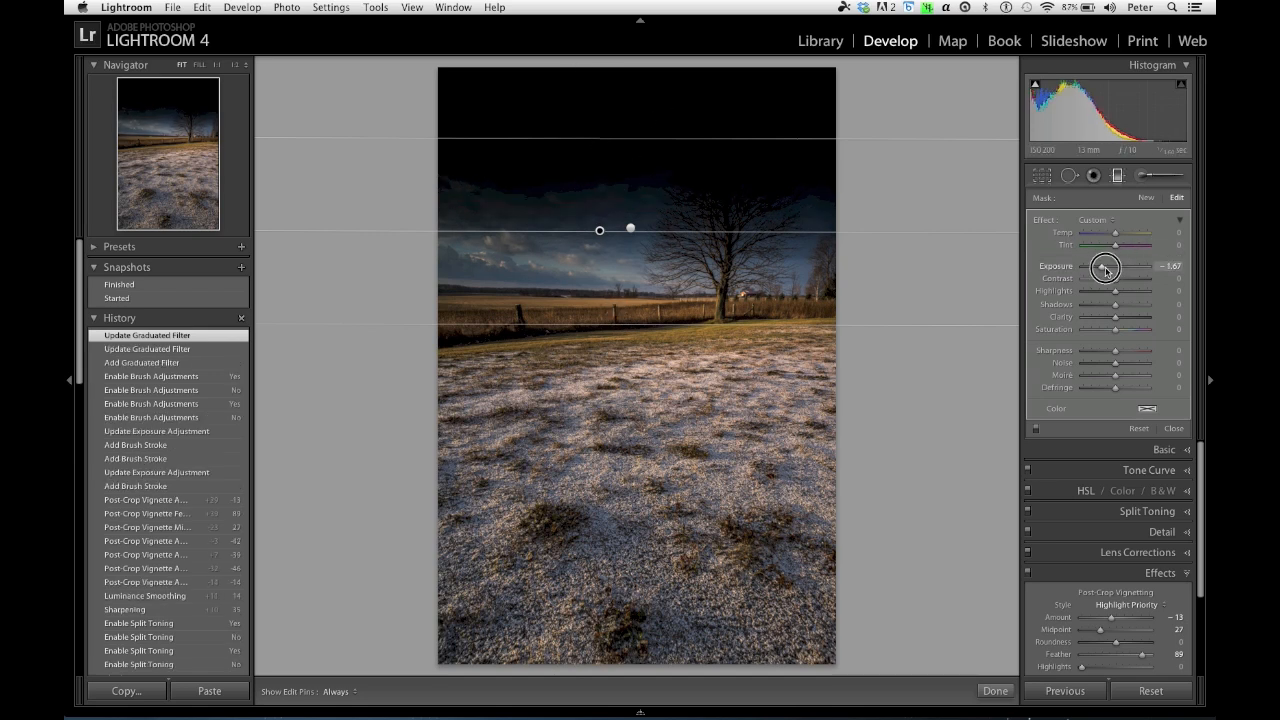
{"action": "left_click_drag", "start_coordinate": [1105, 267], "coordinate": [1118, 267]}
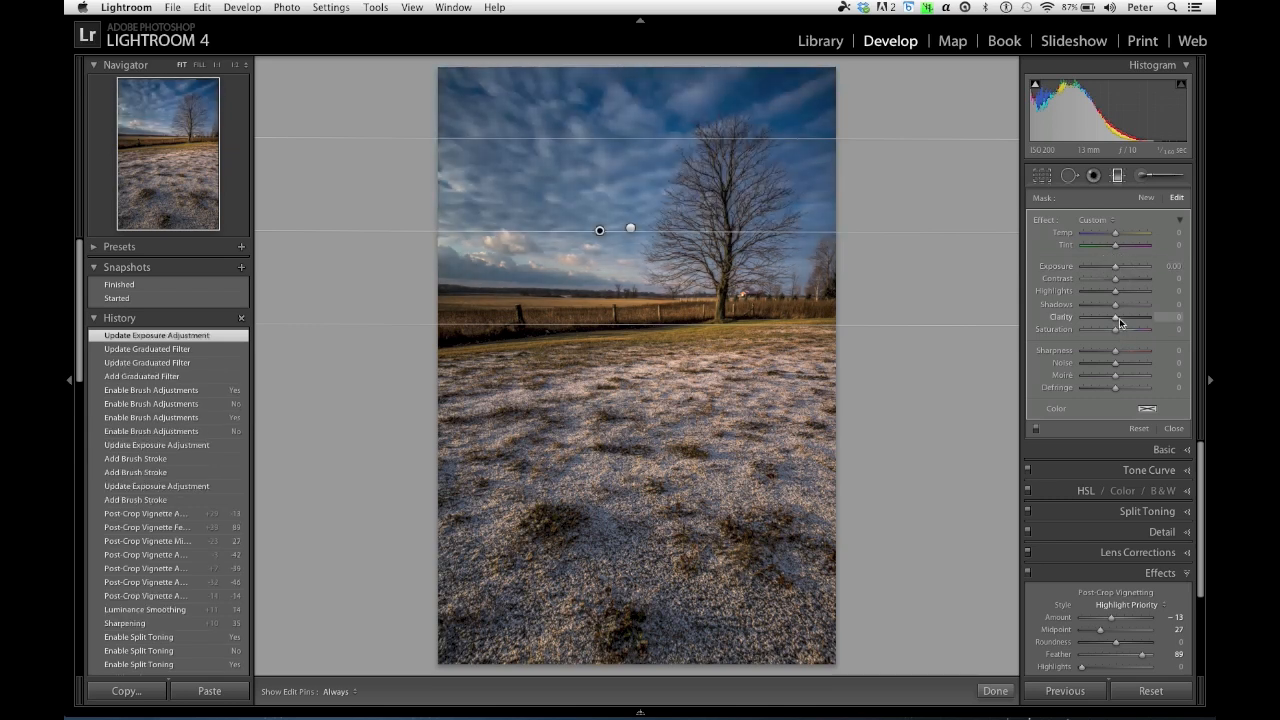
{"action": "left_click_drag", "start_coordinate": [1115, 317], "coordinate": [1199, 317]}
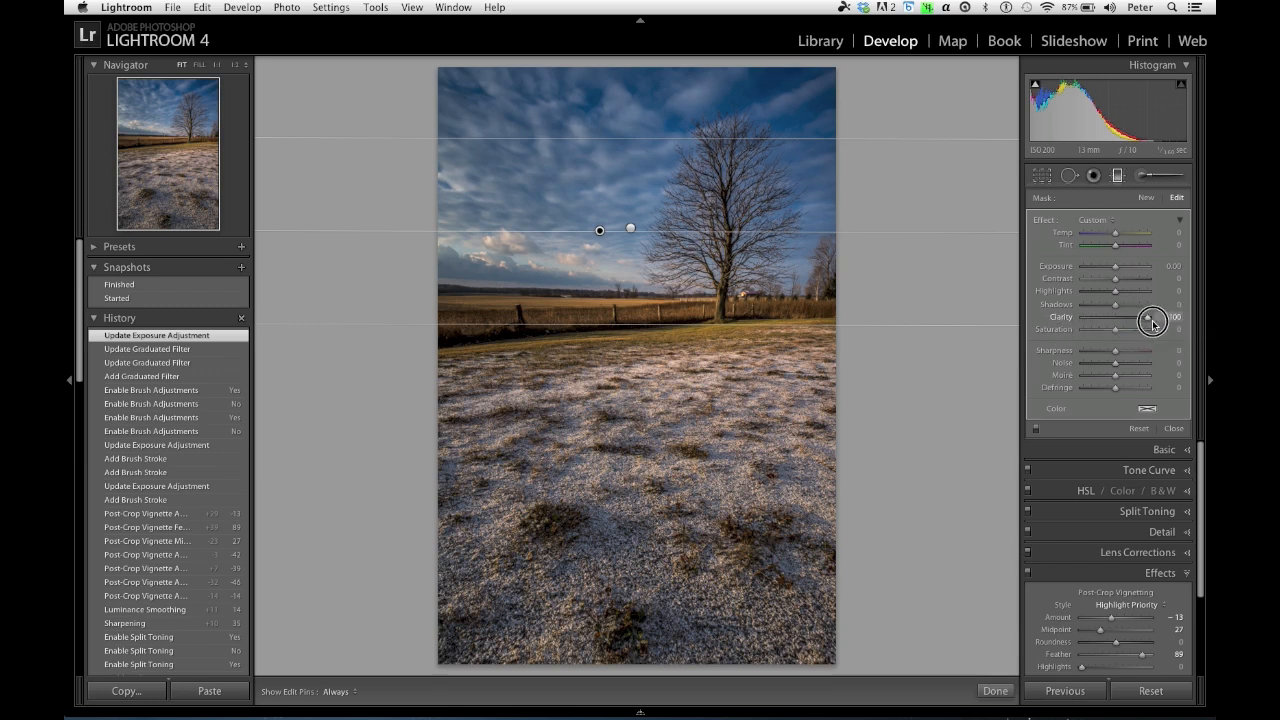
{"action": "left_click_drag", "start_coordinate": [1155, 320], "coordinate": [1140, 320]}
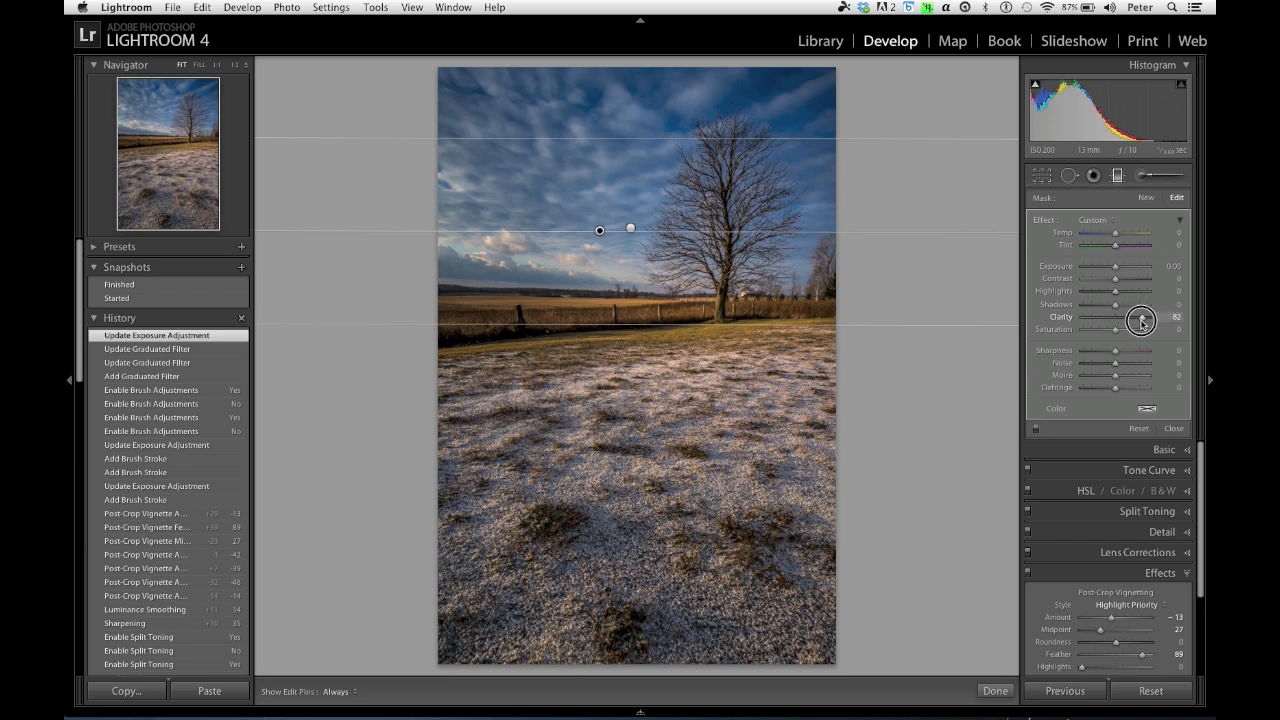
{"action": "left_click_drag", "start_coordinate": [1148, 317], "coordinate": [1138, 317]}
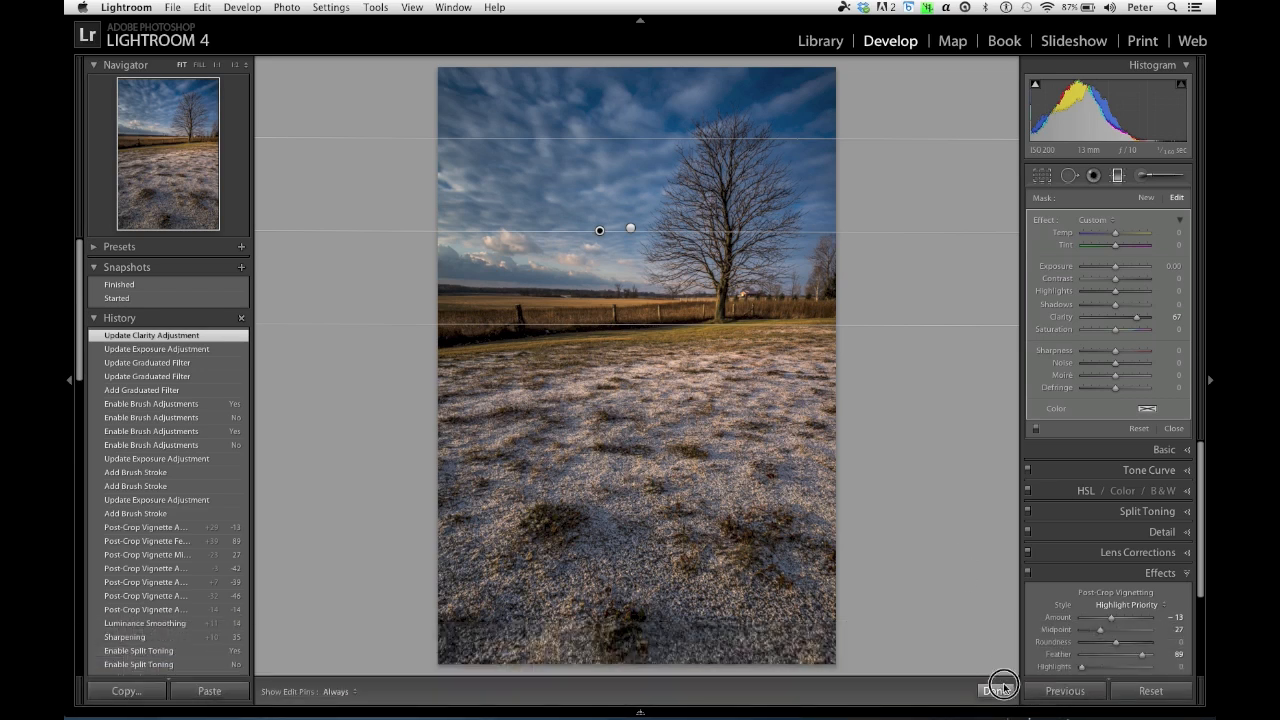
{"action": "left_click", "coordinate": [1001, 691]}
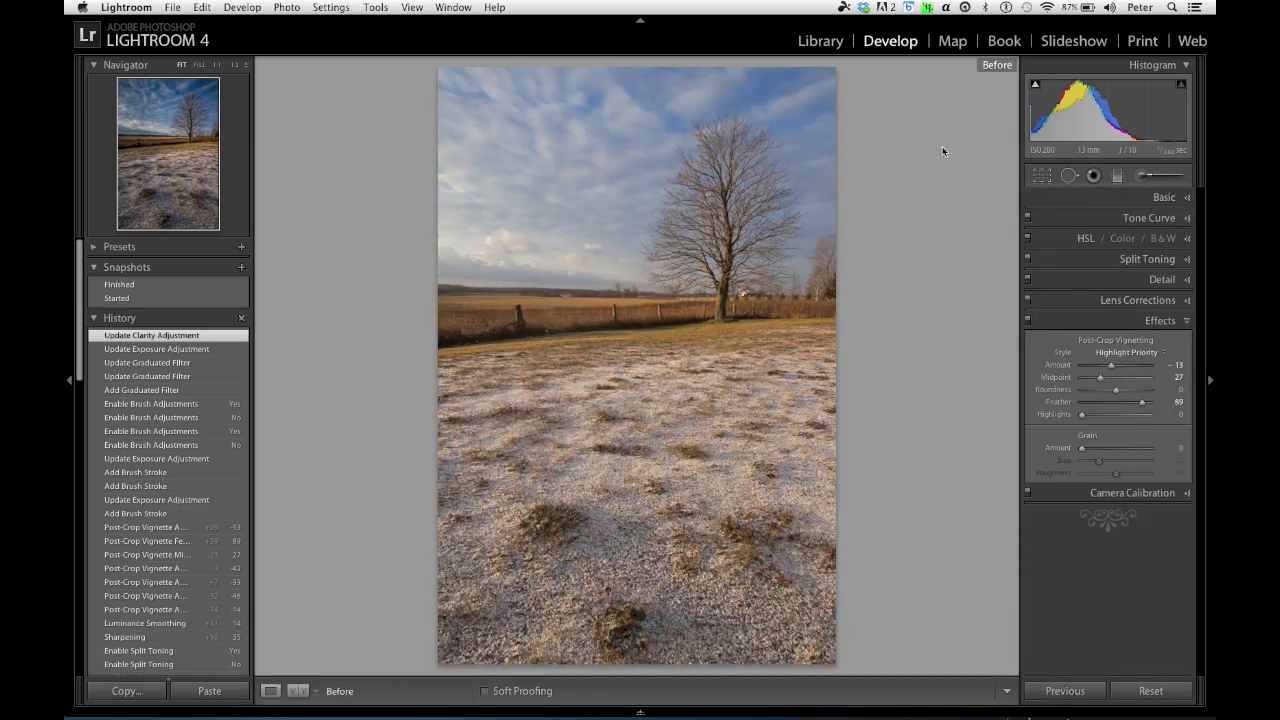